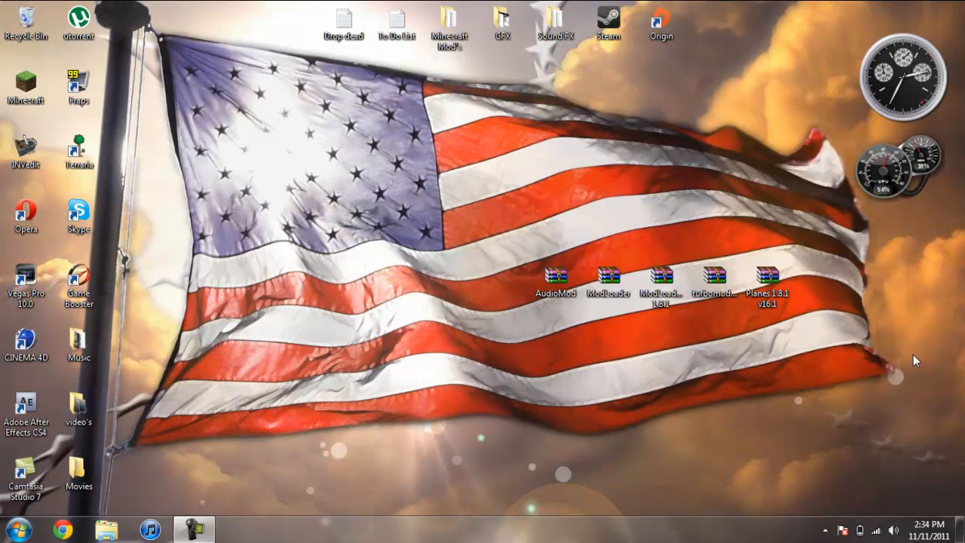
Start the Minecraft launcher from the desktop shortcut with login details prefilled
left_click(766, 283)
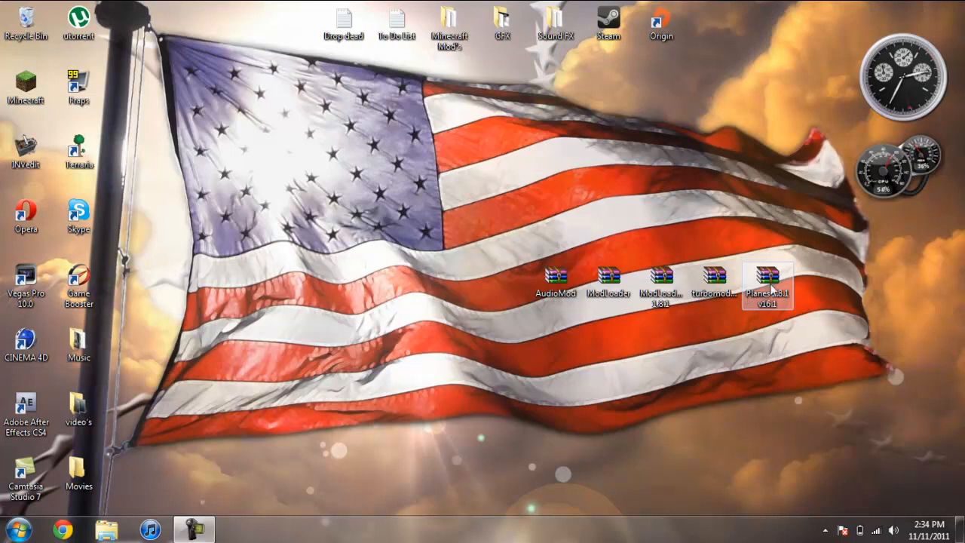
left_click(609, 279)
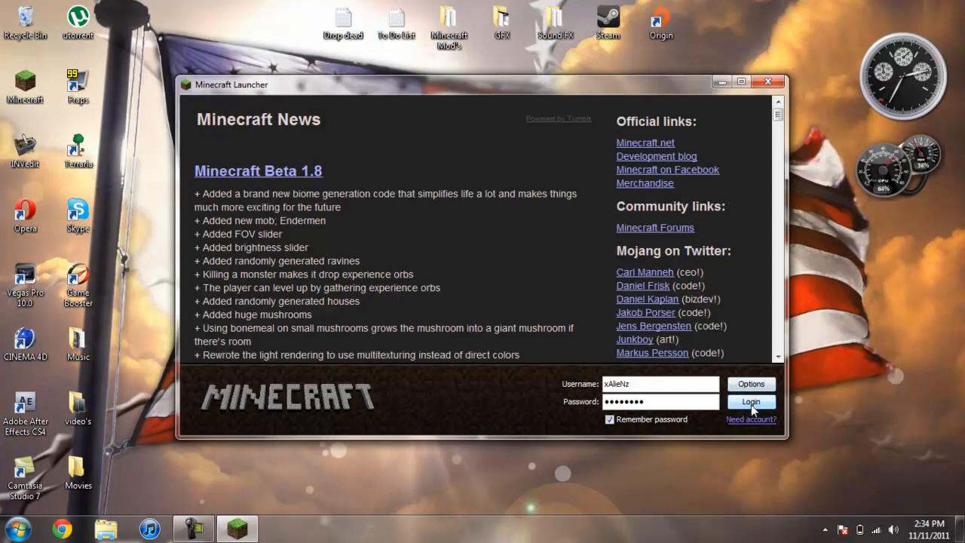
Log in and go from the title screen to the singleplayer world list
left_click(751, 401)
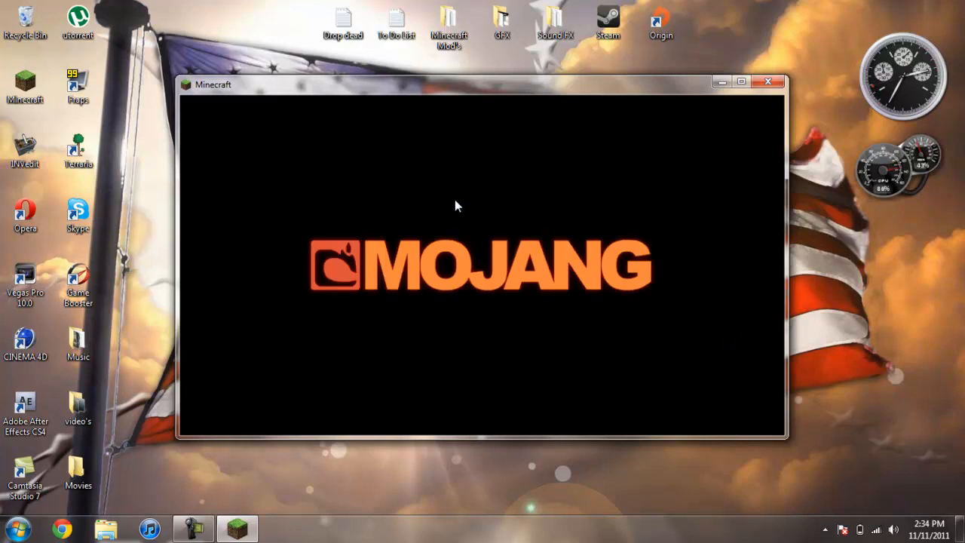
mouse_move(505, 220)
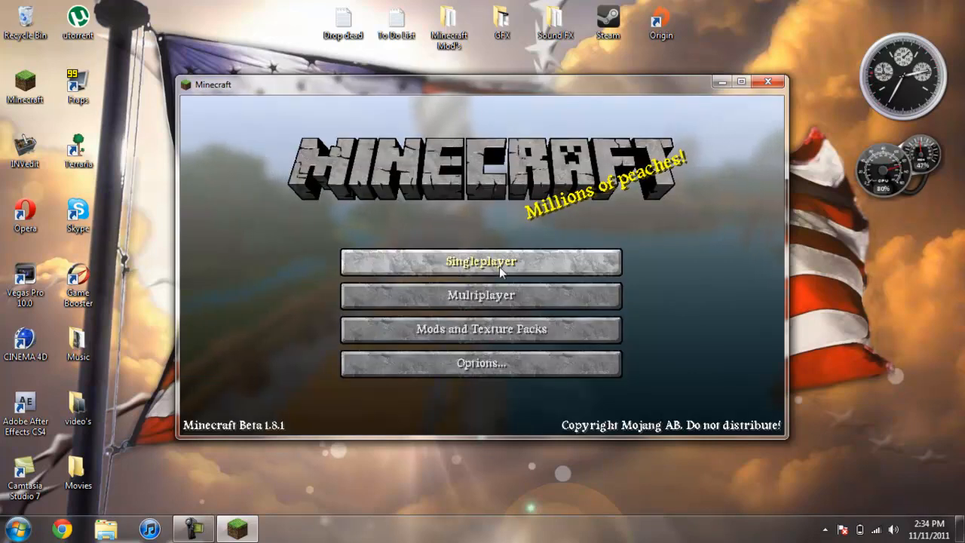
left_click(481, 262)
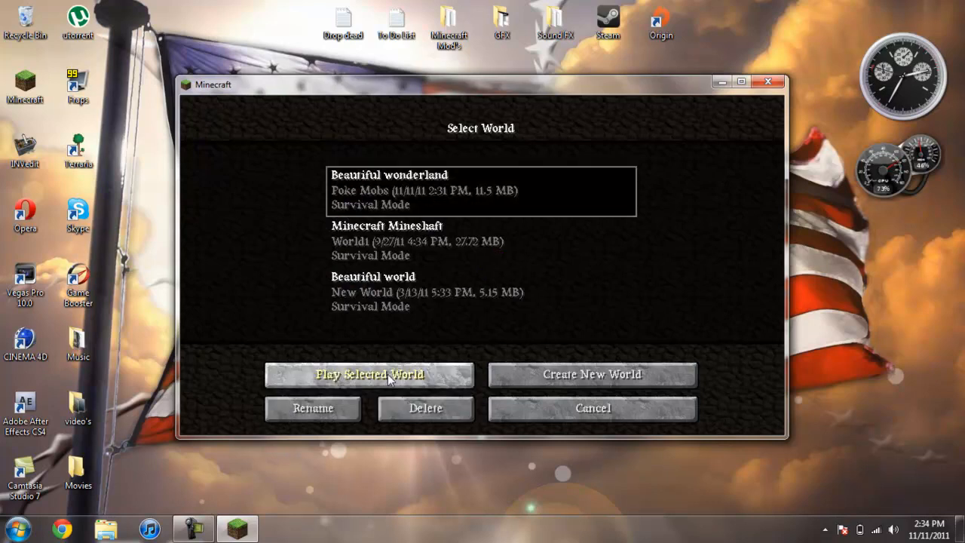
Load the Beautiful wonderland world to try out the mod's plane
left_click(368, 374)
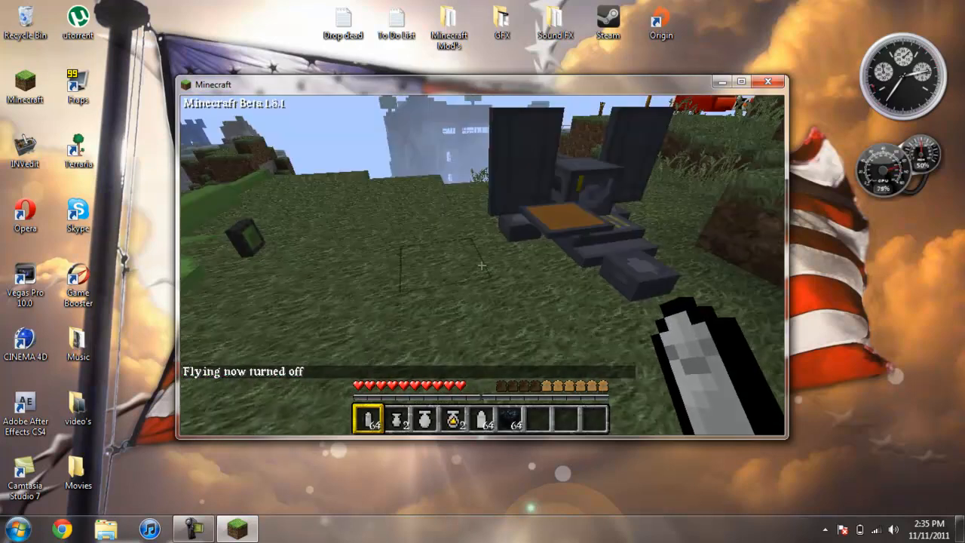
mouse_move(482, 265)
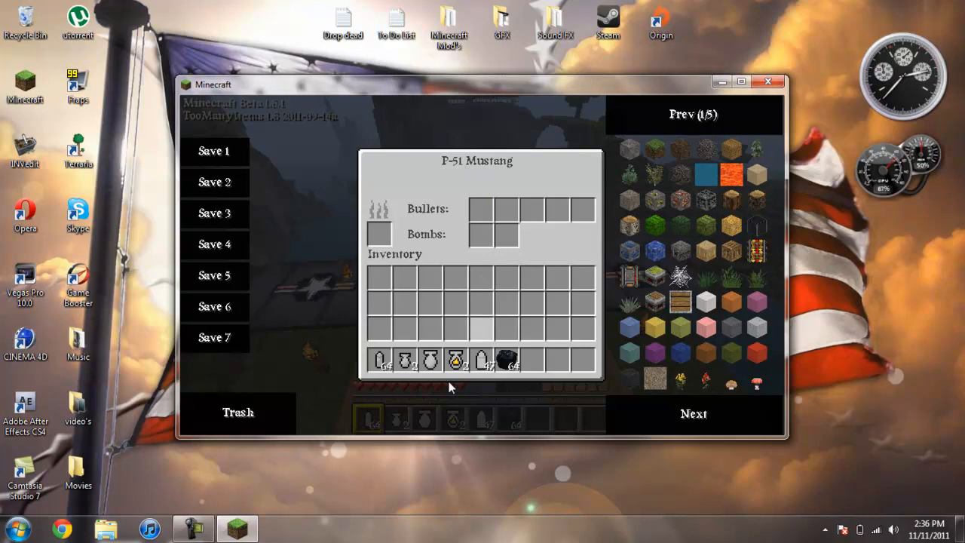
mouse_move(405, 360)
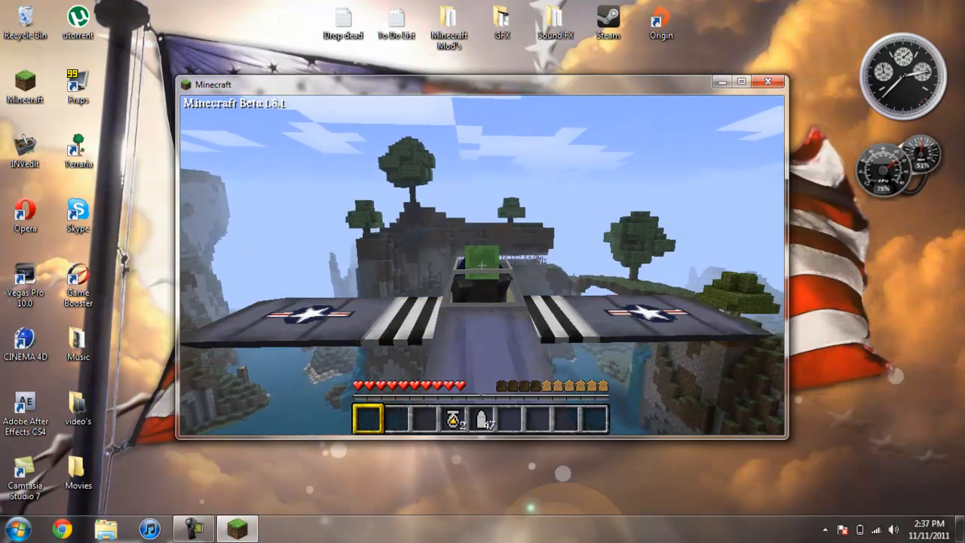
key("Escape")
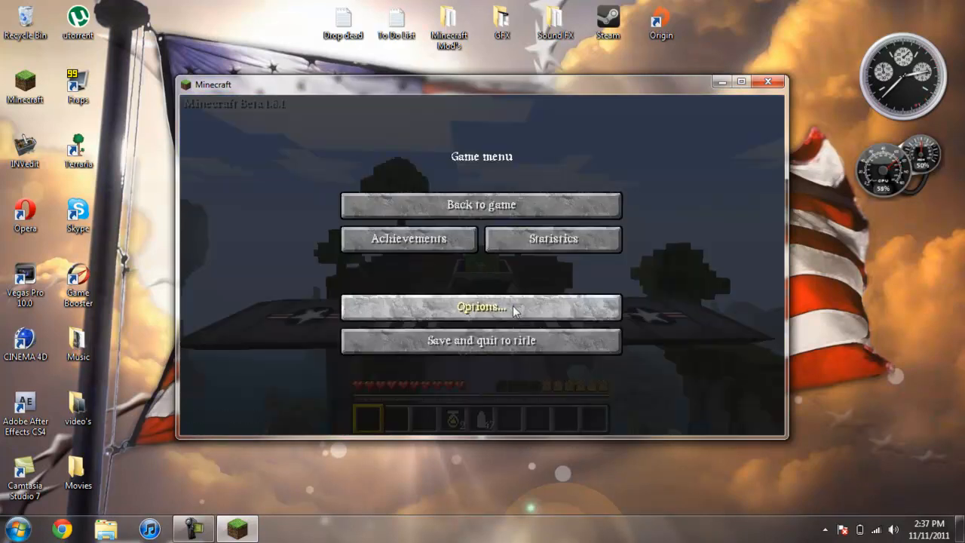
left_click(481, 308)
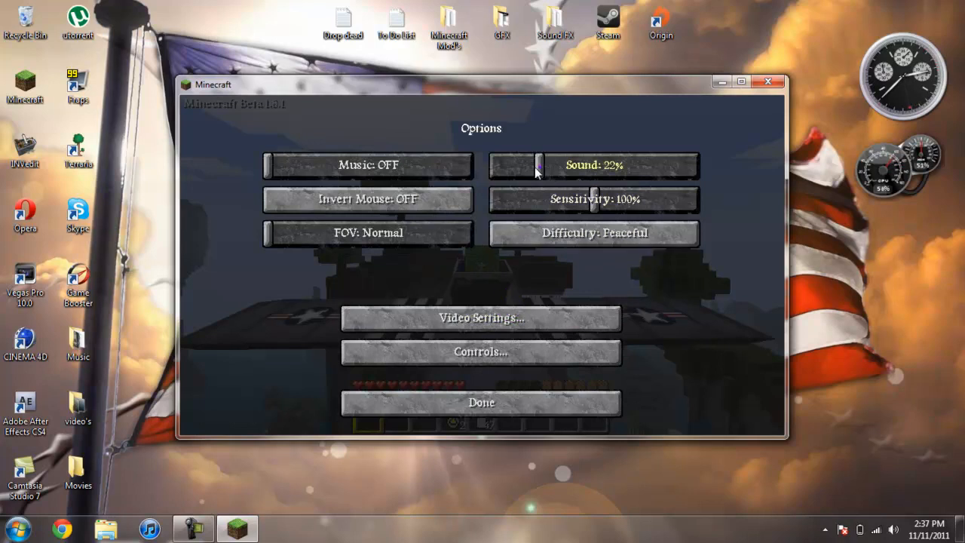
left_click(481, 401)
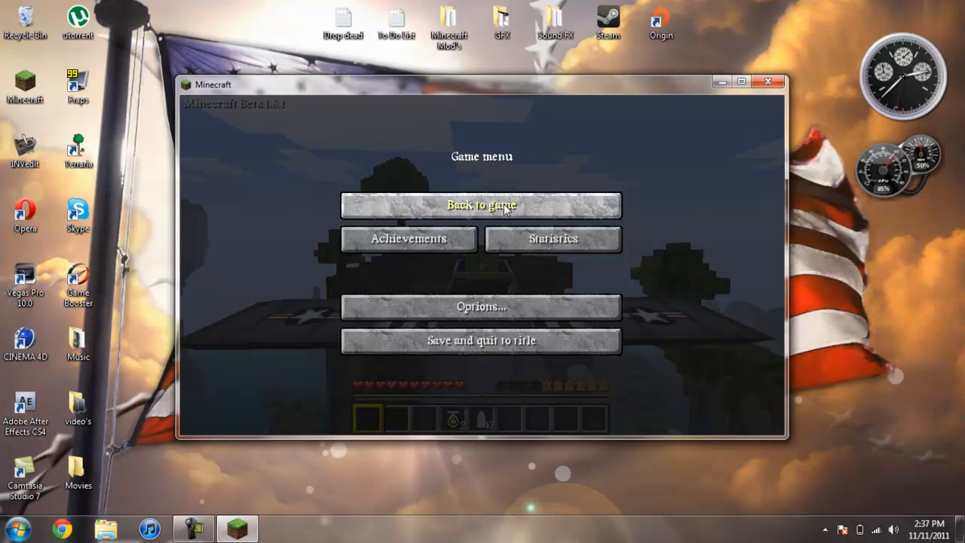
left_click(480, 205)
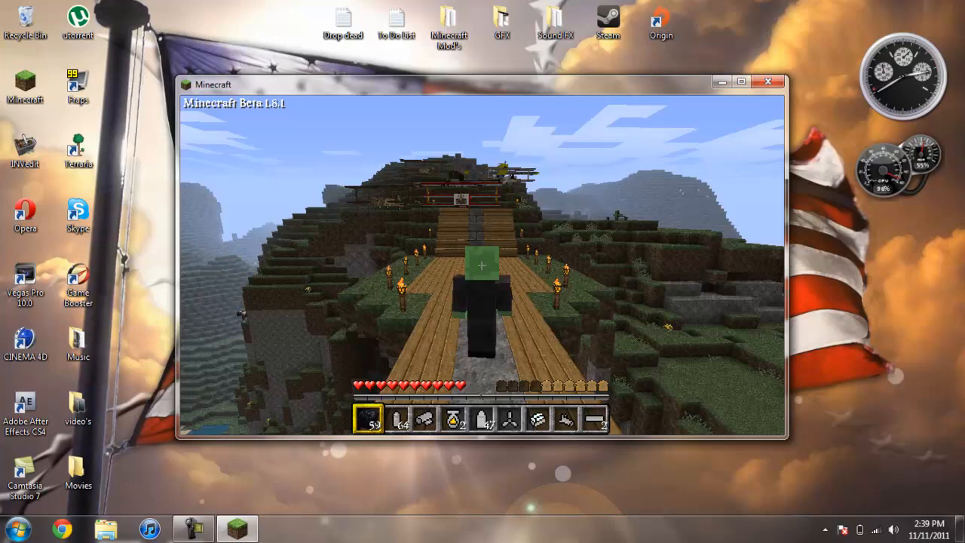
Pause the game after flying and landing the plane near the wooden base
key("Escape")
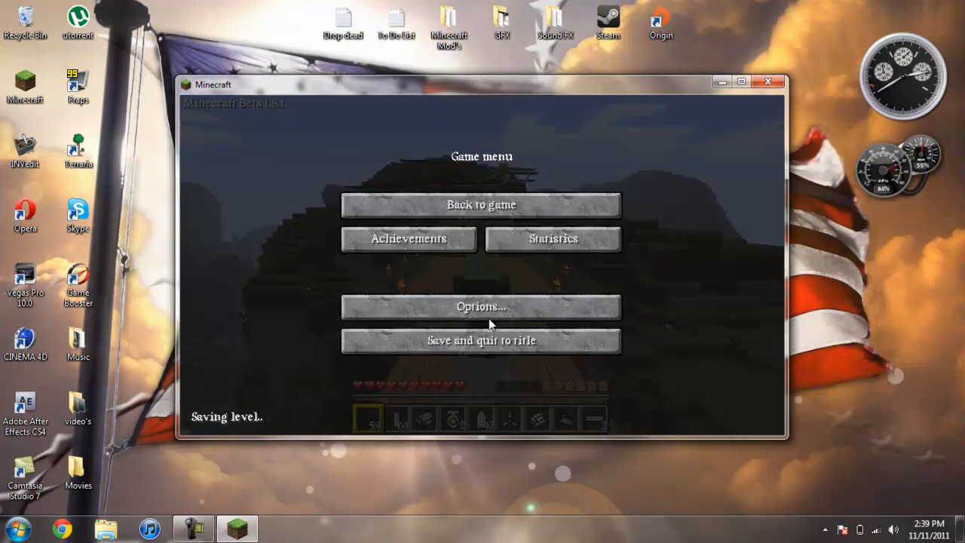
Save and quit to the title screen, then close Minecraft back to the desktop
left_click(480, 341)
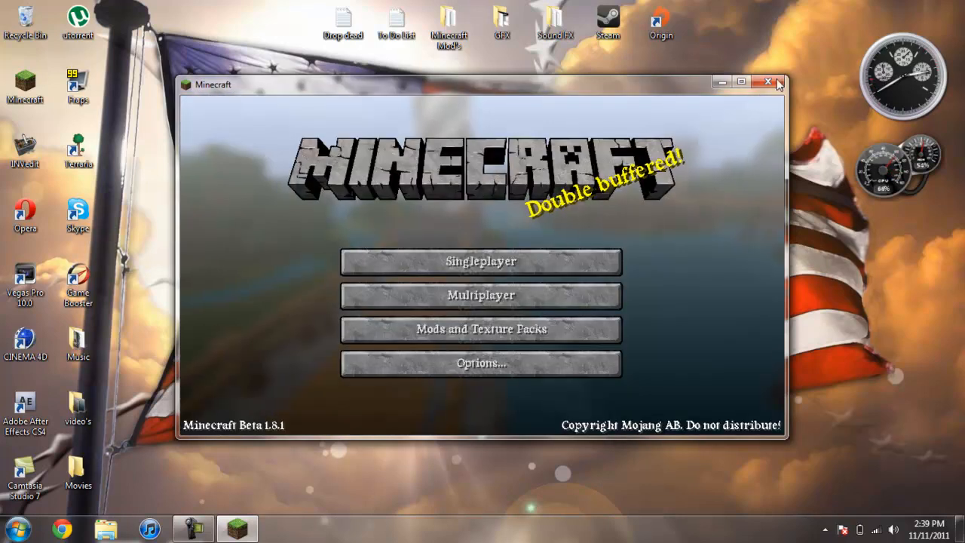
left_click(778, 81)
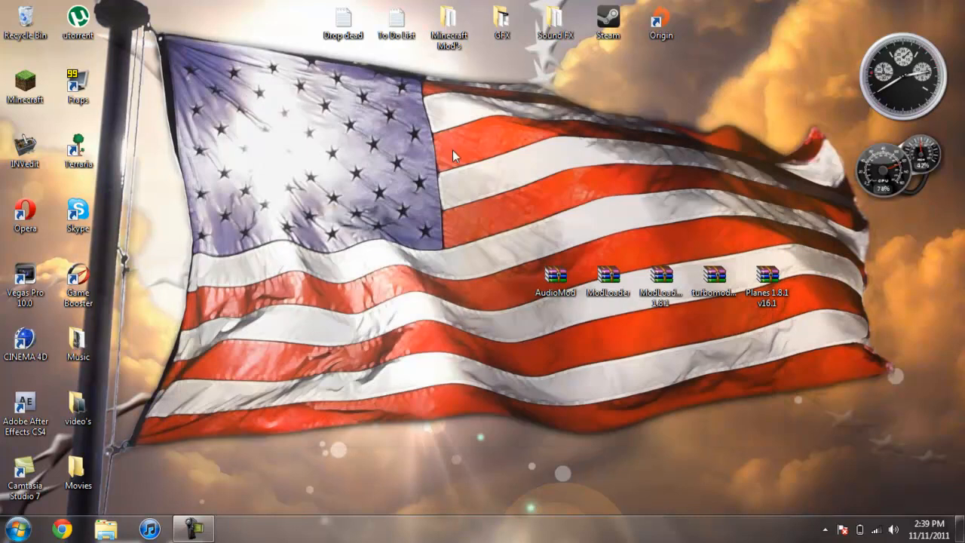
mouse_move(452, 155)
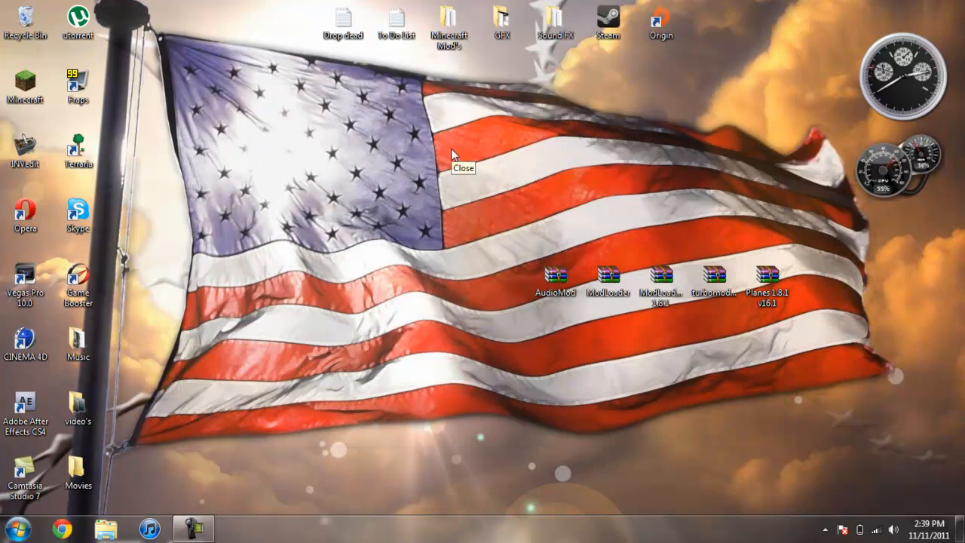
mouse_move(349, 169)
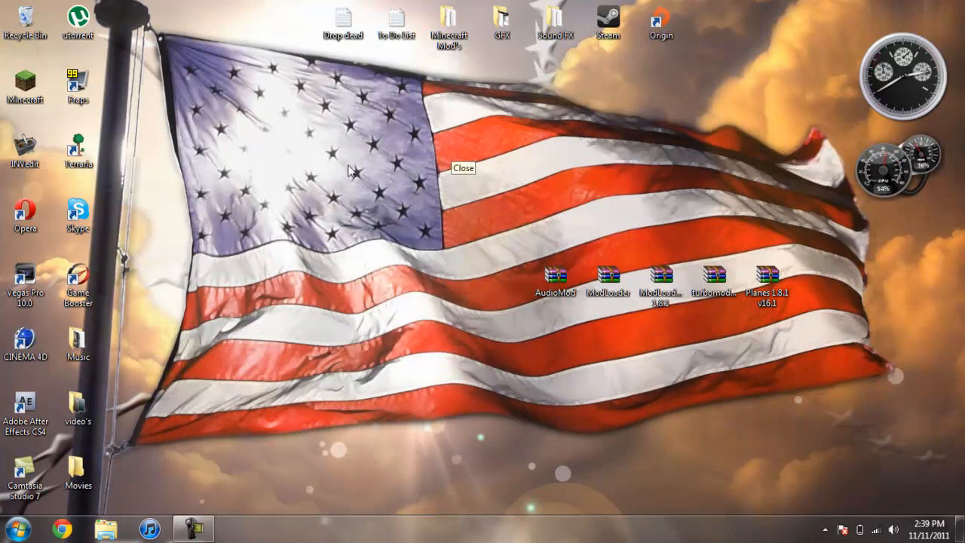
left_click(193, 528)
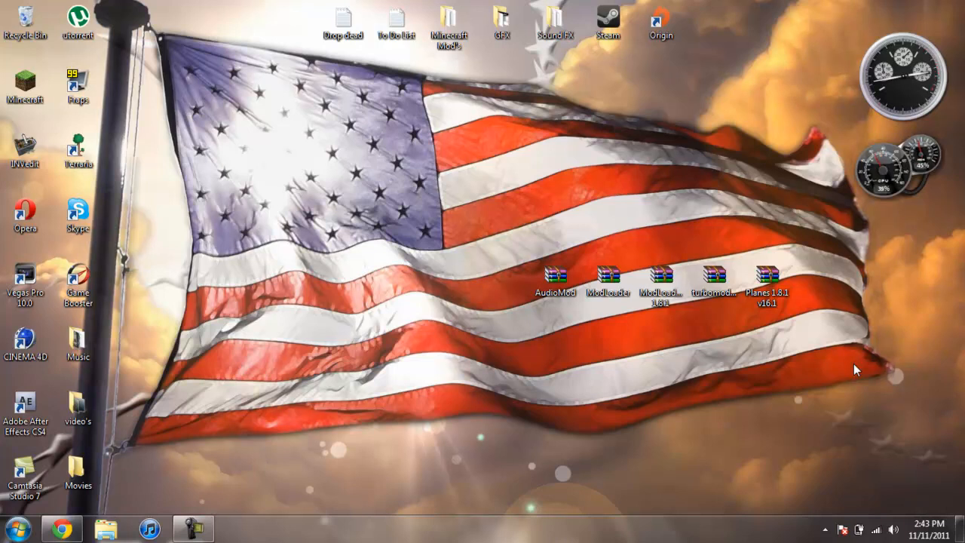
left_click(555, 277)
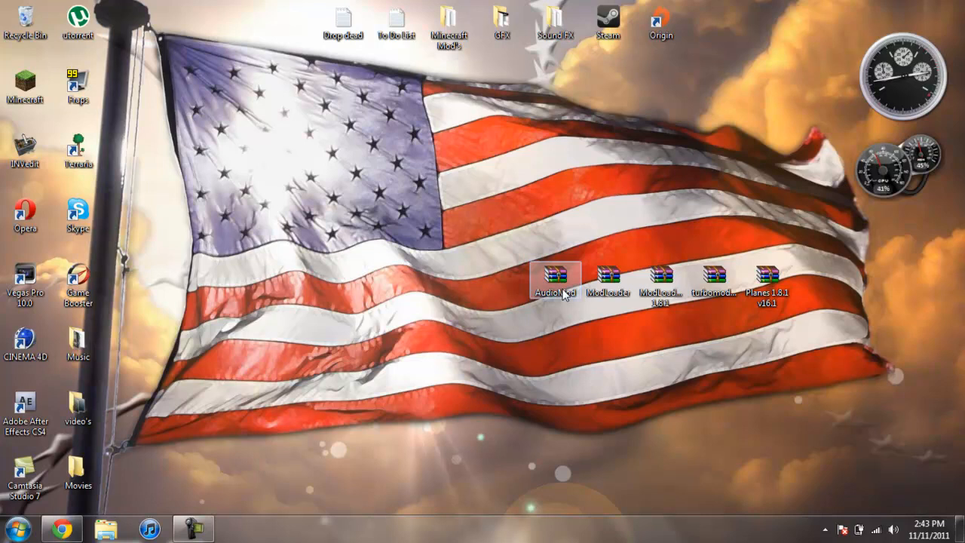
left_click(660, 279)
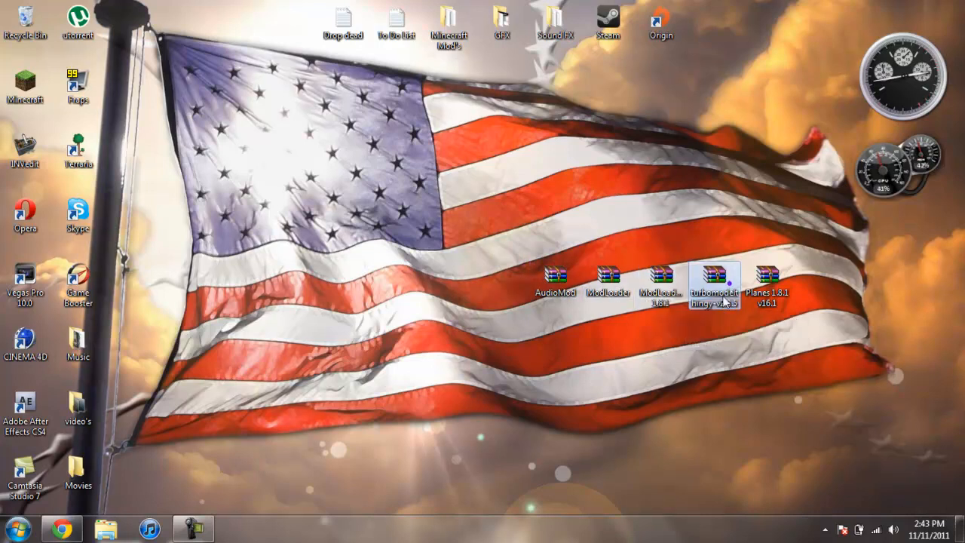
mouse_move(765, 279)
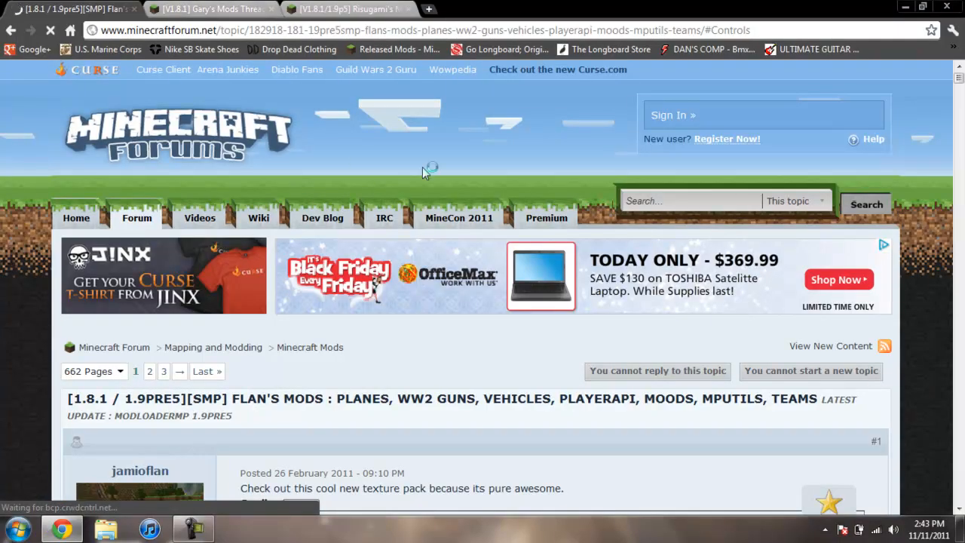
Scroll Flan's Mods 1.8.1 thread down to 'The Mods' section with download links
scroll("down", 3)
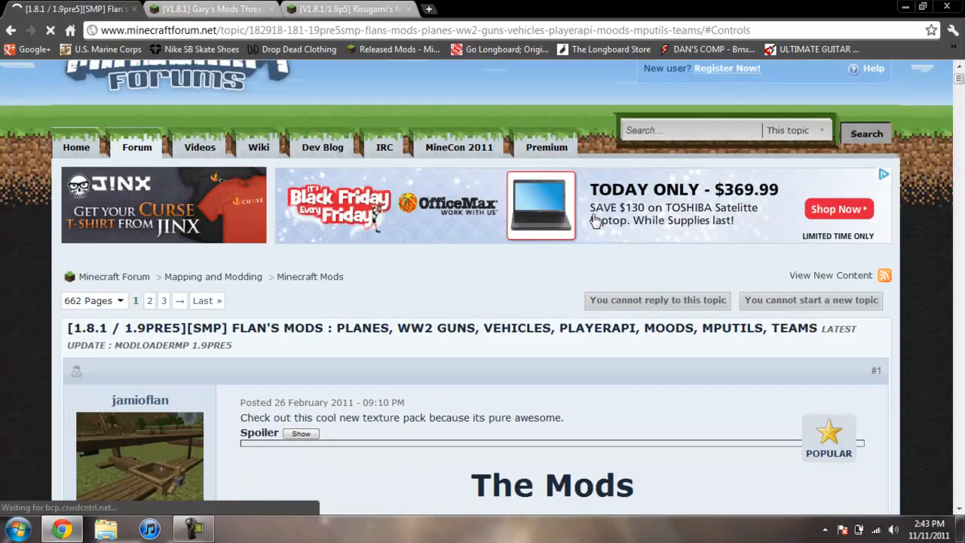
scroll("down", 3)
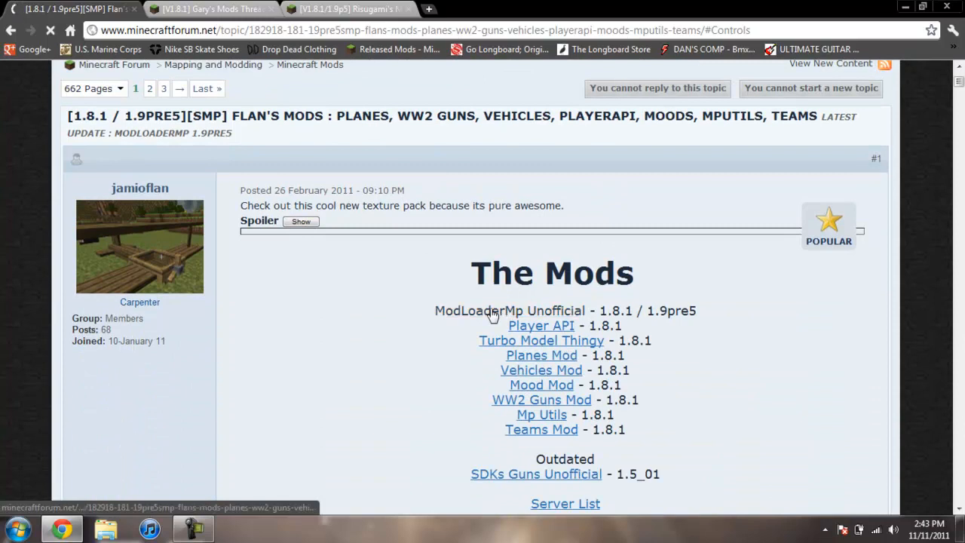
mouse_move(530, 315)
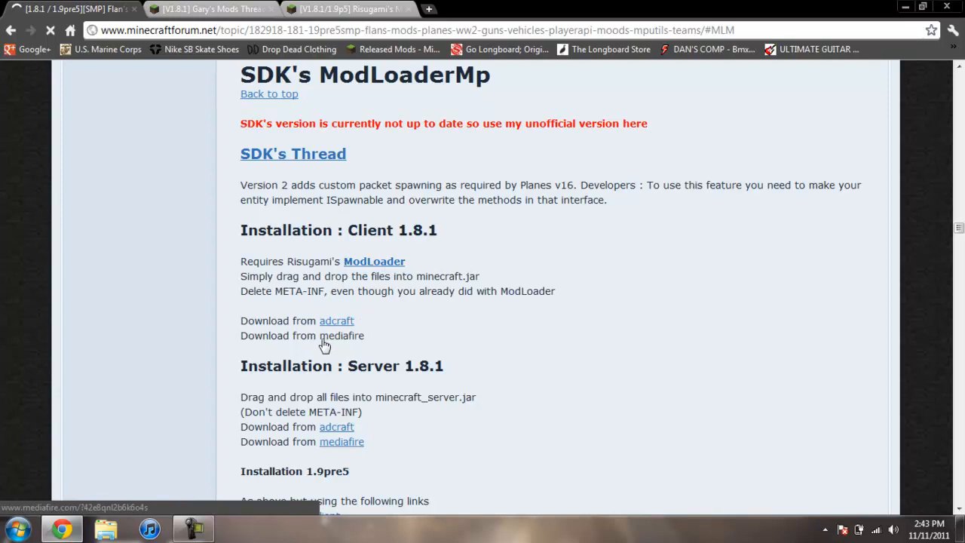
mouse_move(340, 341)
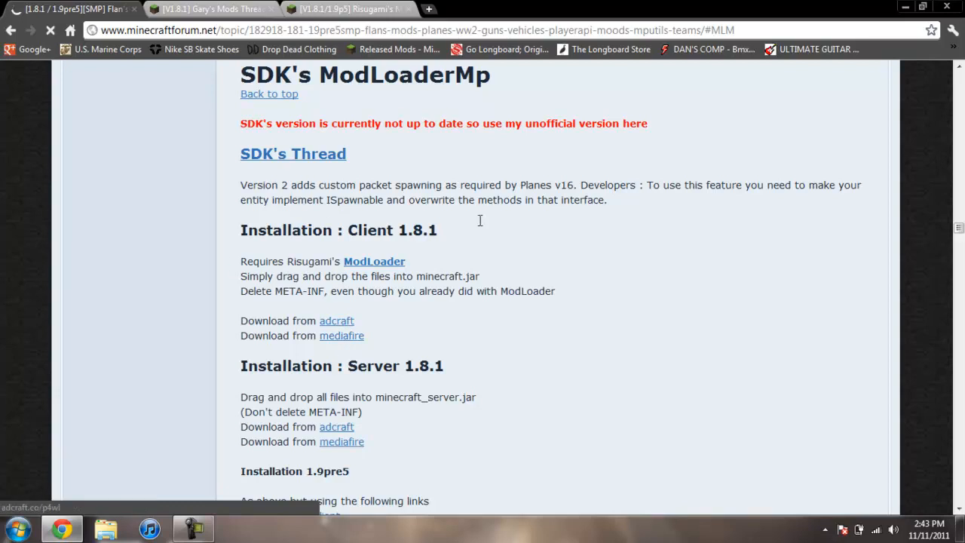
mouse_move(341, 335)
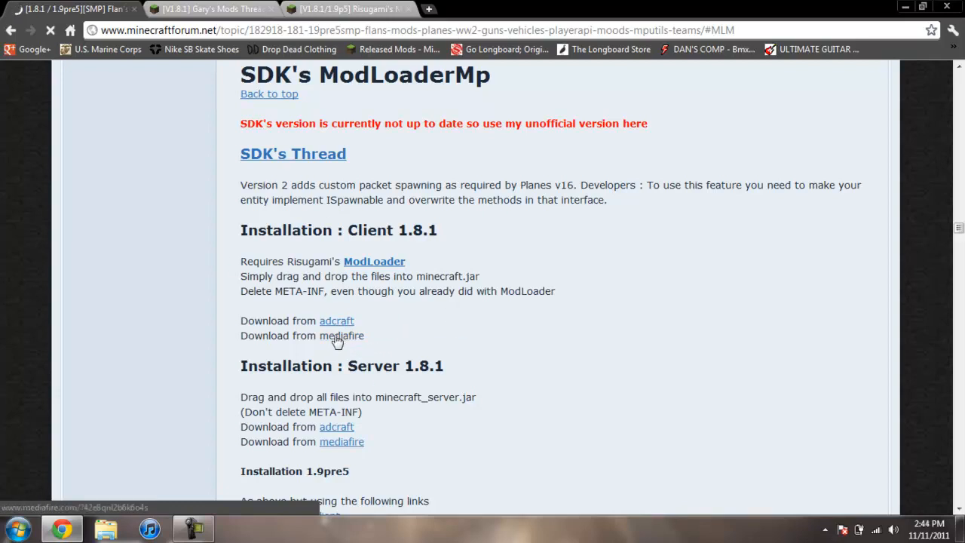
Open the SDK's ModLoaderMp Client 1.8.1 mediafire link in a new tab
right_click(341, 335)
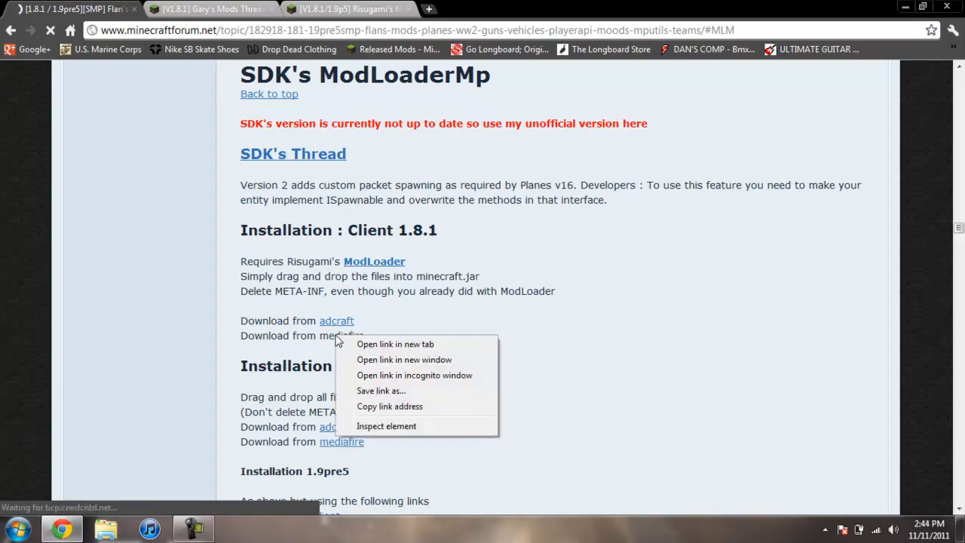
left_click(395, 344)
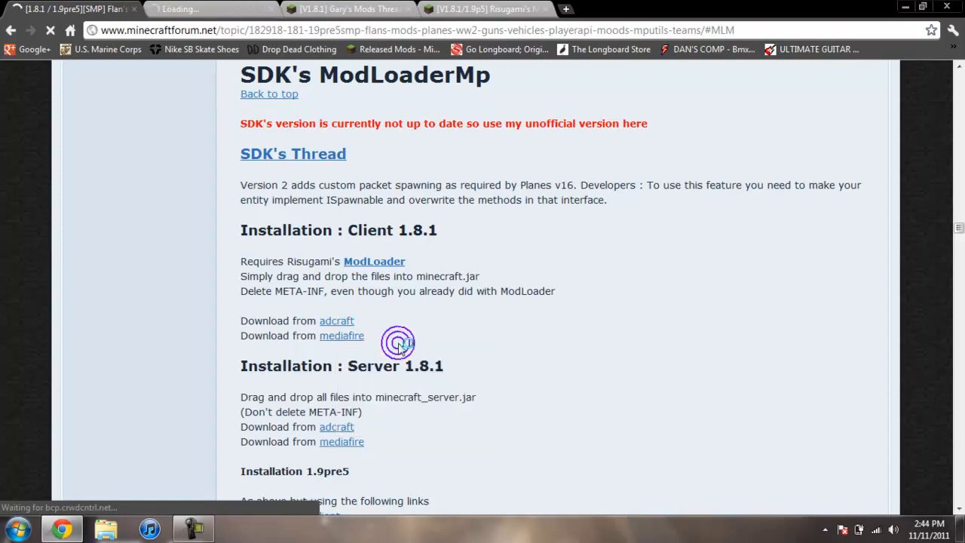
left_click(341, 335)
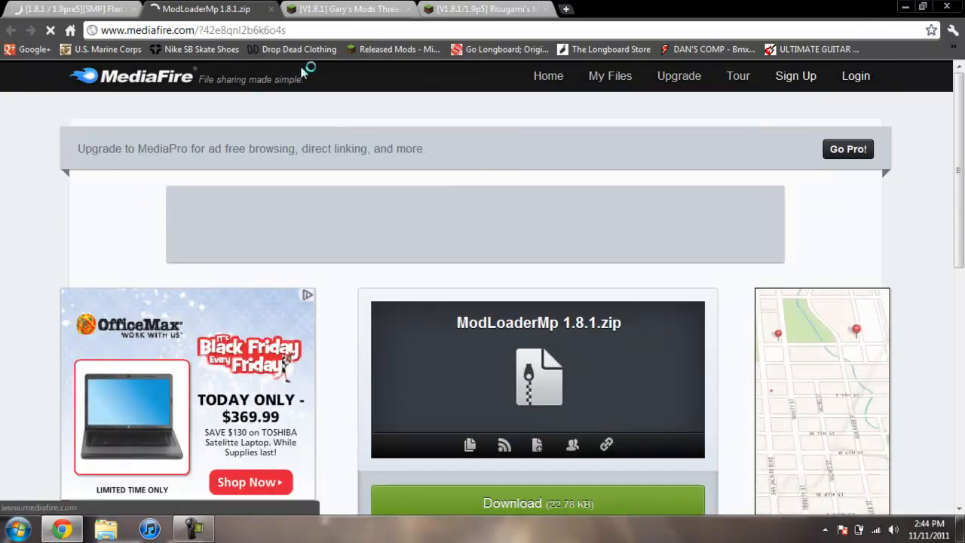
Download ModLoaderMp 1.8.1.zip from MediaFire and return to Flan's thread
scroll("down", 3)
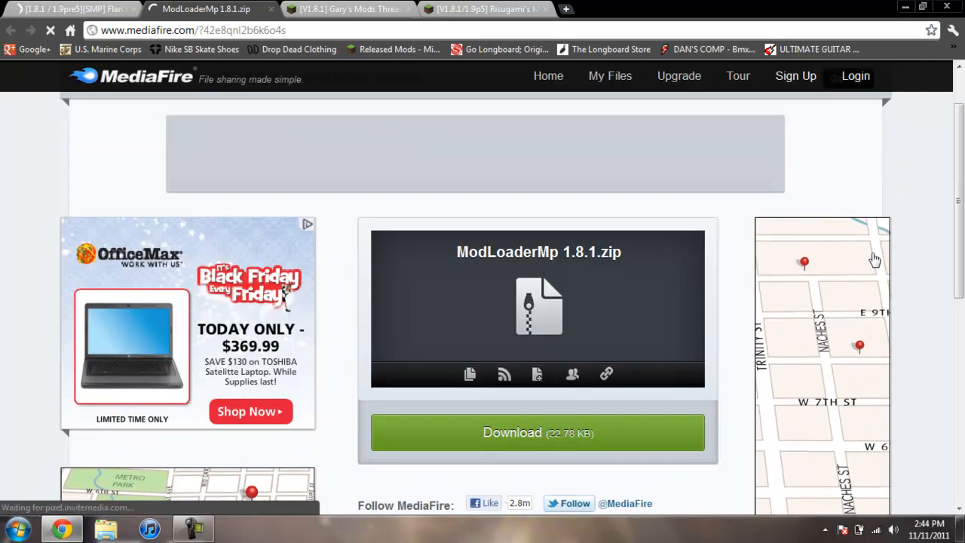
scroll("down", 3)
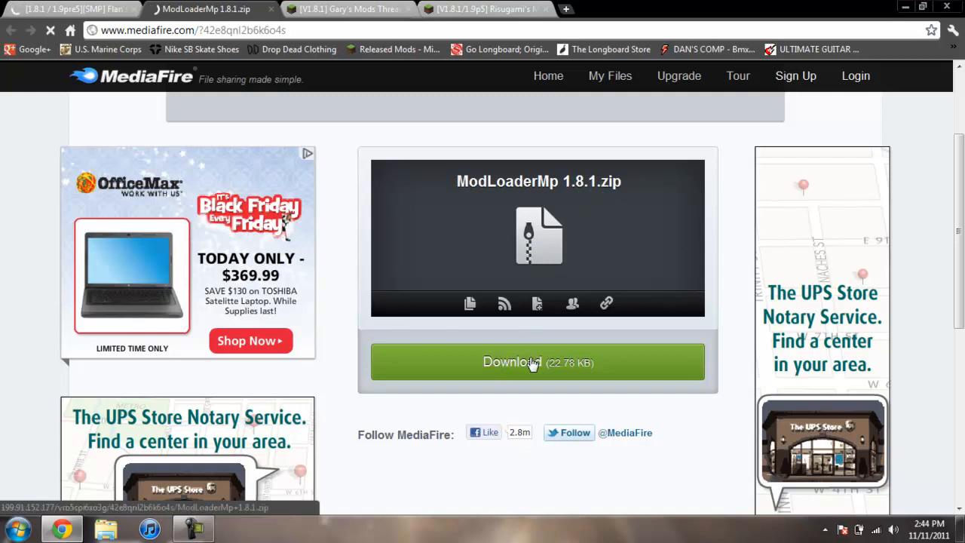
left_click(536, 362)
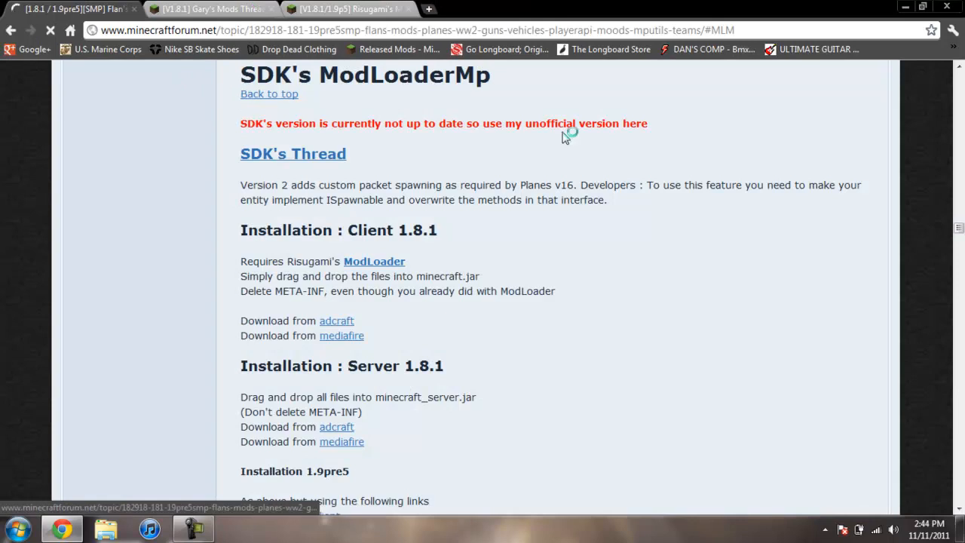
scroll("down", 3)
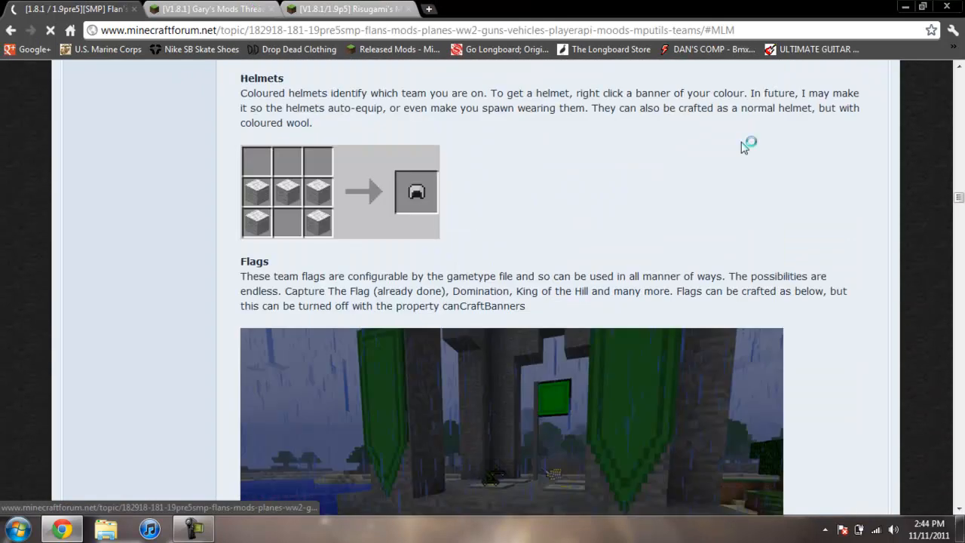
scroll("down", 3)
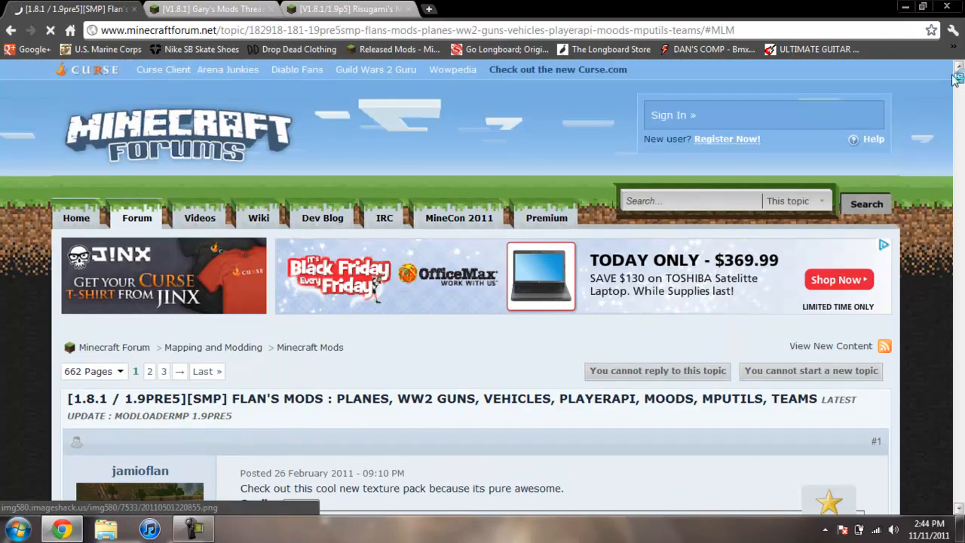
Switch from Flan's thread to the Gary's Mods Thread tab
scroll("down", 3)
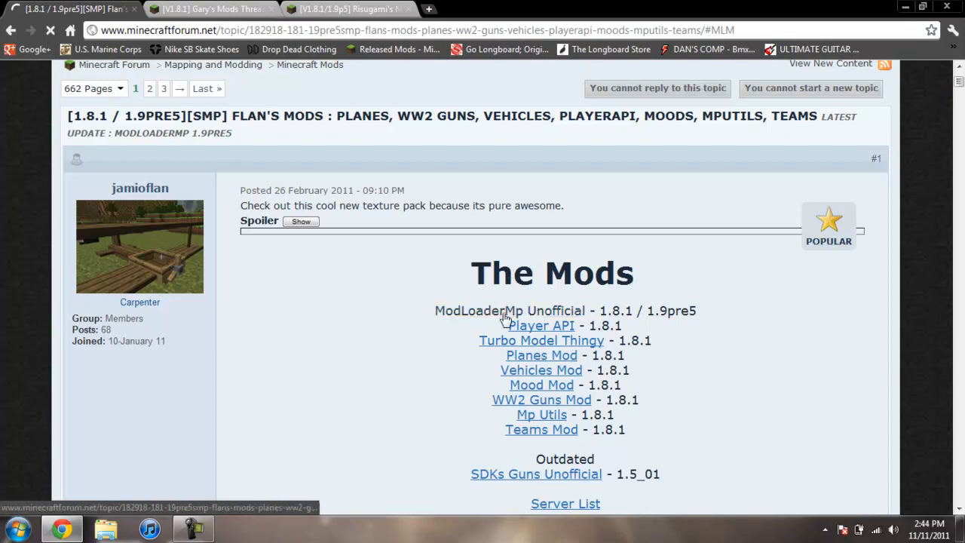
left_click(211, 9)
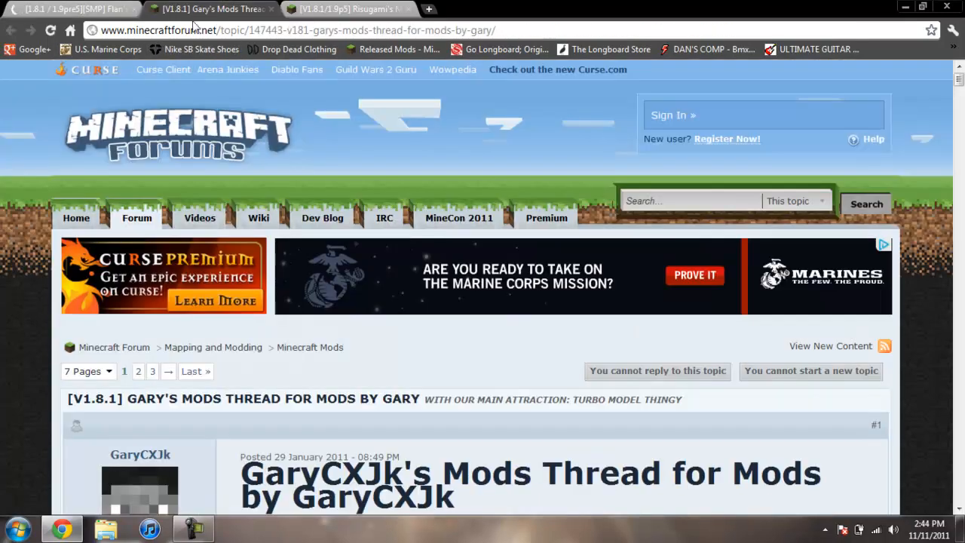
Scroll Gary's thread to the Turbo Model Thingy v2.3.5 download links, then back to Flan's tab
scroll("down", 3)
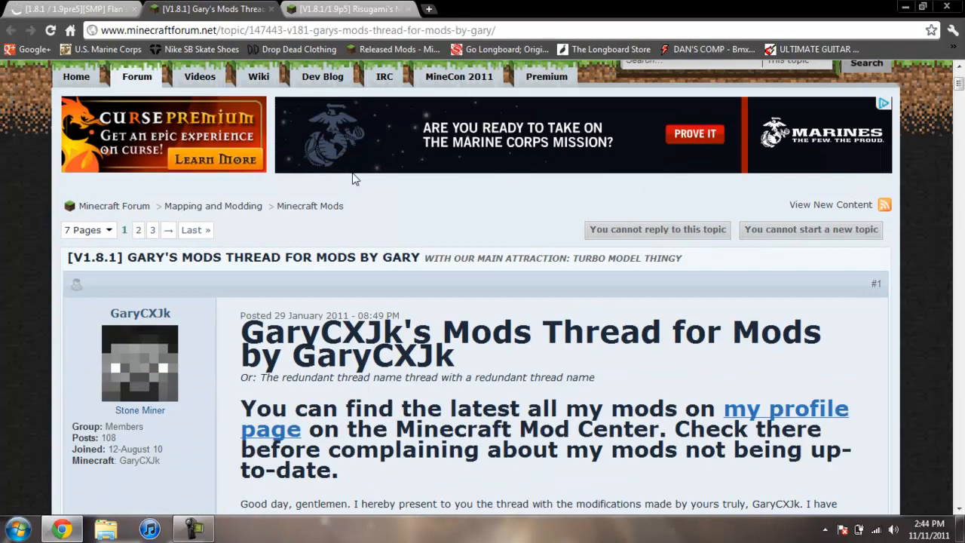
scroll("down", 3)
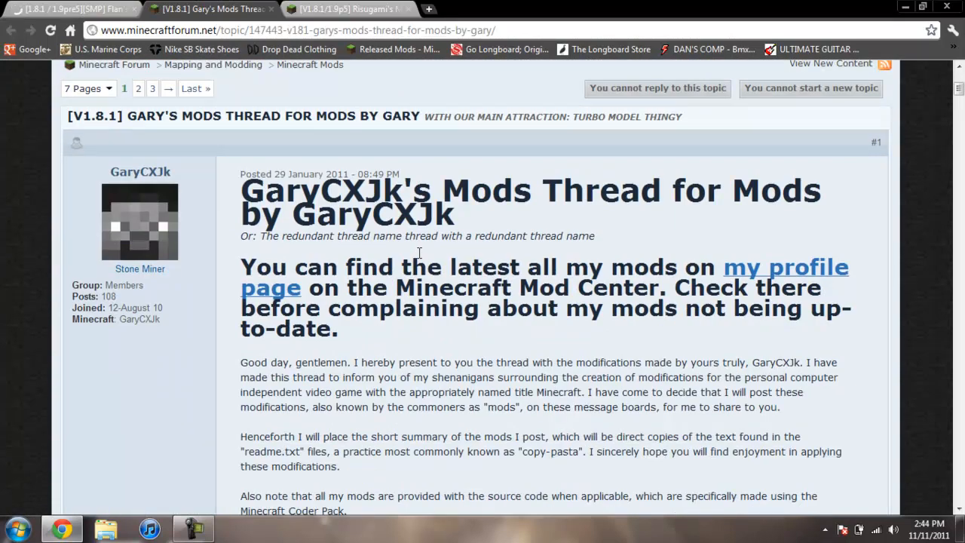
scroll("down", 3)
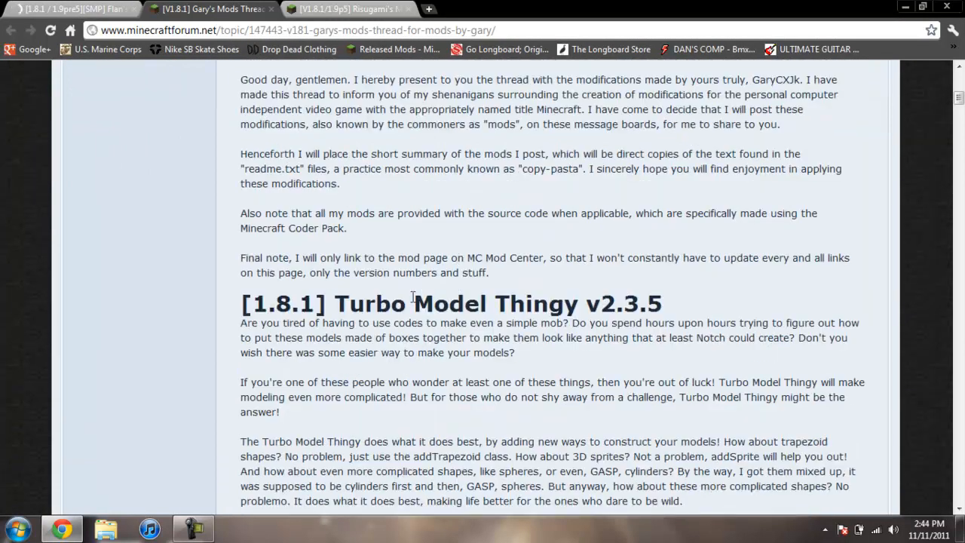
scroll("down", 3)
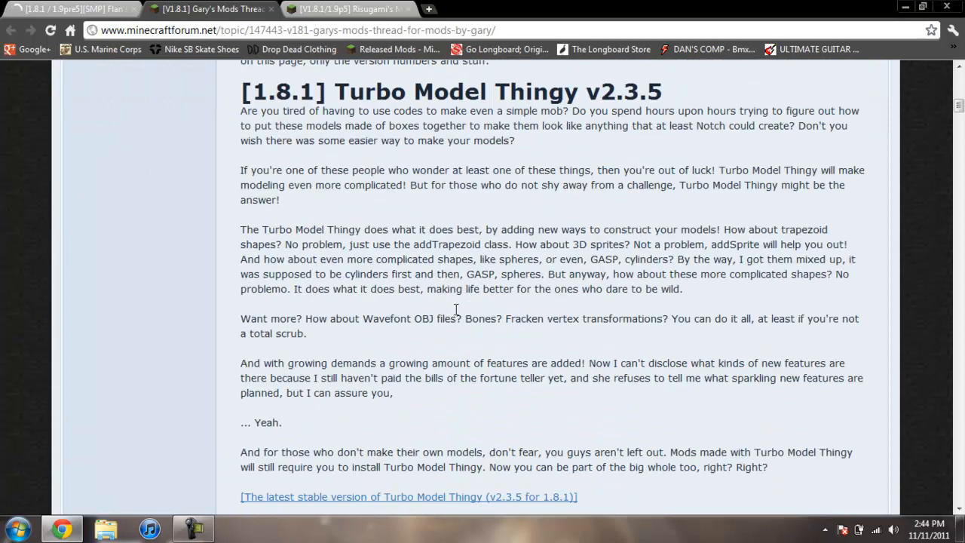
scroll("down", 3)
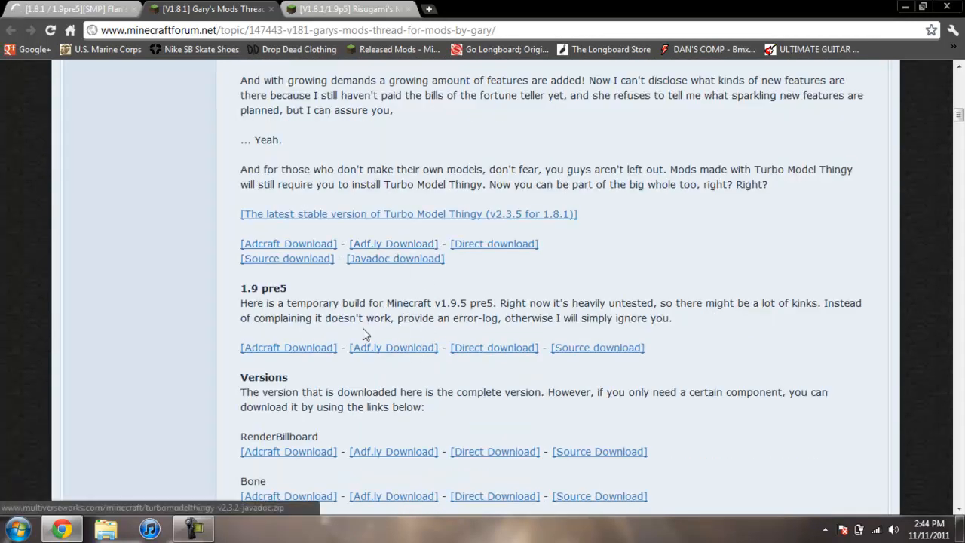
mouse_move(392, 243)
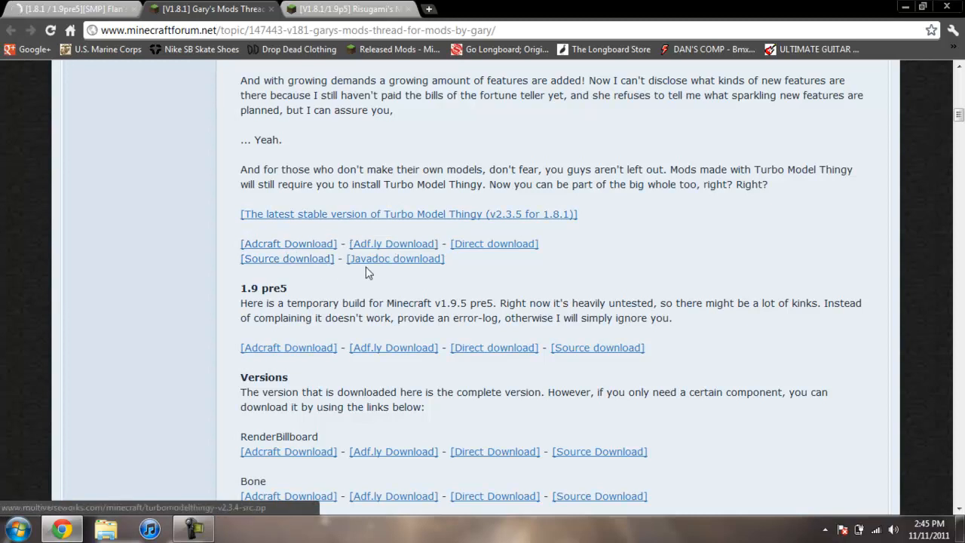
mouse_move(511, 249)
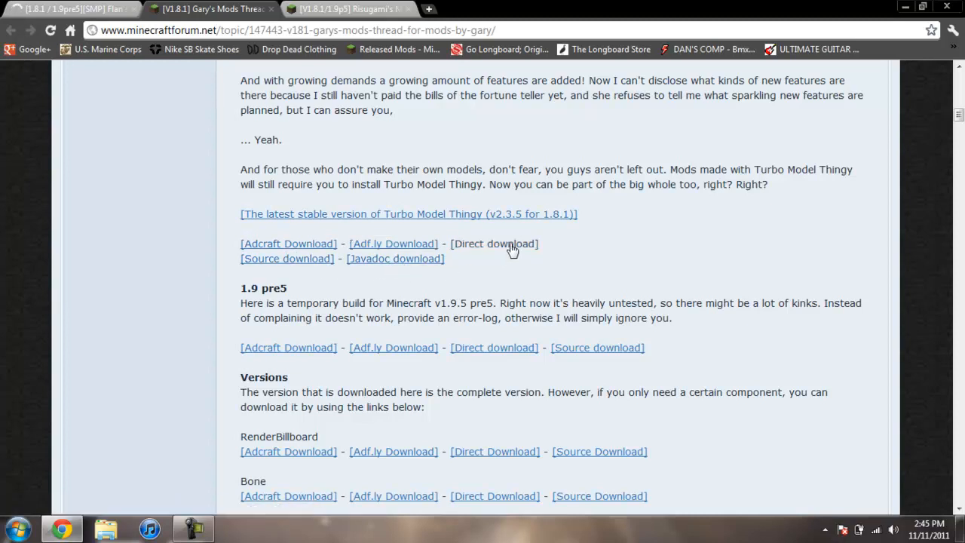
mouse_move(483, 250)
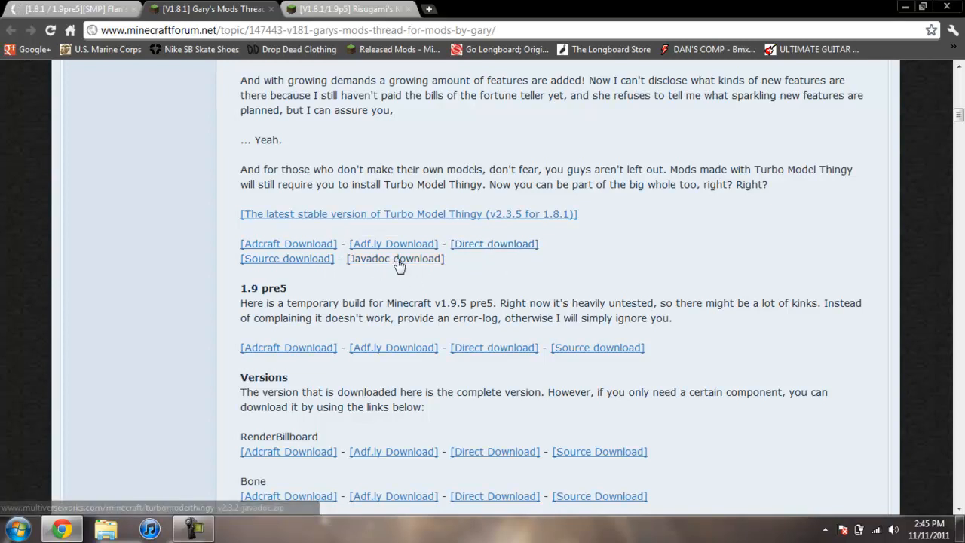
mouse_move(533, 274)
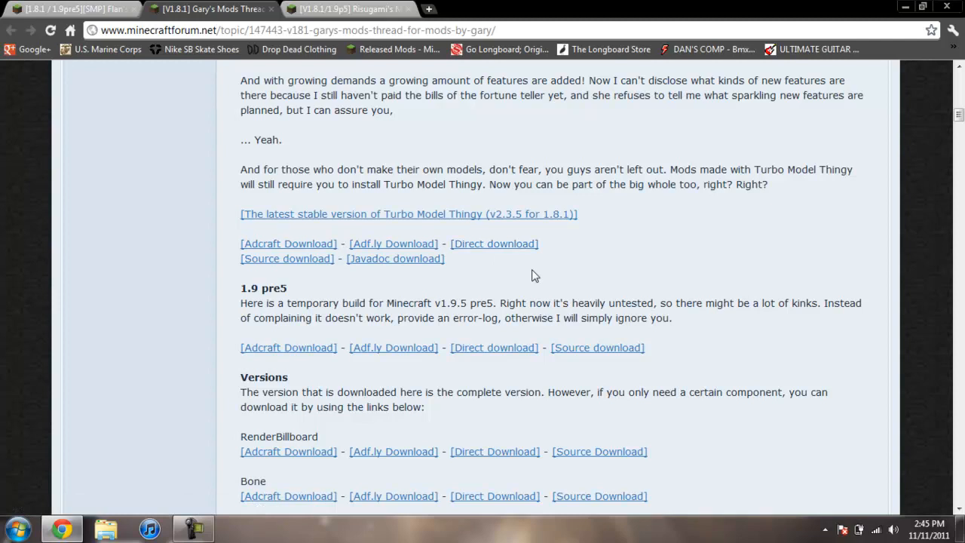
mouse_move(344, 30)
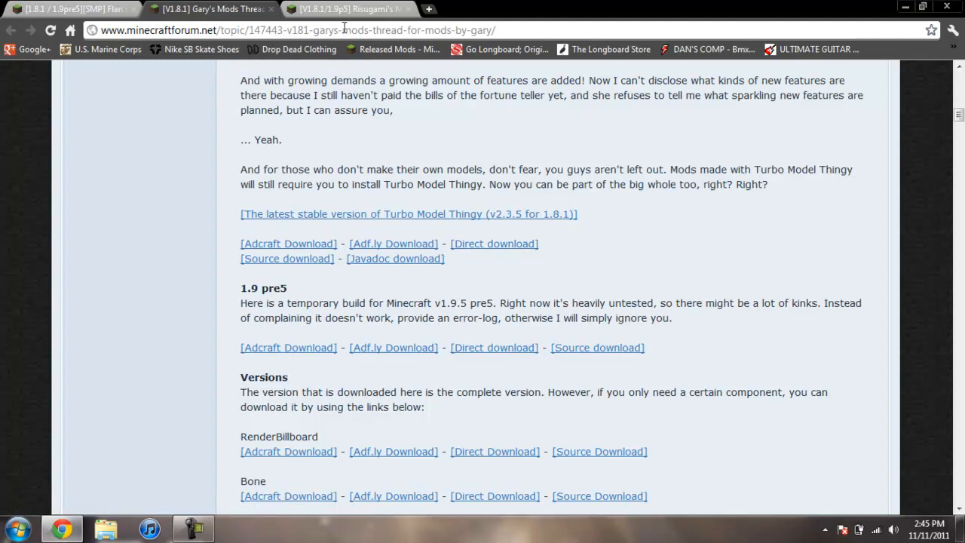
scroll("up", 3)
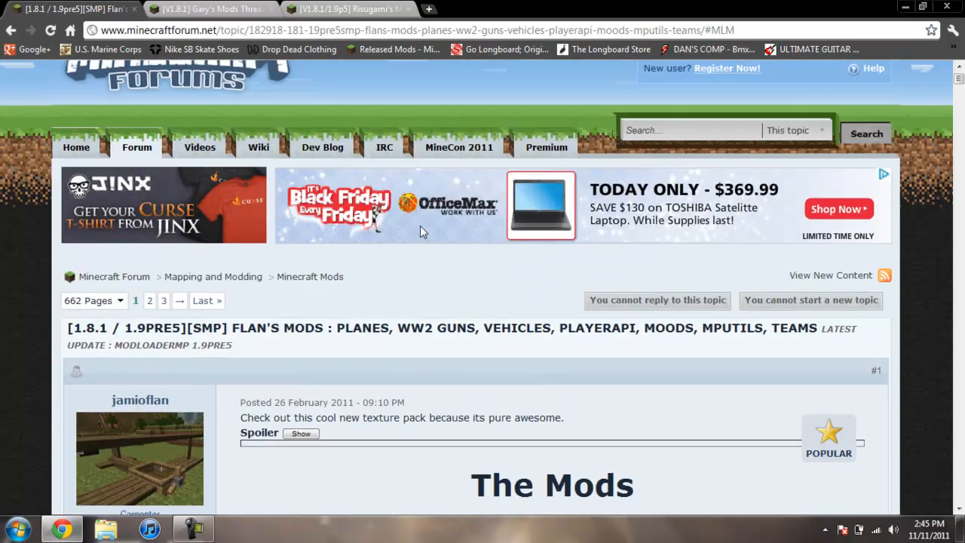
Scroll Flan's Mods thread down to 'The Mods' list with the Planes, Vehicles and WW2 Guns links
scroll("down", 3)
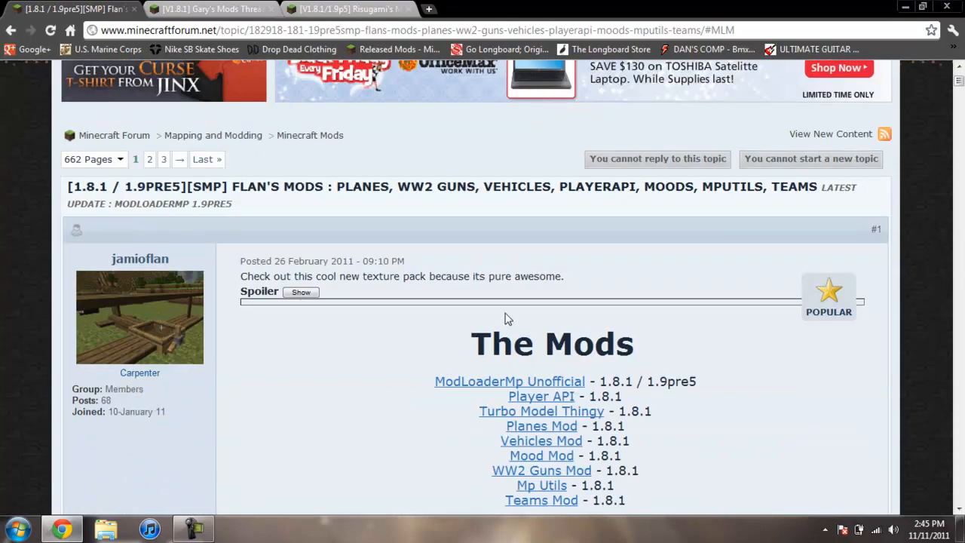
scroll("down", 3)
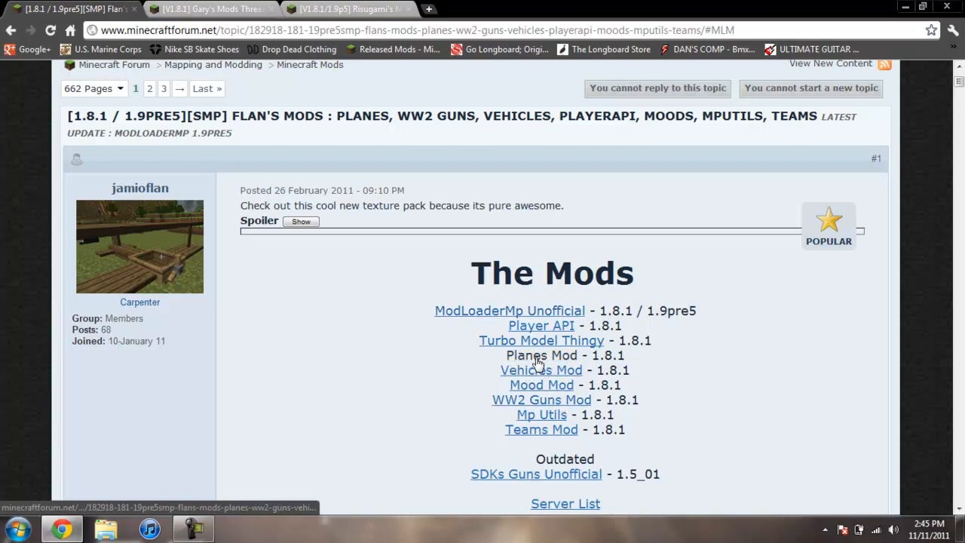
Jump to the Planes v16 section of Flan's thread and scroll down to its Crafting spoiler
left_click(541, 356)
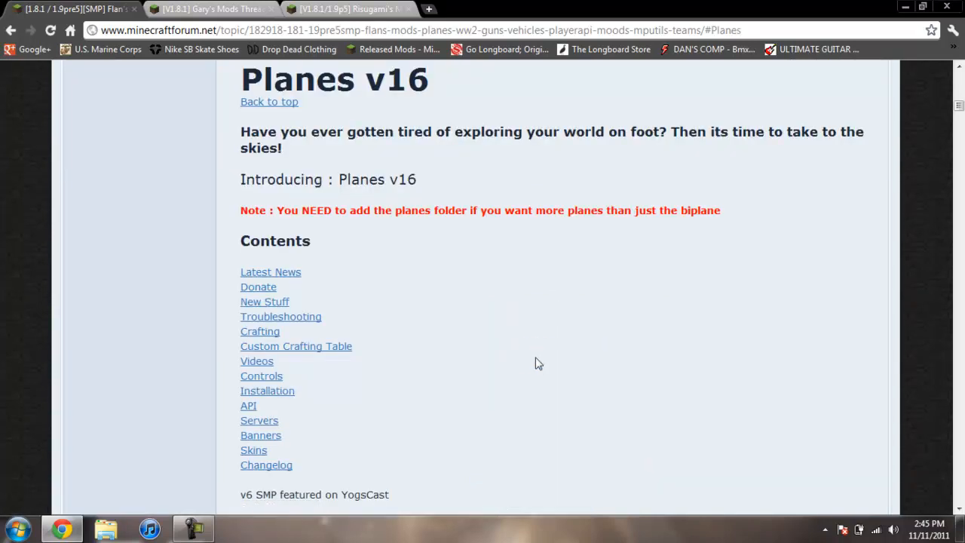
mouse_move(316, 317)
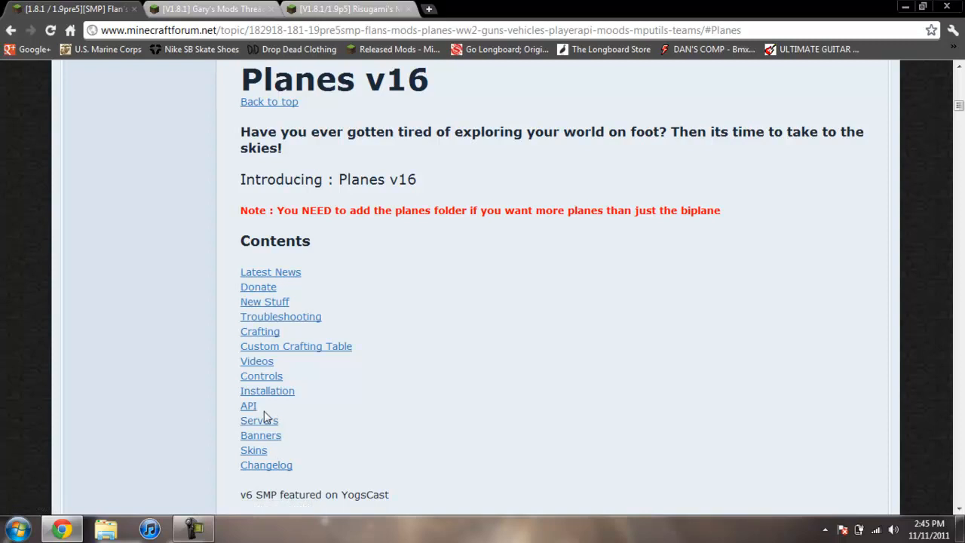
mouse_move(257, 360)
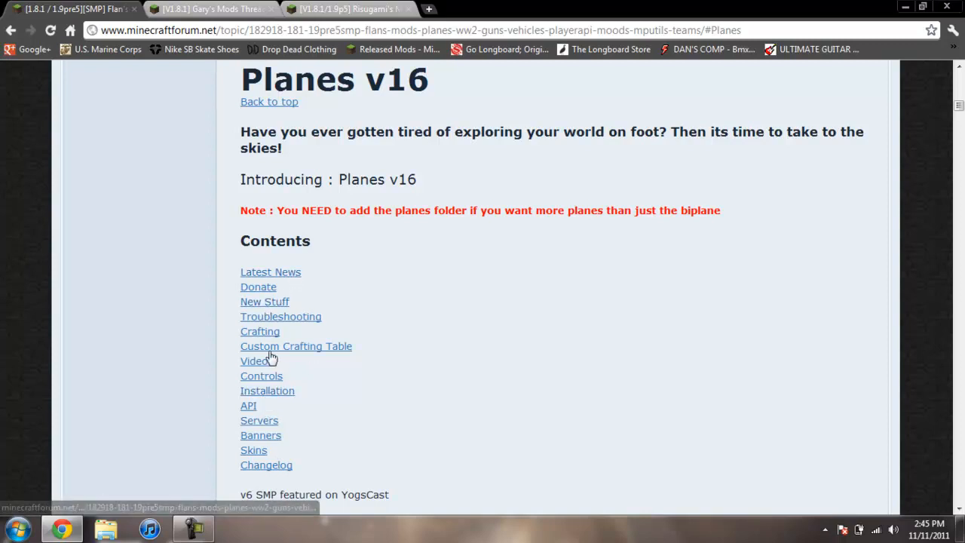
scroll("down", 3)
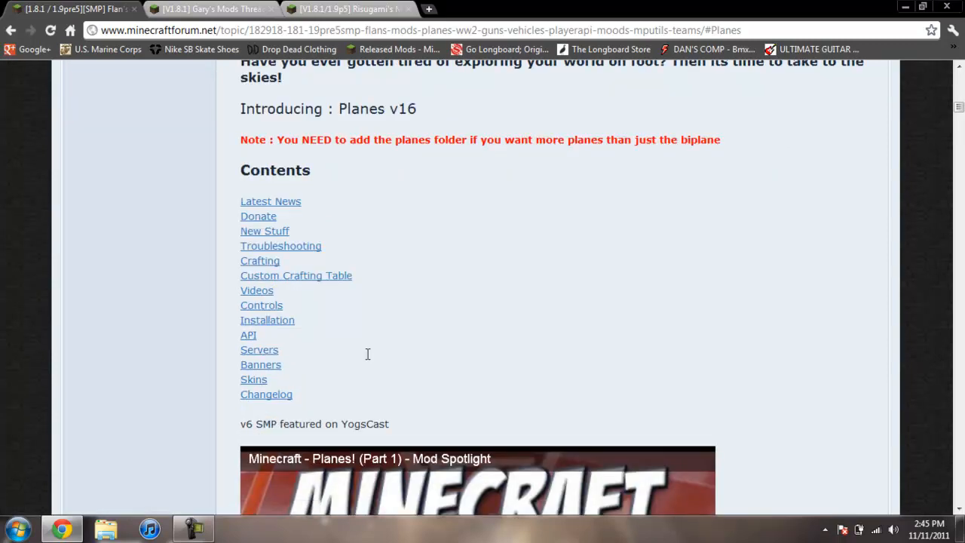
scroll("down", 3)
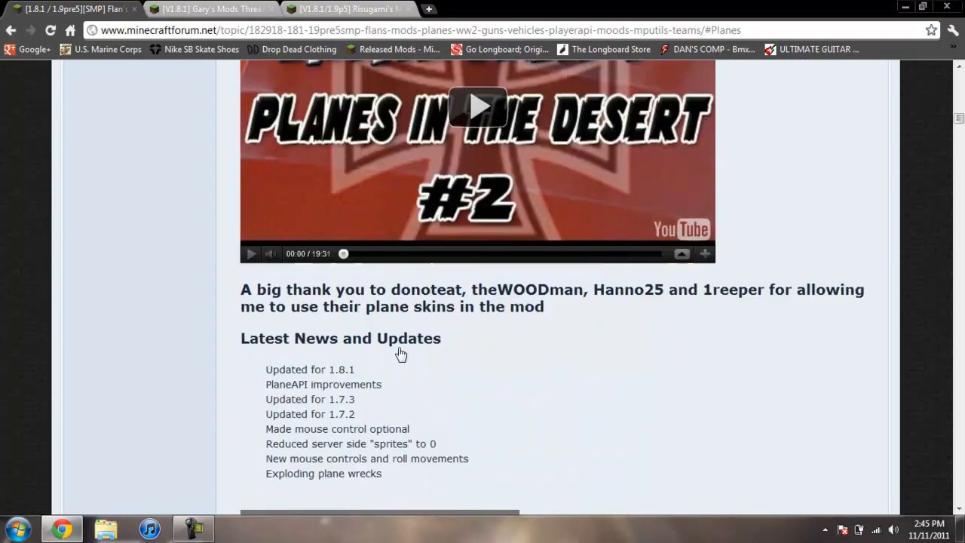
scroll("down", 3)
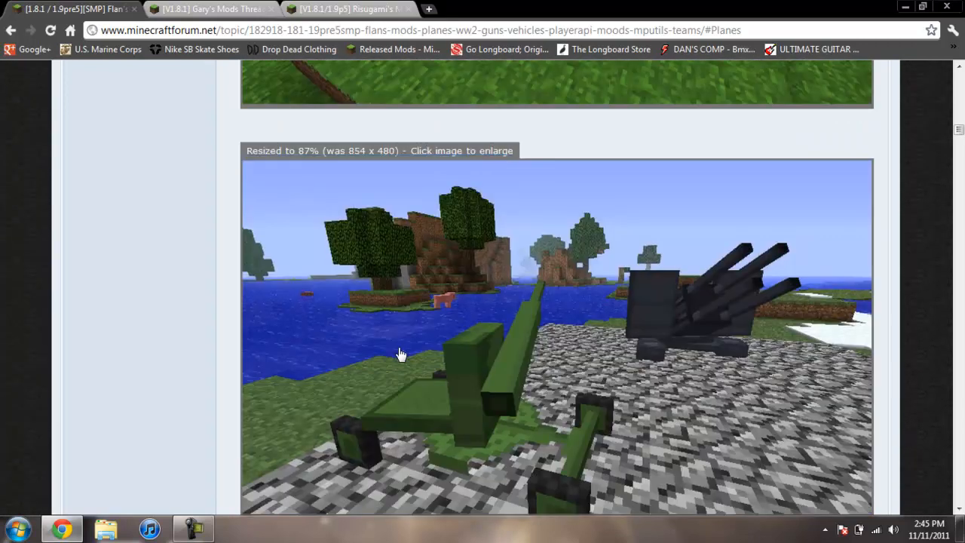
scroll("down", 3)
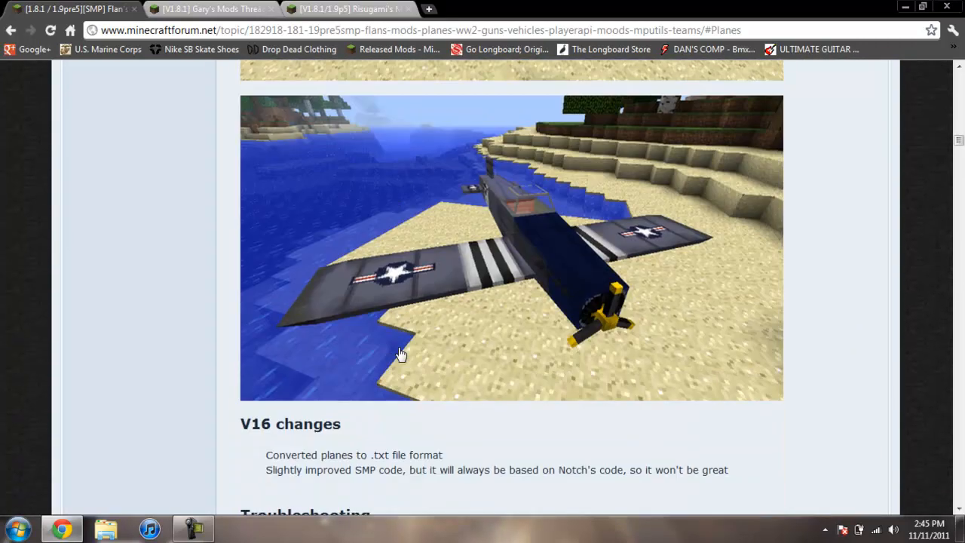
scroll("down", 3)
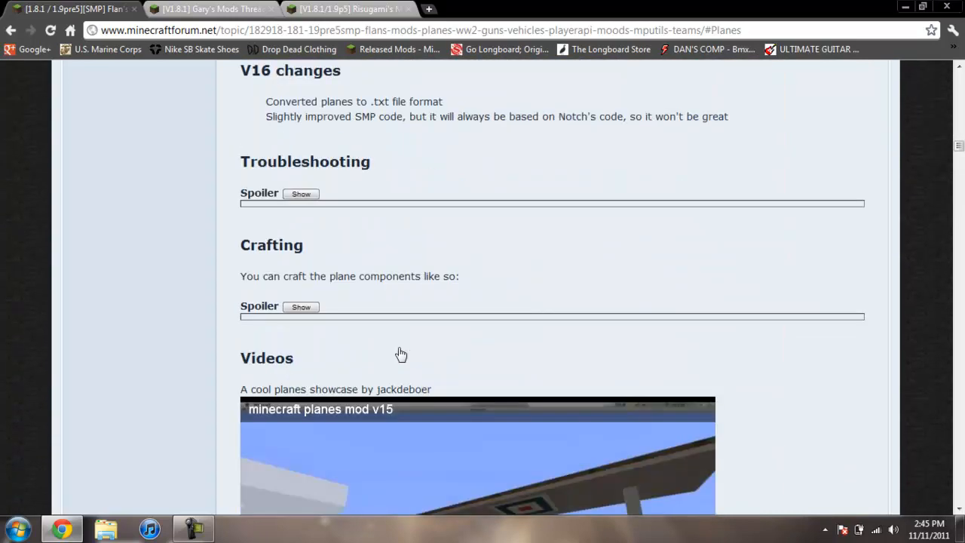
Reveal the plane part crafting recipes and read on into the mouse and keyboard controls
left_click(301, 306)
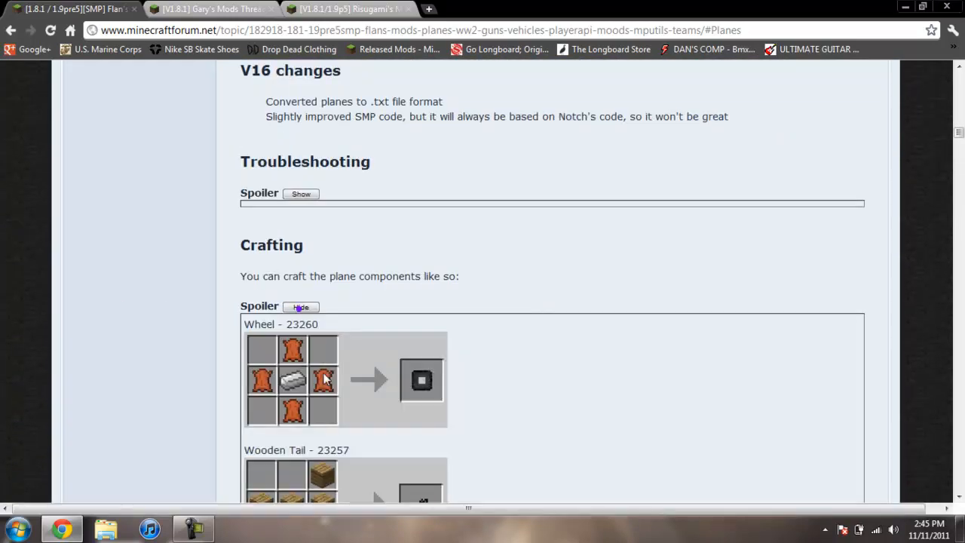
scroll("down", 3)
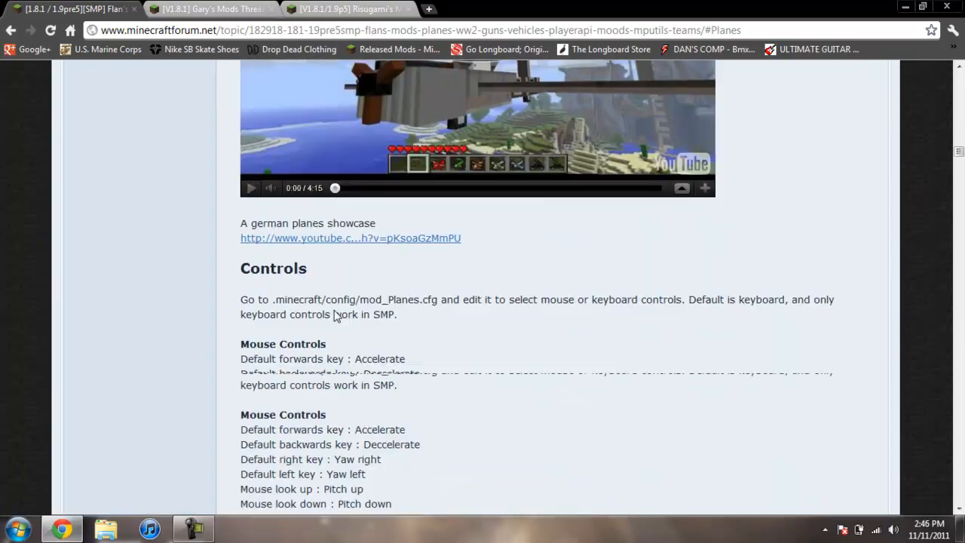
scroll("down", 3)
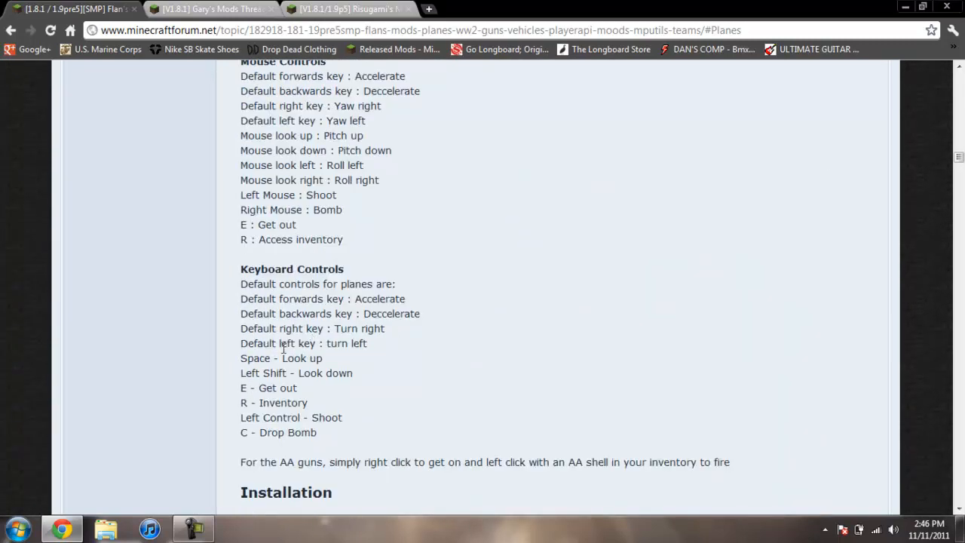
Scroll to the Installation section with the 1.8.1 Version 16 client and server steps
scroll("down", 3)
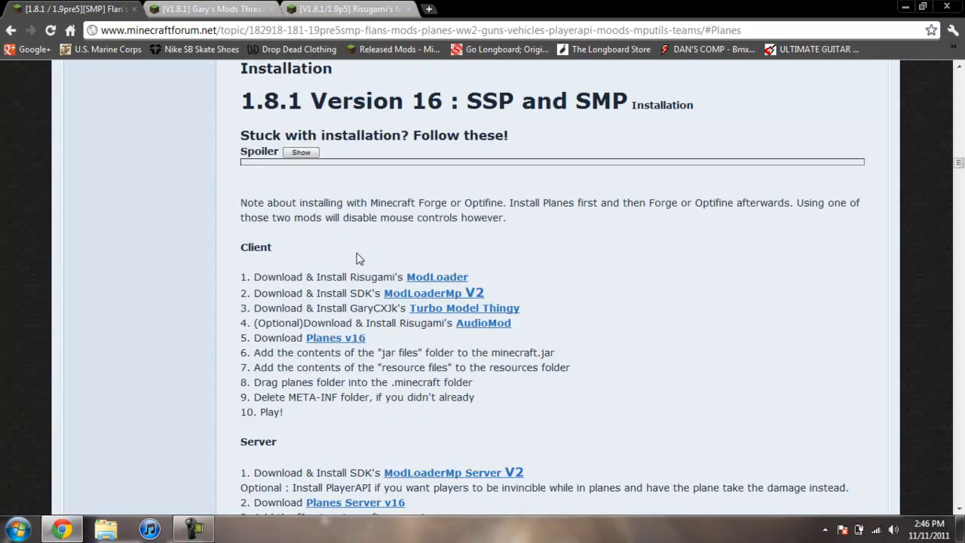
scroll("down", 3)
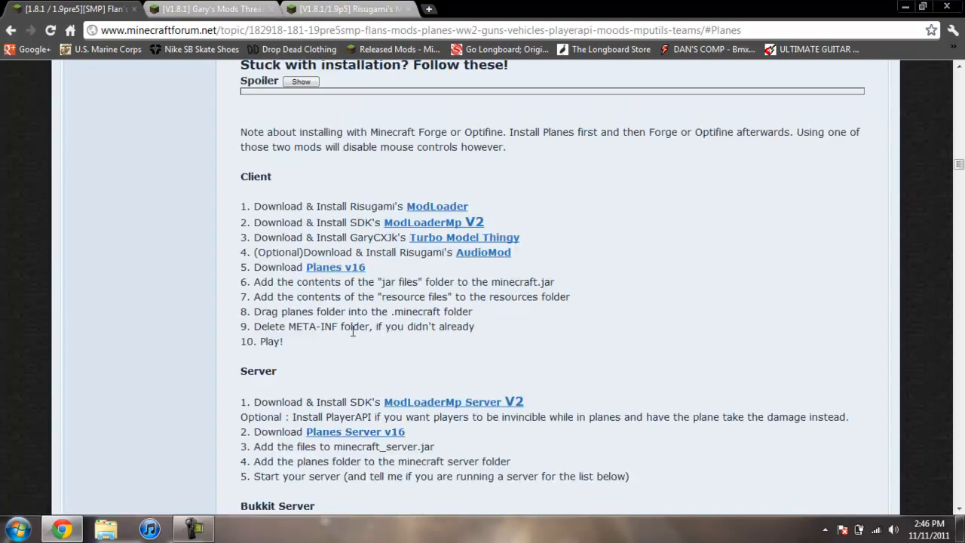
mouse_move(334, 266)
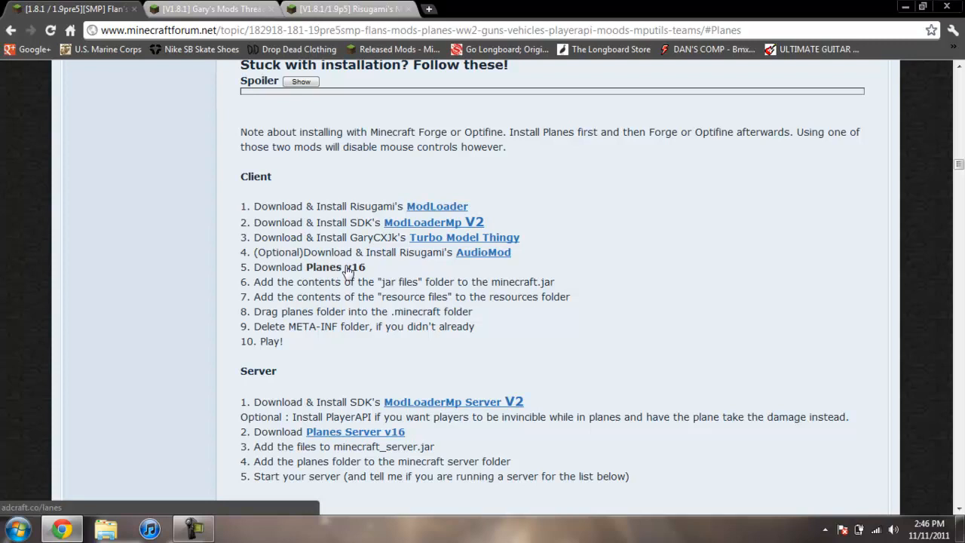
Follow the Planes v16 link through the AdCraft.co shortener page to the hosted mod download
left_click(335, 267)
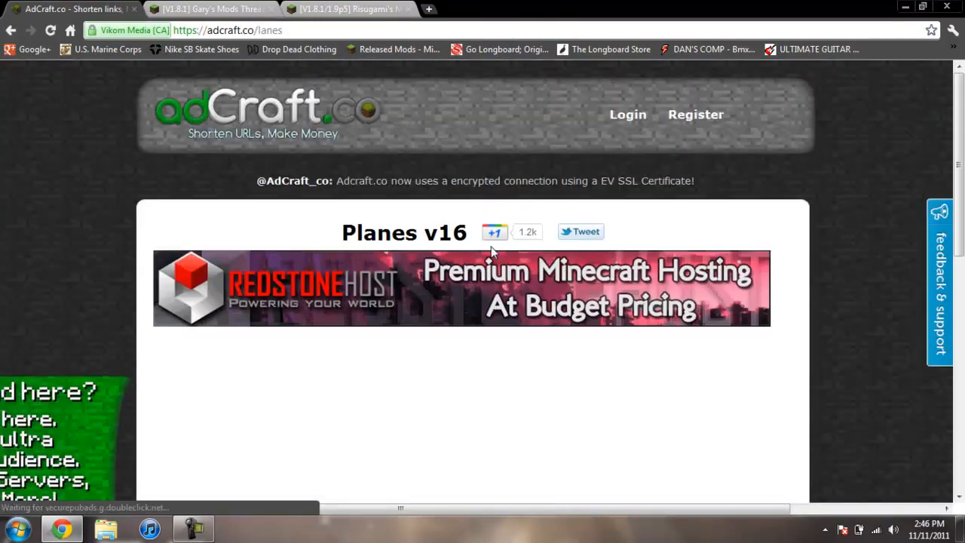
scroll("down", 3)
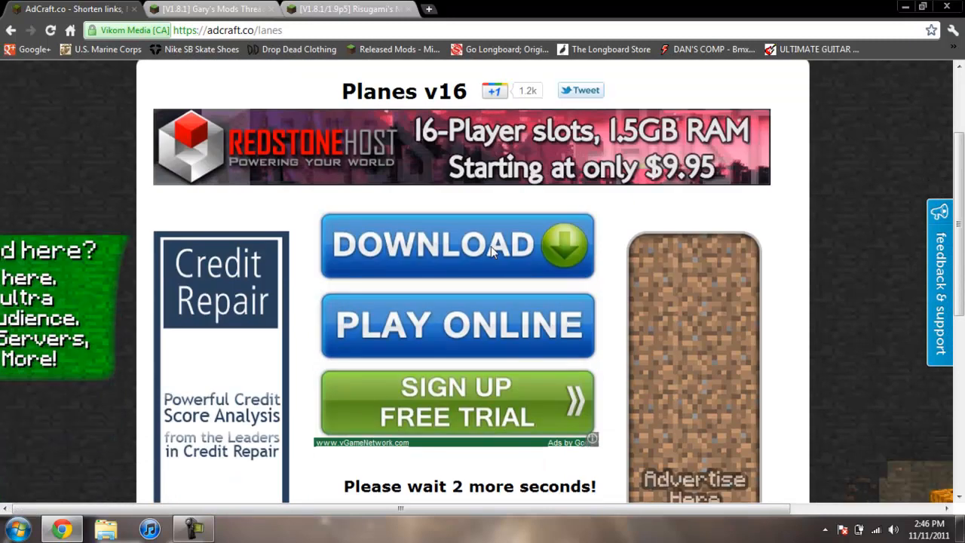
scroll("down", 3)
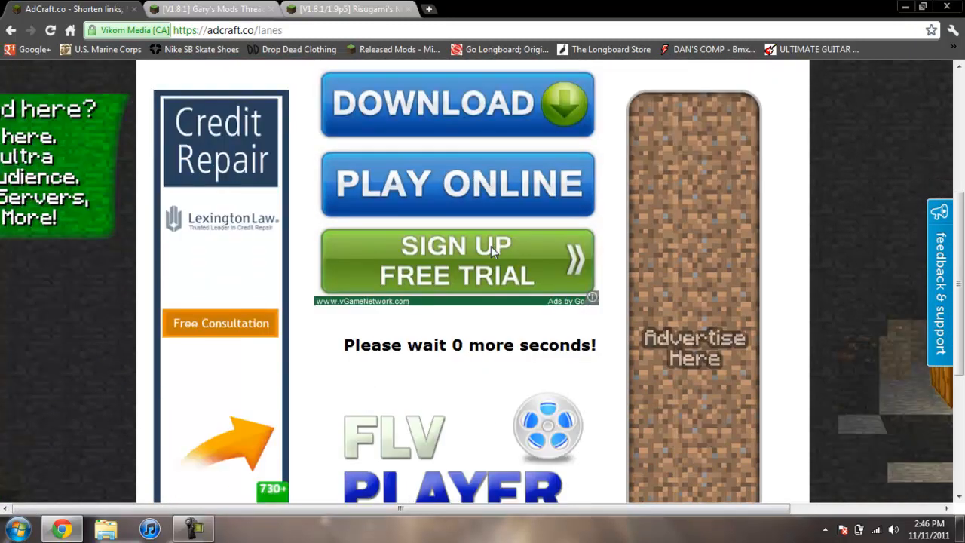
scroll("down", 3)
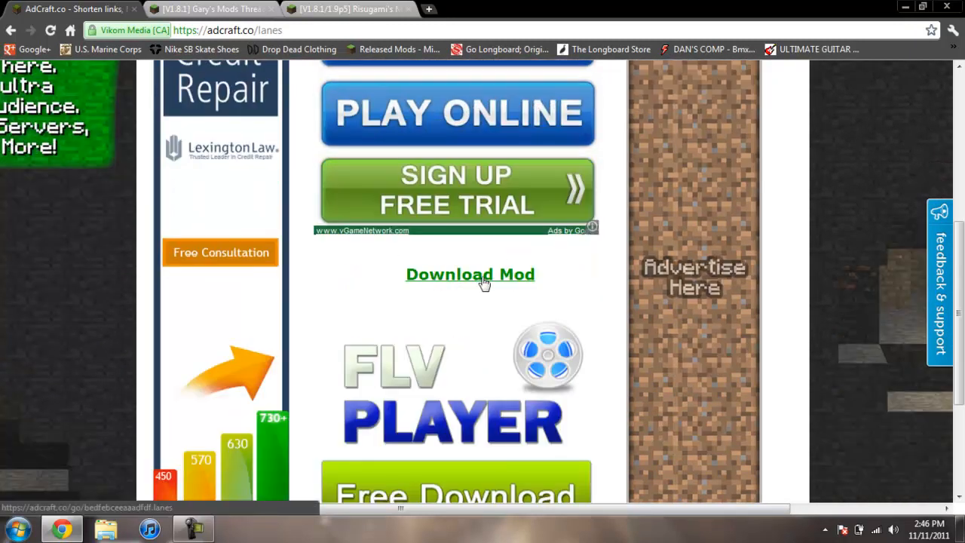
left_click(470, 274)
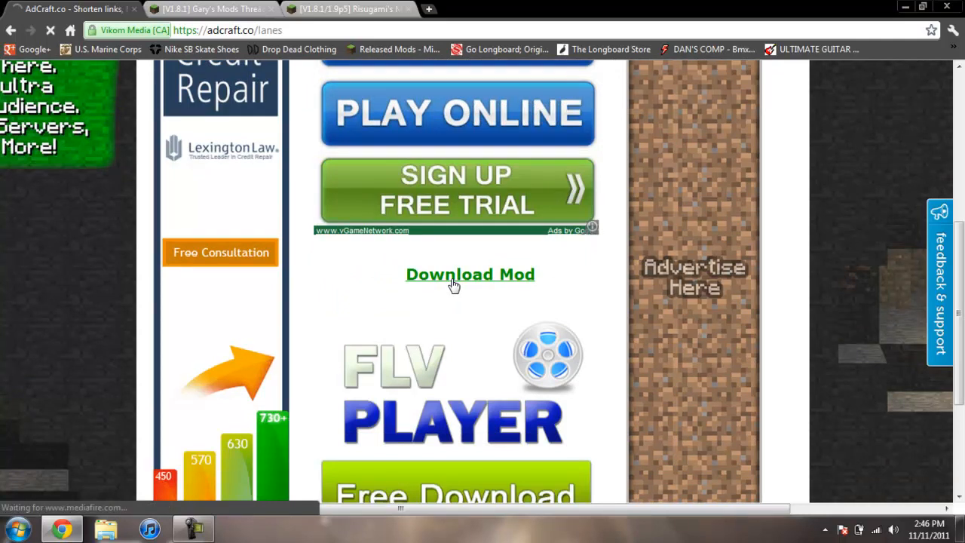
left_click(471, 274)
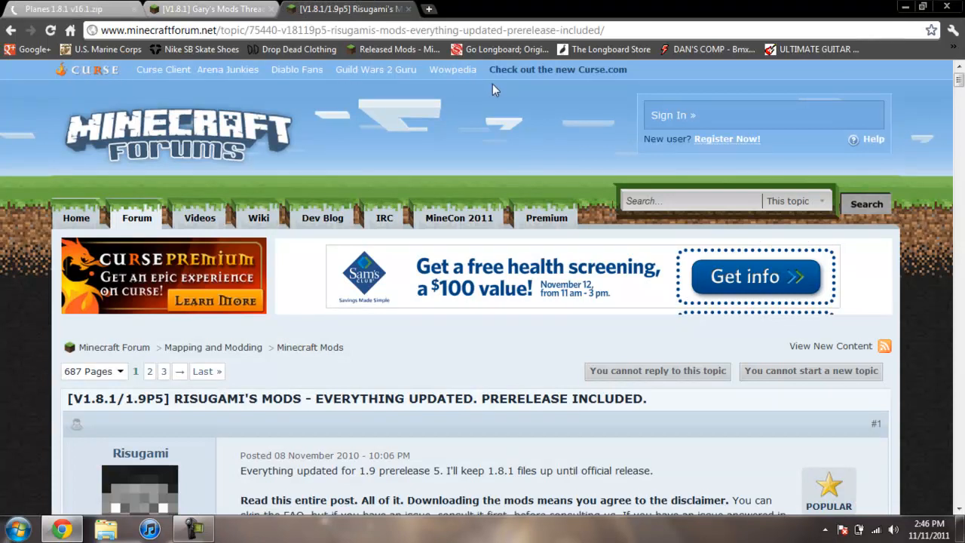
mouse_move(513, 164)
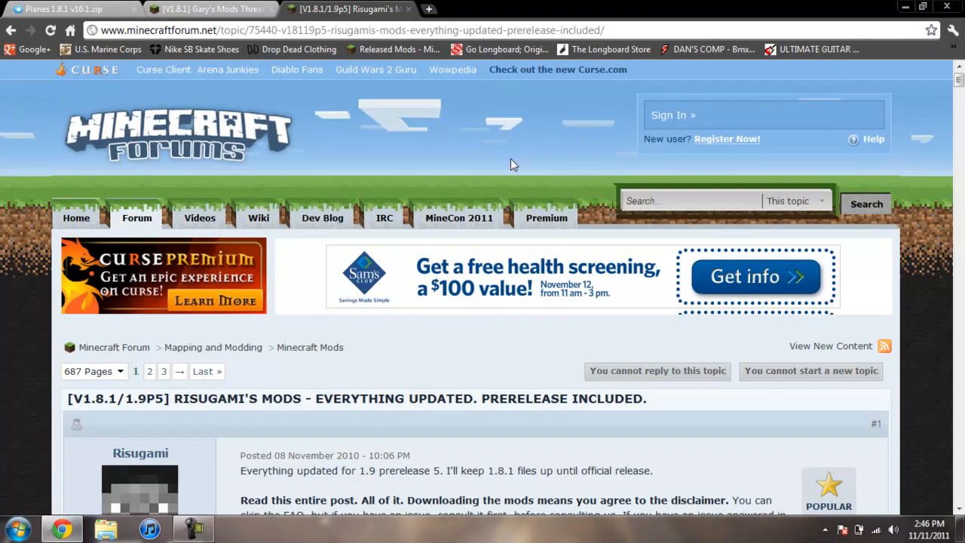
mouse_move(477, 166)
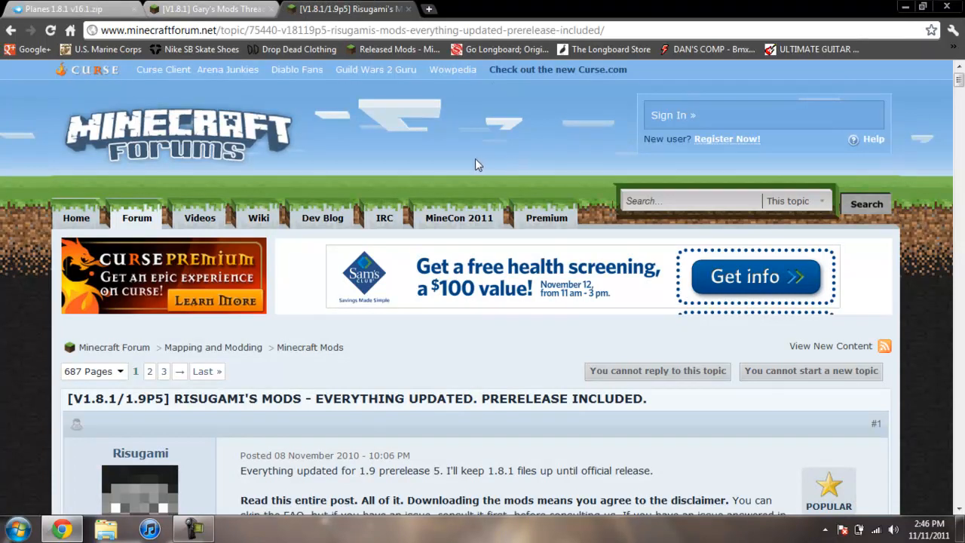
Scroll Risugami's Mods thread past ModLoader to the AudioMod Beta 1.8 and Floodgate download links
scroll("down", 3)
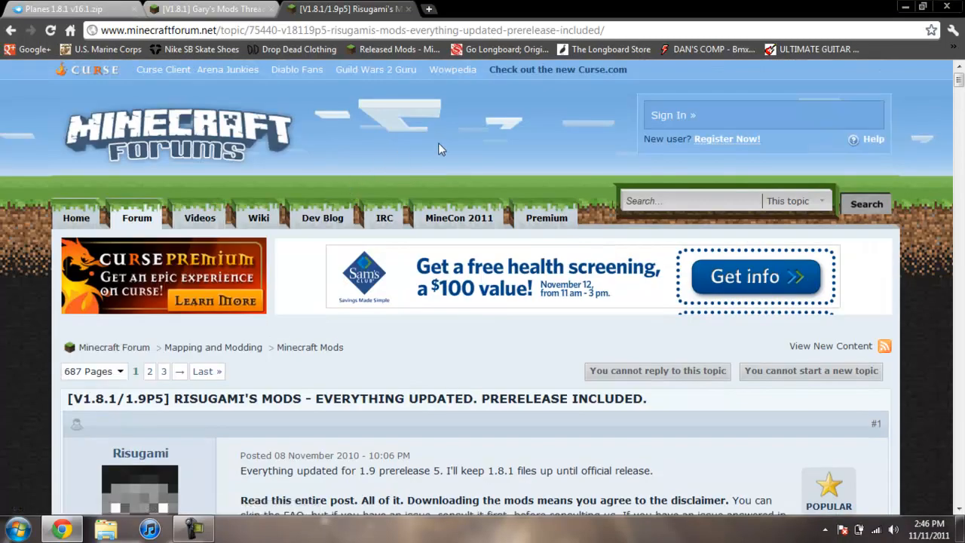
scroll("down", 3)
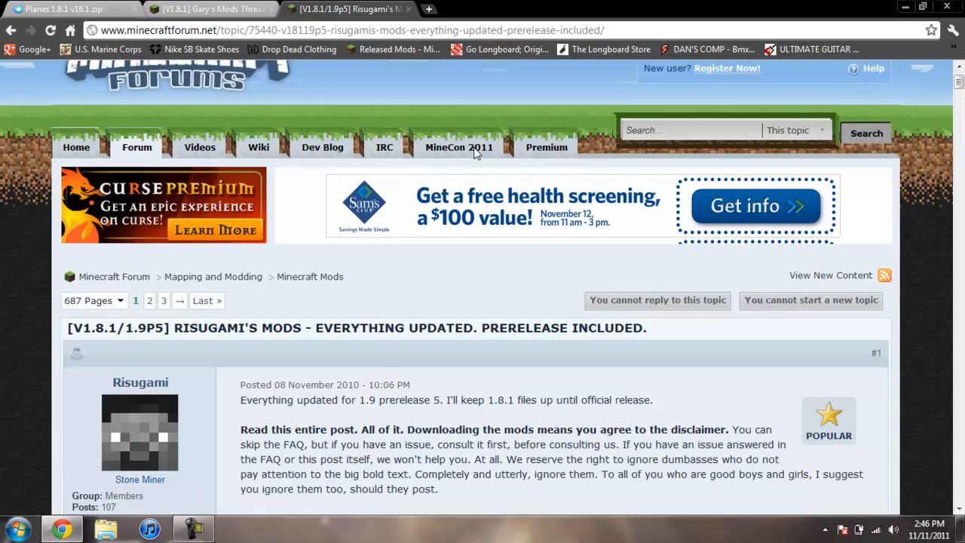
scroll("down", 3)
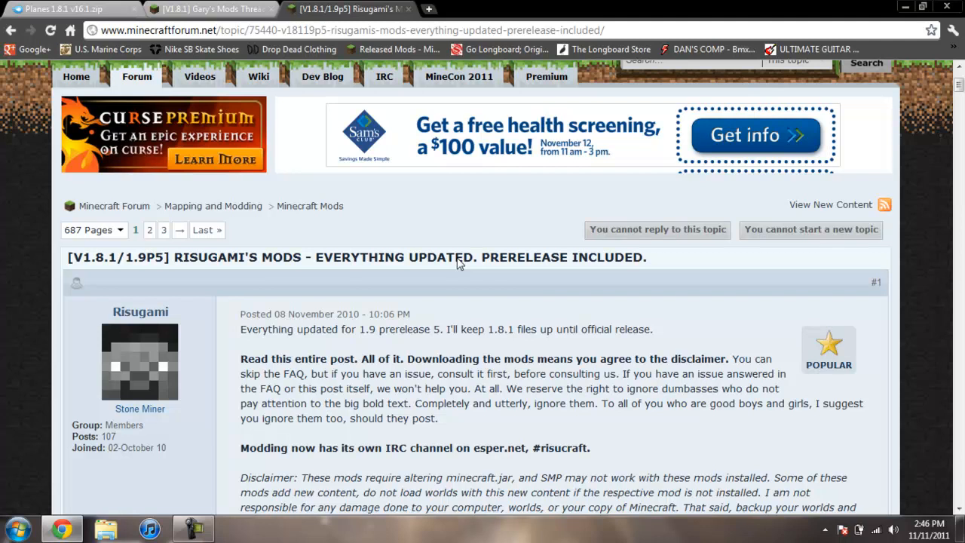
mouse_move(453, 205)
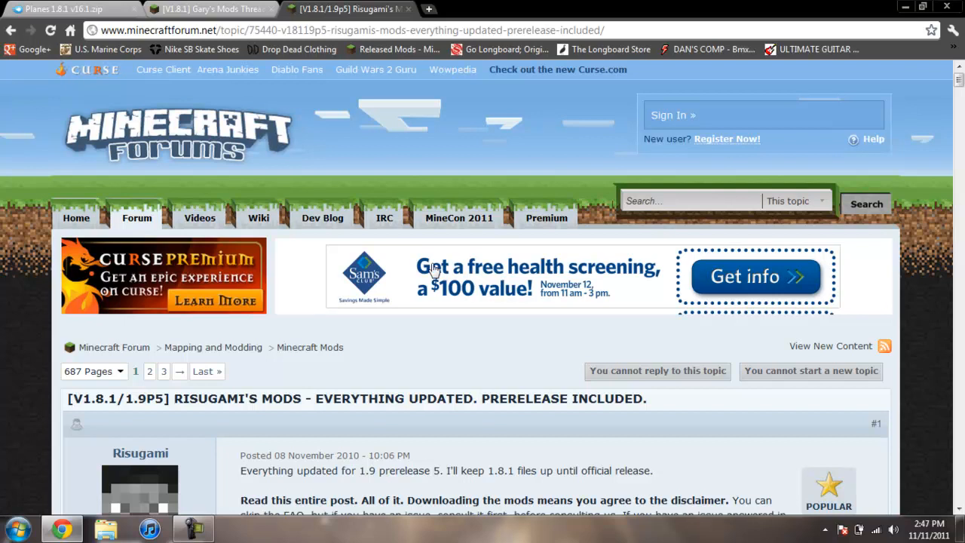
scroll("down", 3)
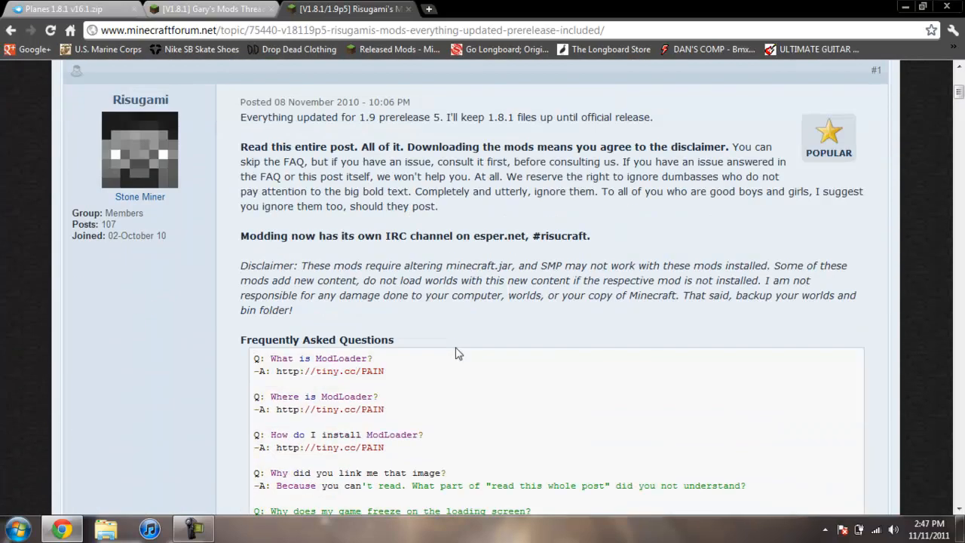
scroll("down", 3)
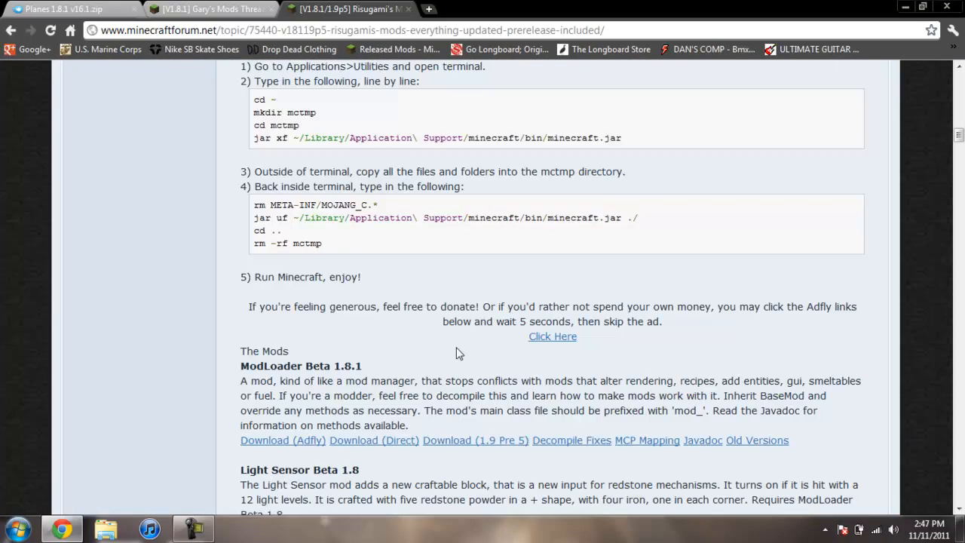
scroll("down", 3)
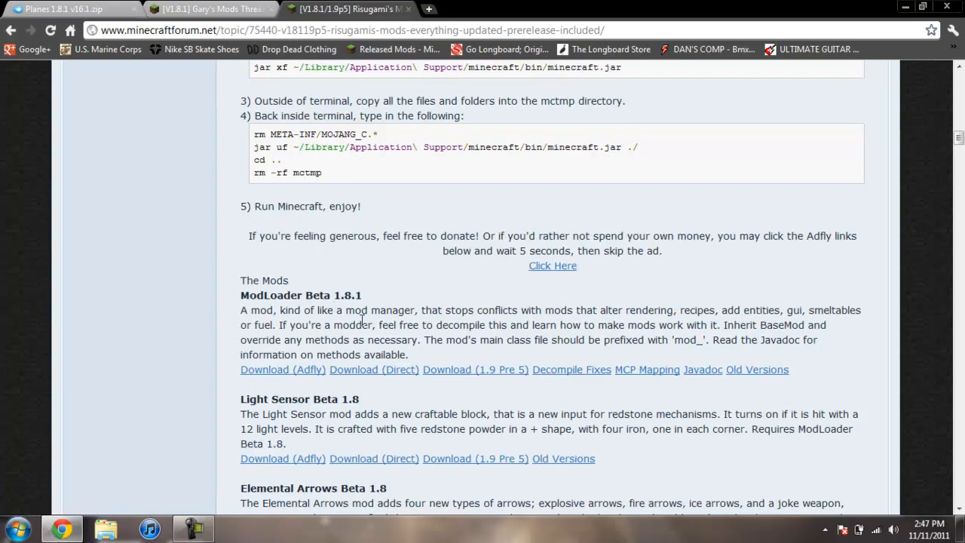
scroll("down", 3)
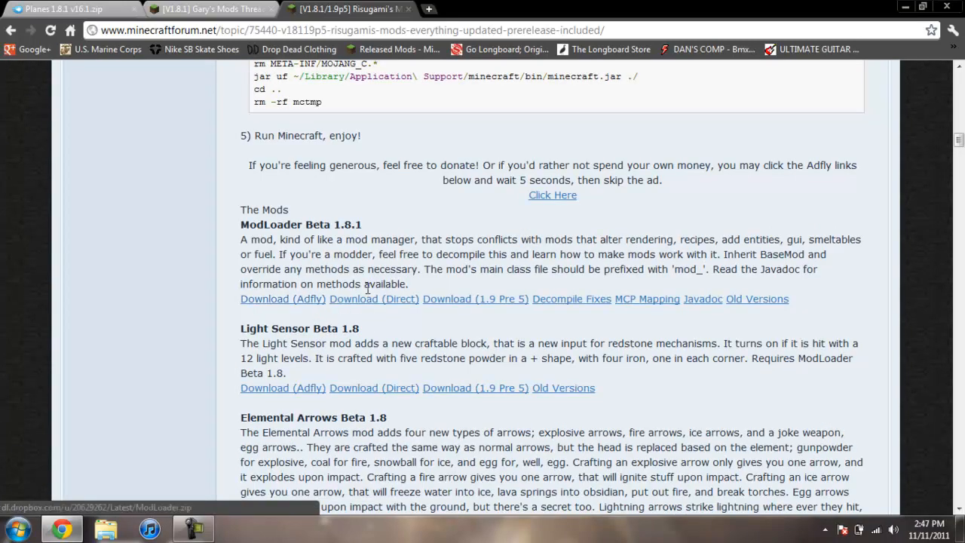
scroll("down", 3)
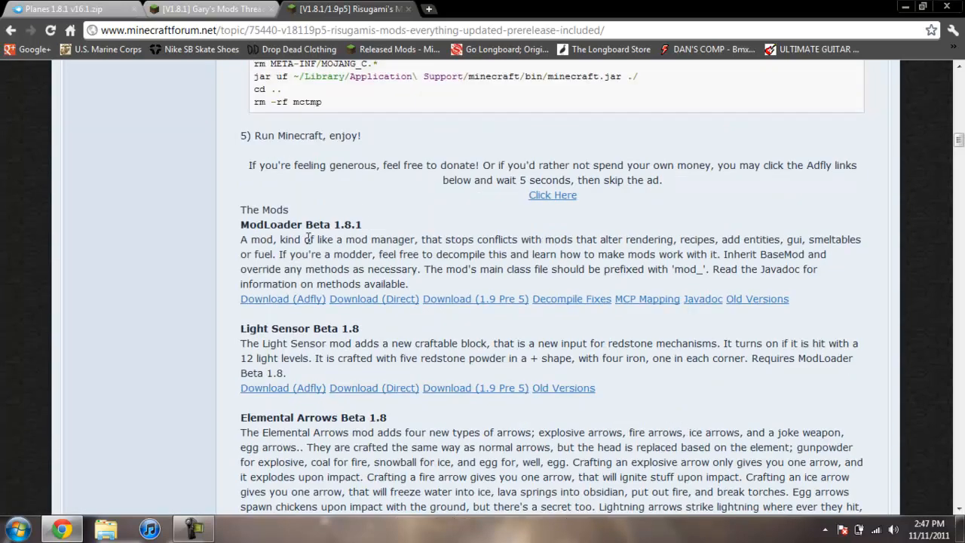
scroll("down", 3)
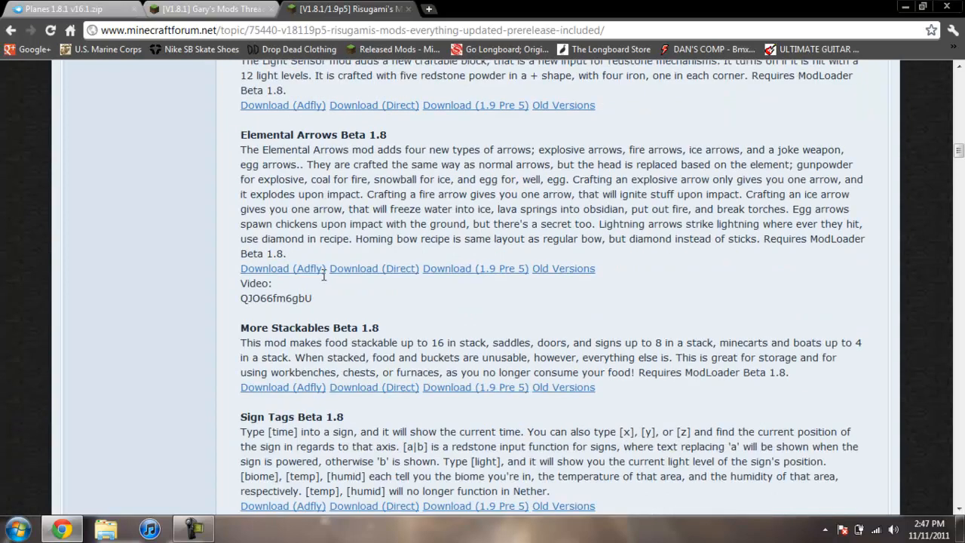
scroll("down", 3)
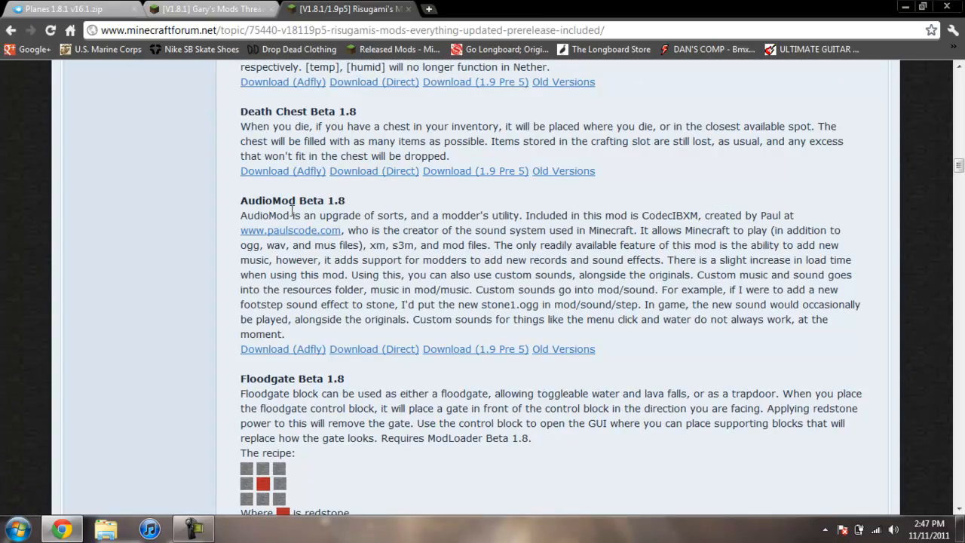
scroll("down", 3)
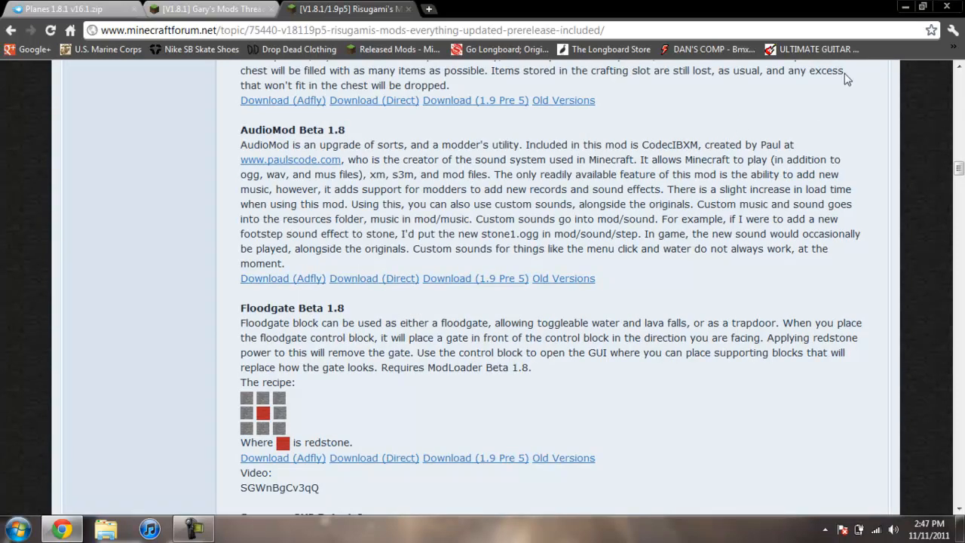
left_click(923, 6)
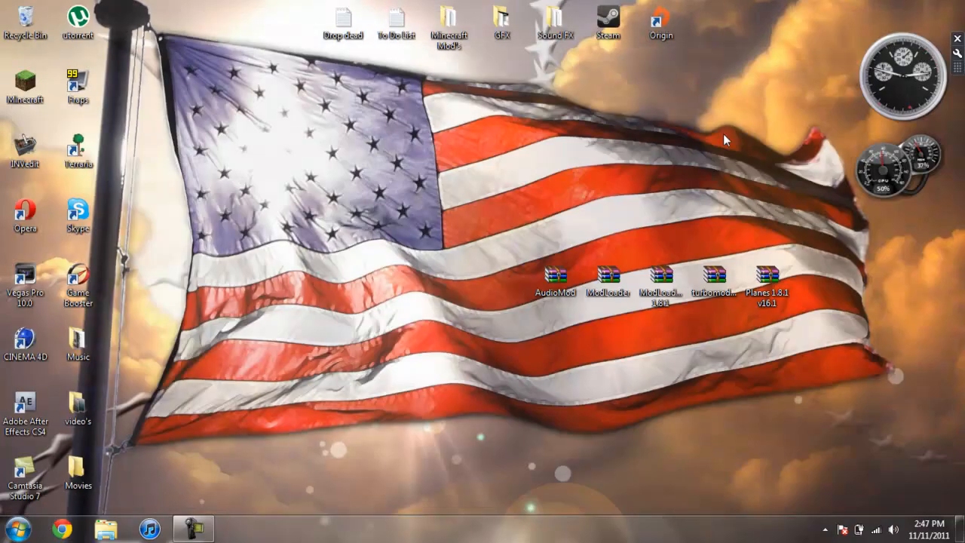
mouse_move(651, 157)
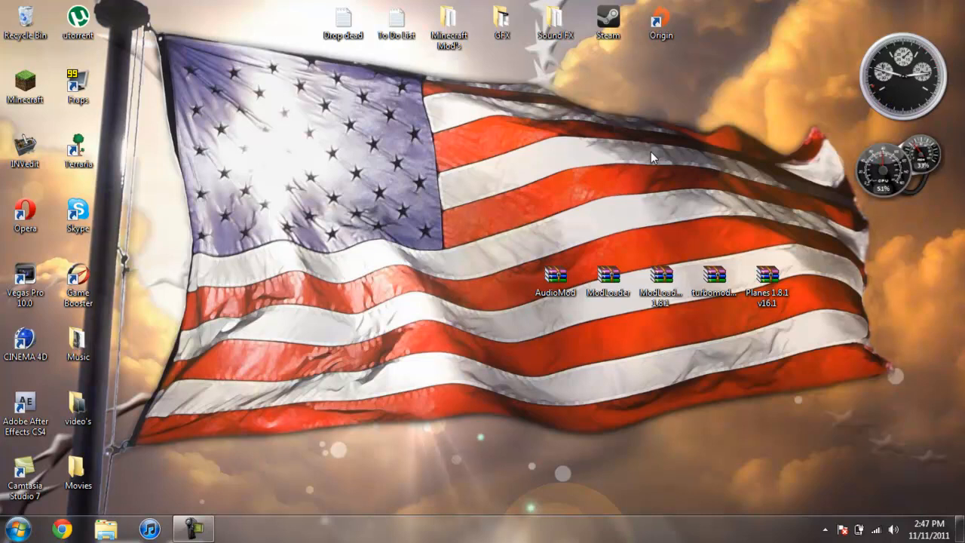
mouse_move(647, 157)
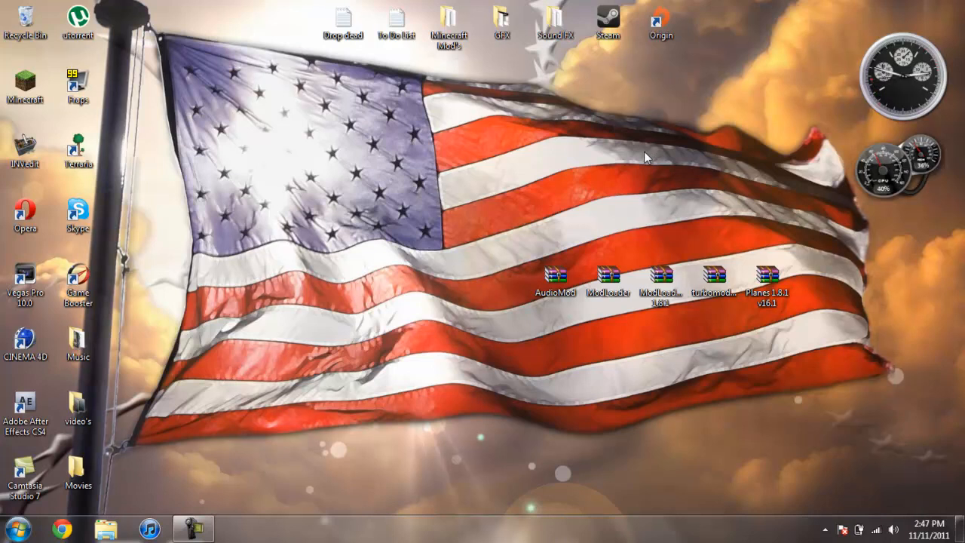
mouse_move(404, 302)
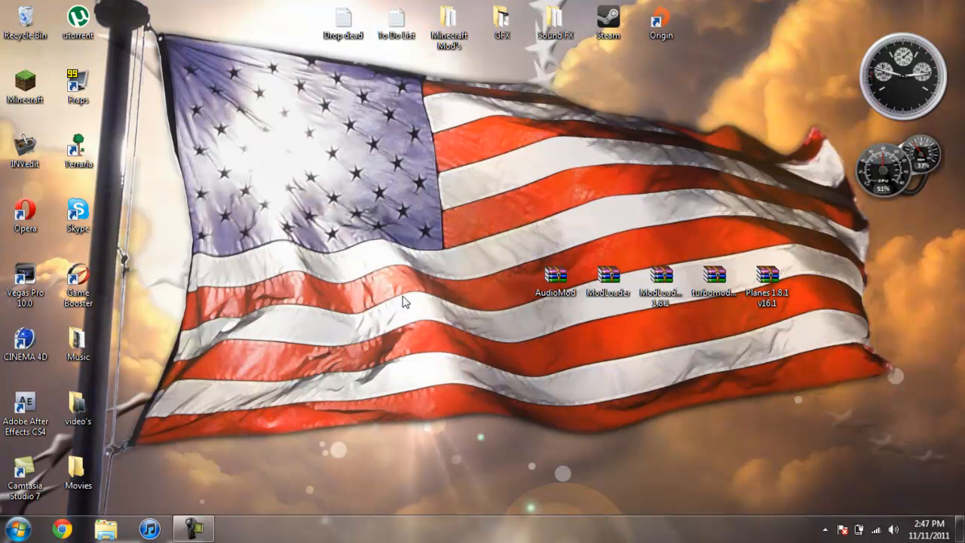
mouse_move(389, 268)
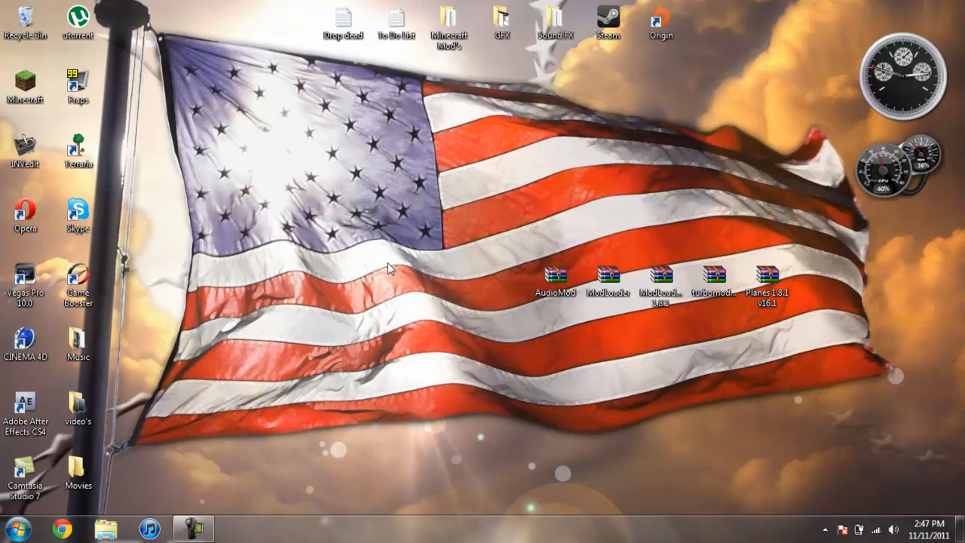
Go to the AppData Roaming folder via %appdata% from the Start menu search
left_click(14, 528)
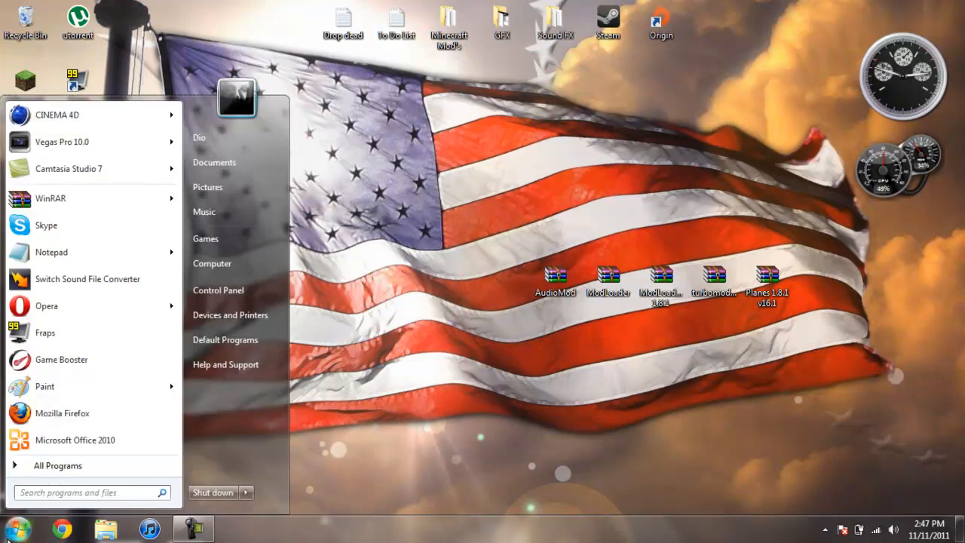
type("%appdata%")
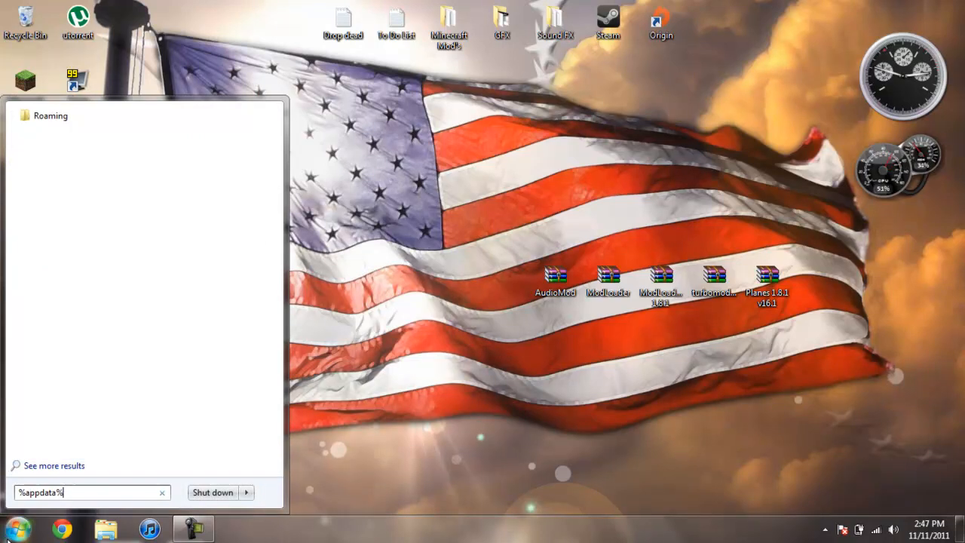
key("enter")
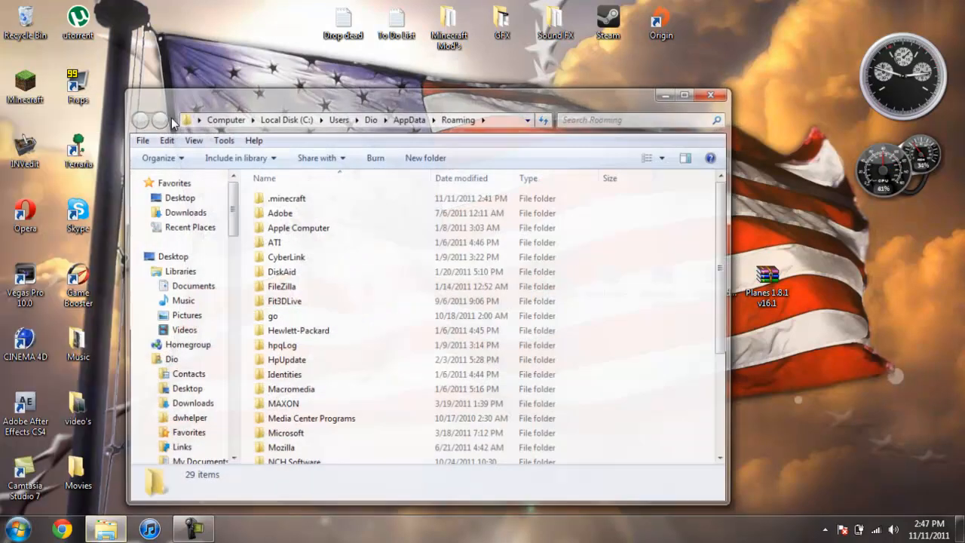
Browse into .minecraft\bin and bring up the Open with options for minecraft.jar
double_click(286, 198)
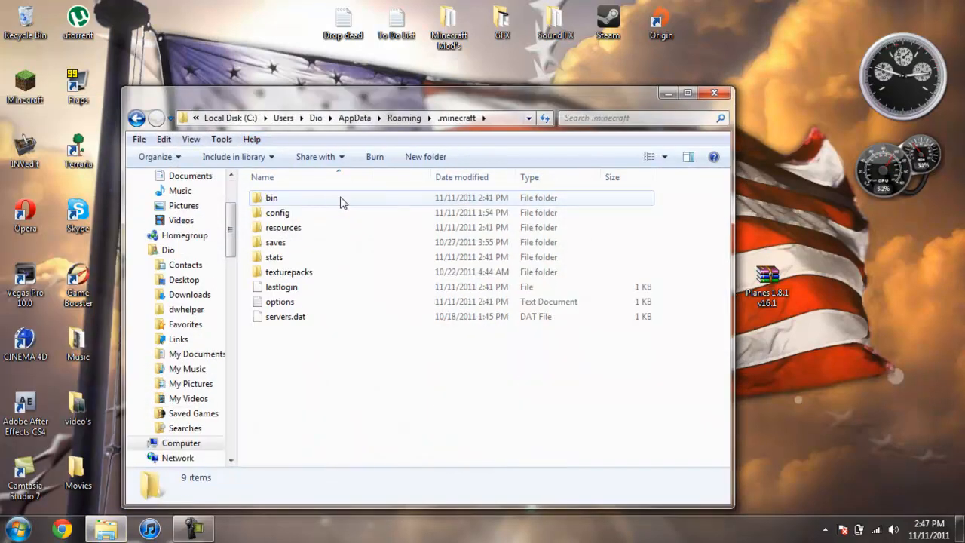
double_click(272, 197)
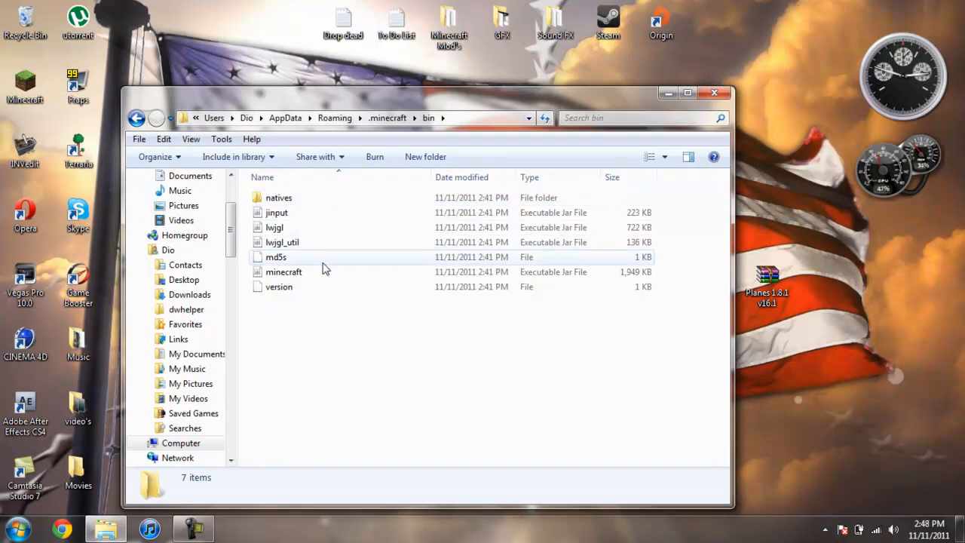
left_click(284, 271)
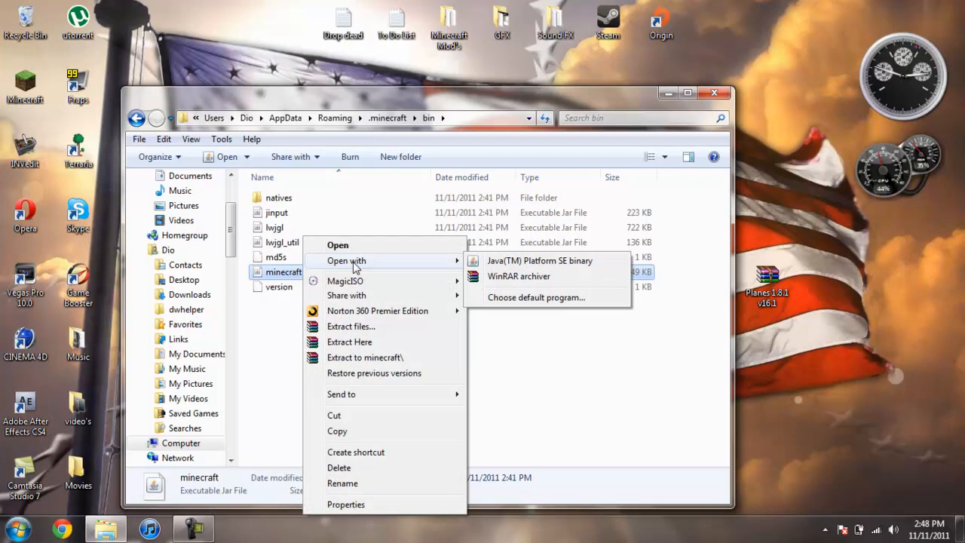
With minecraft.jar in WinRAR, add AudioMod.zip's ibxm, paulscode and oe.class into it and close AudioMod
left_click(518, 276)
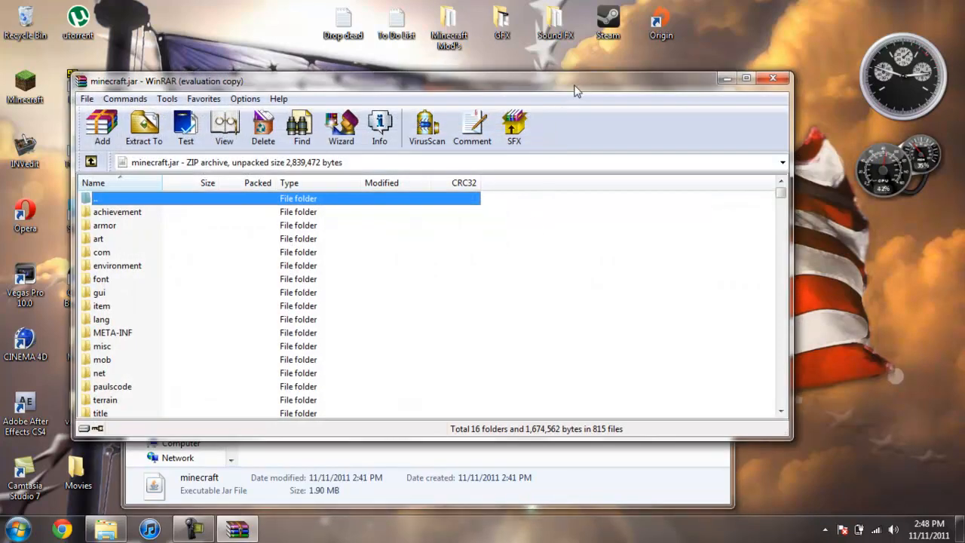
mouse_move(380, 89)
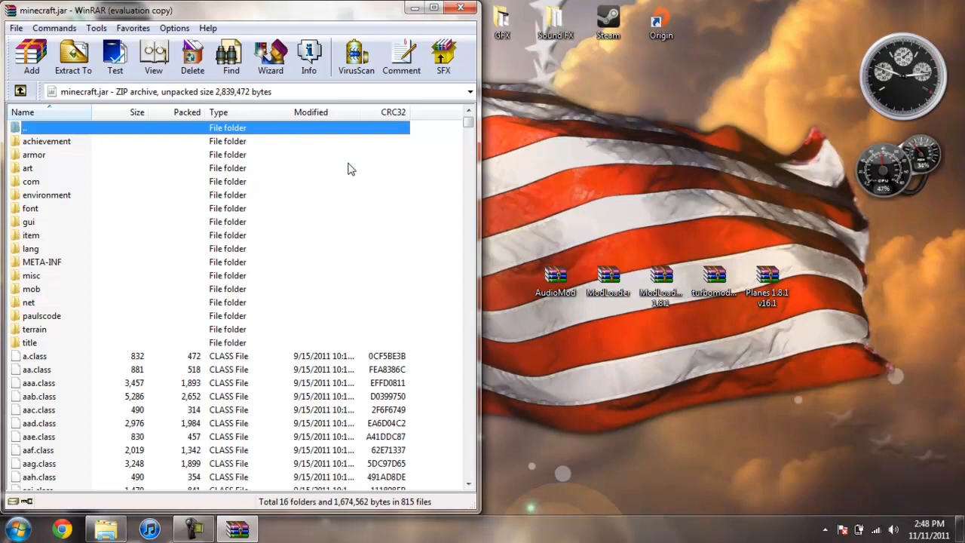
mouse_move(407, 275)
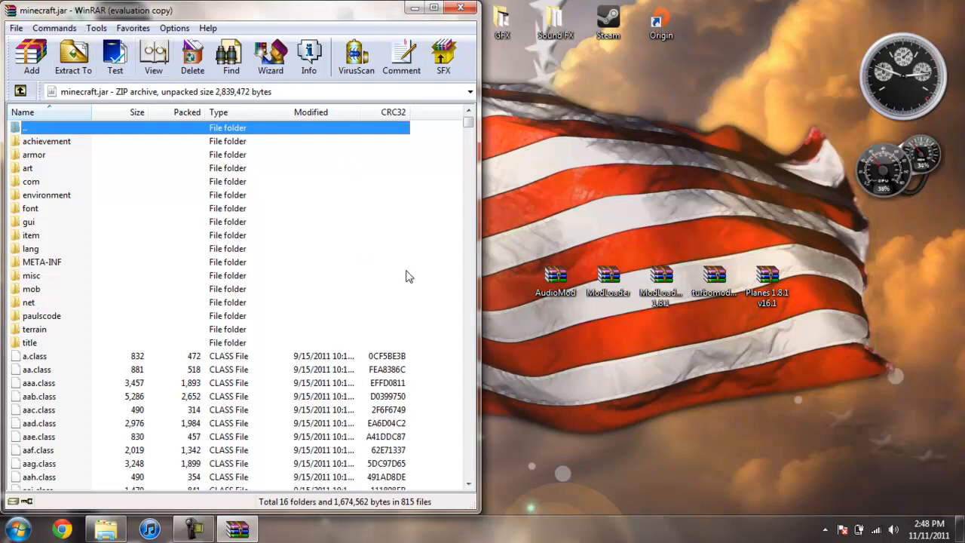
double_click(555, 279)
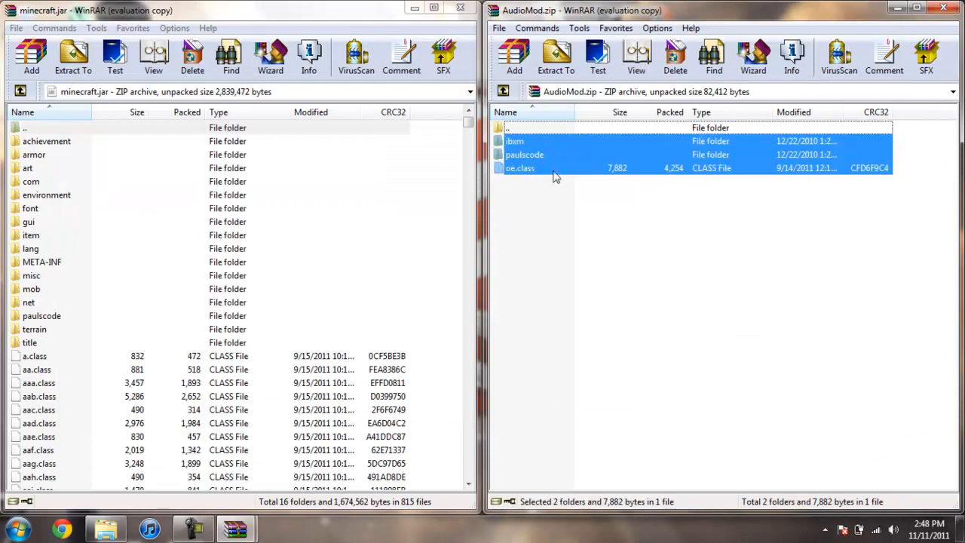
left_click(32, 57)
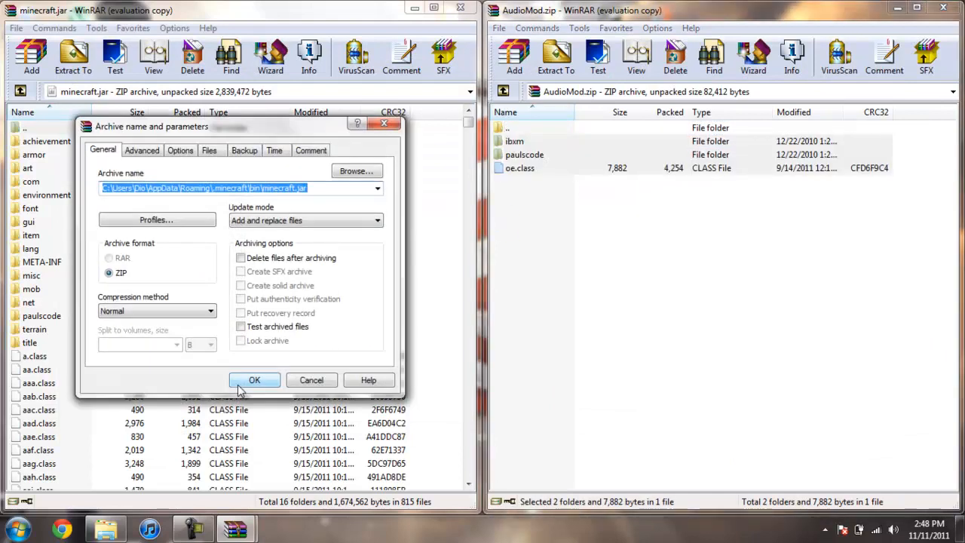
left_click(253, 380)
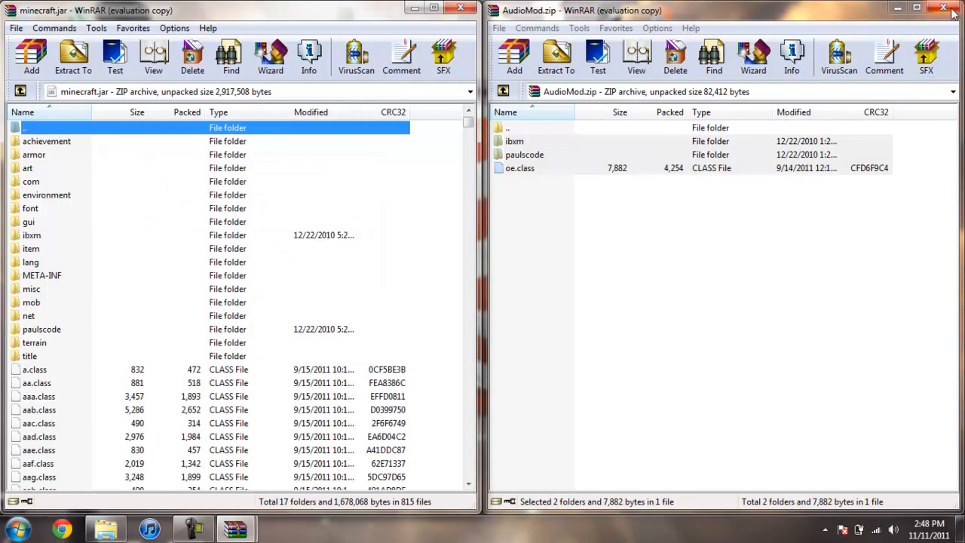
left_click(944, 9)
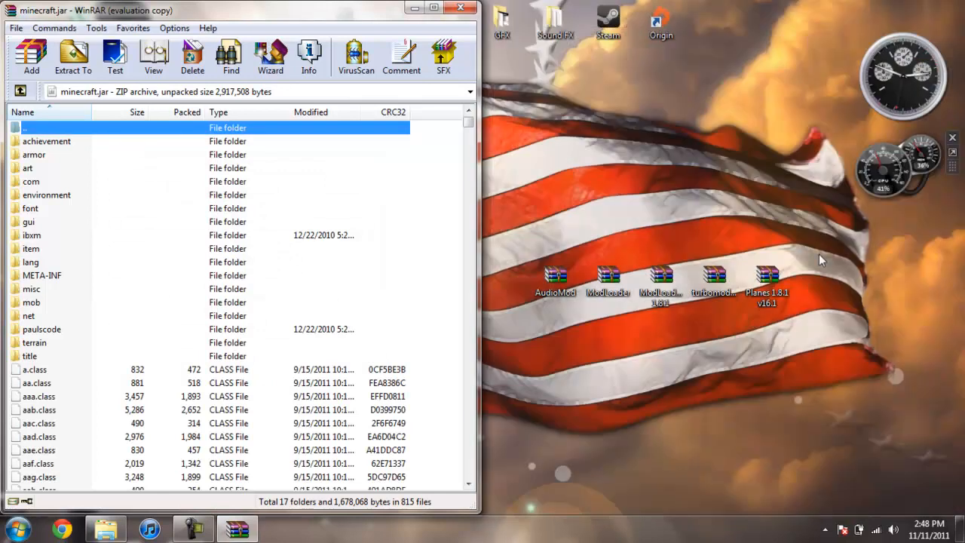
Bring up ModLoader.zip's class files alongside minecraft.jar
double_click(608, 279)
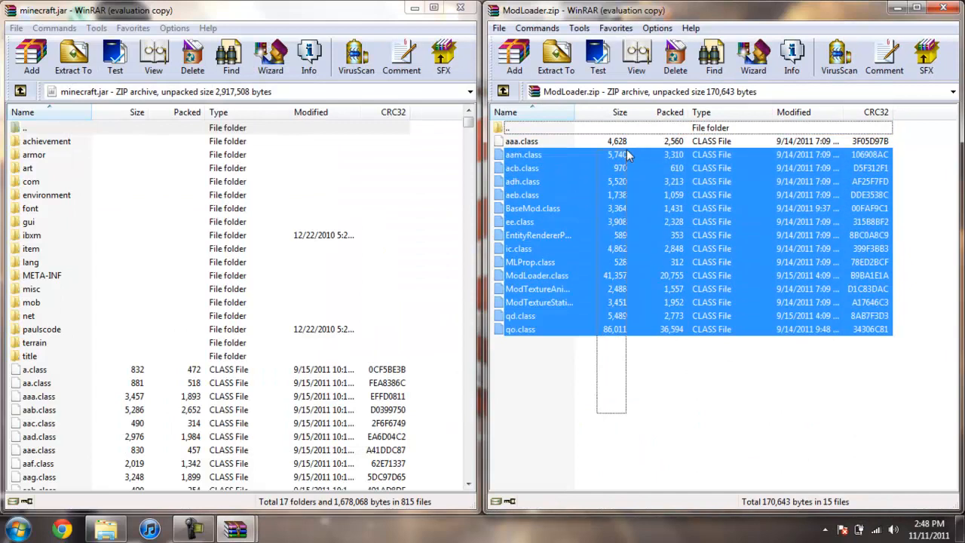
Add the ModLoader and ModLoaderMp 1.8.1 class files into minecraft.jar, closing those archives
left_click(555, 57)
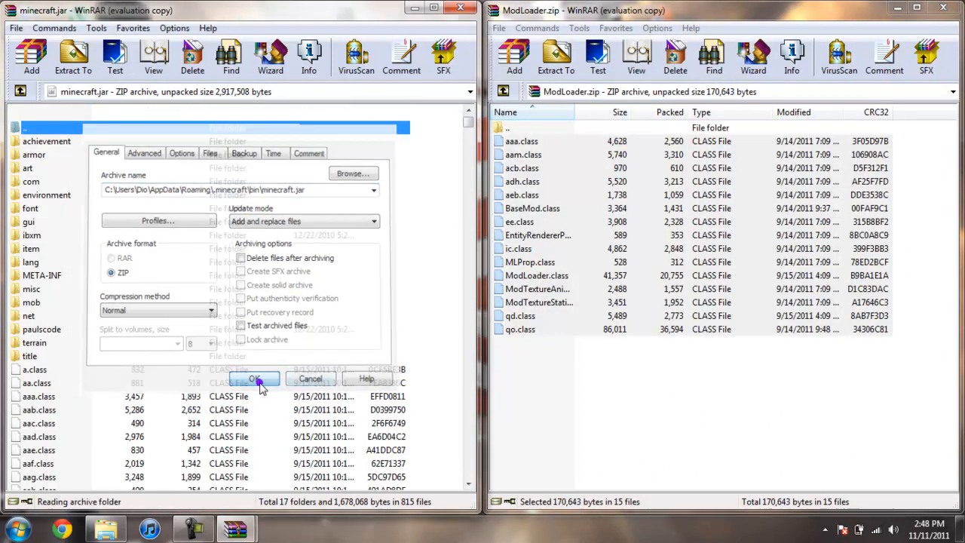
left_click(253, 378)
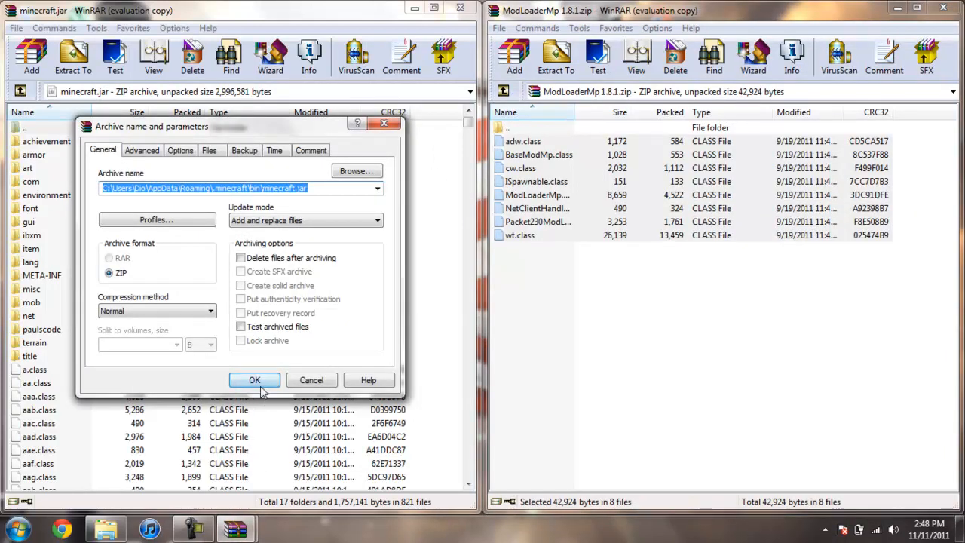
left_click(255, 380)
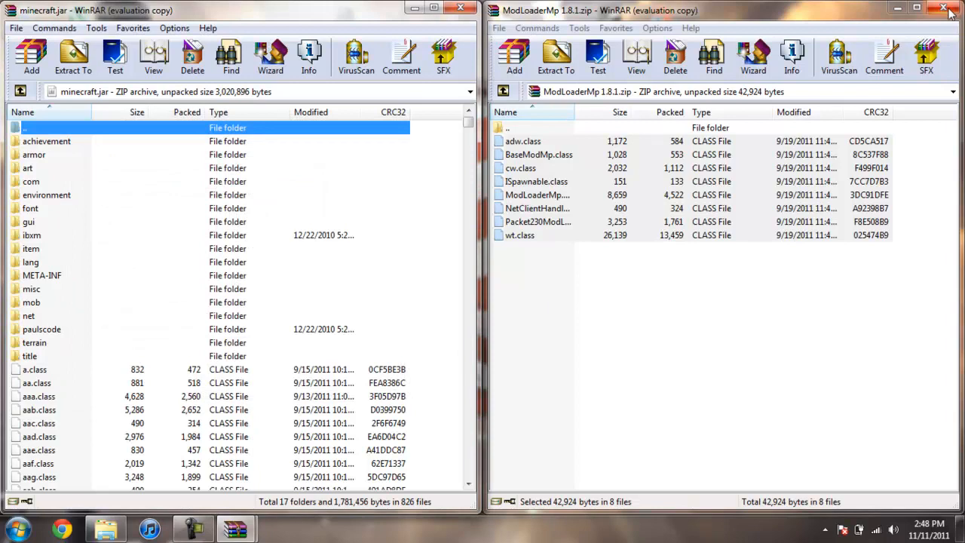
left_click(945, 9)
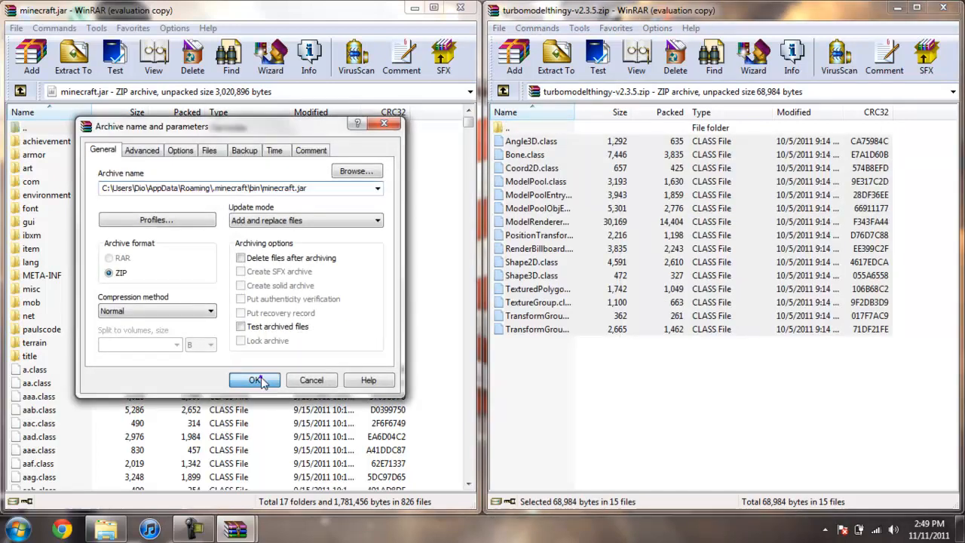
Add the turbomodelthingy-v2.3.5 class files into minecraft.jar and close that archive
left_click(255, 380)
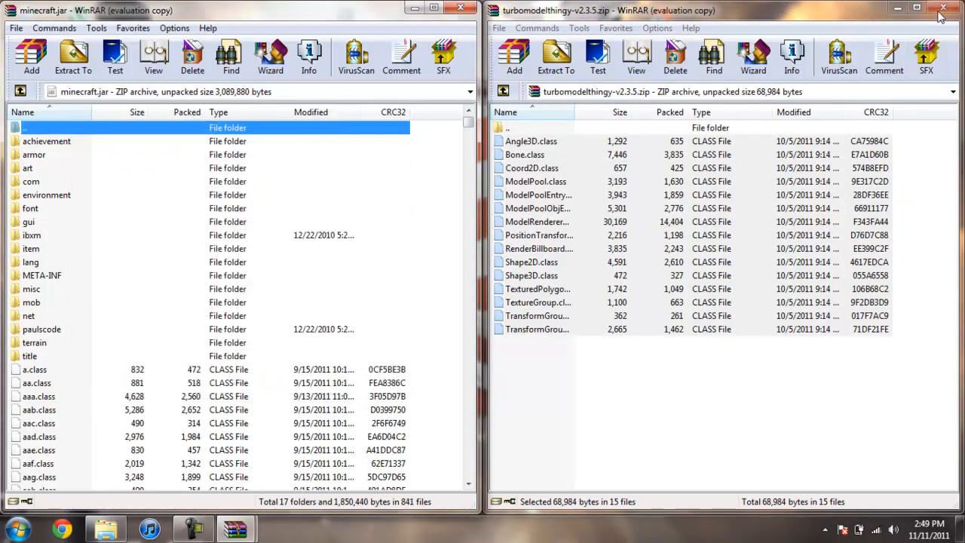
left_click(944, 9)
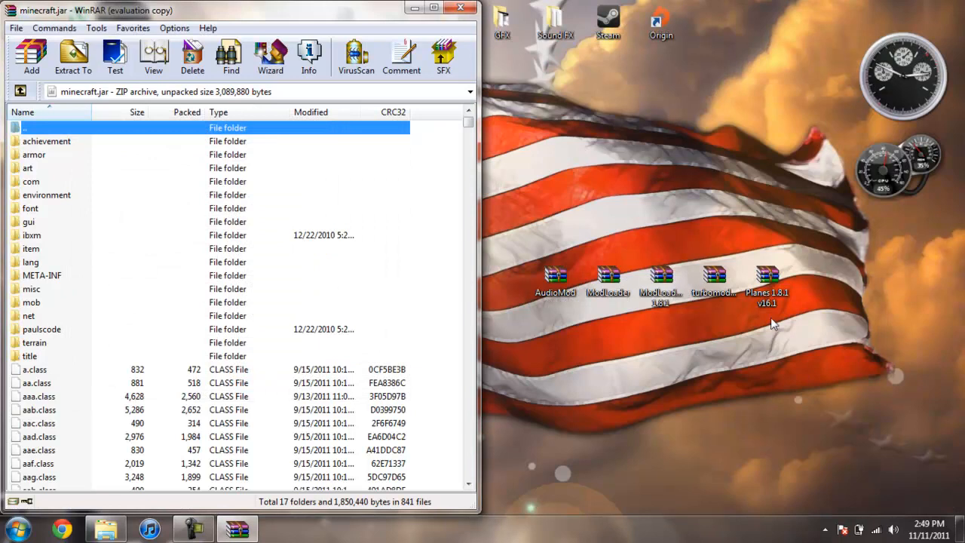
Go into the Planes mod's jar files folder and select all its class files and the planes folder
double_click(766, 279)
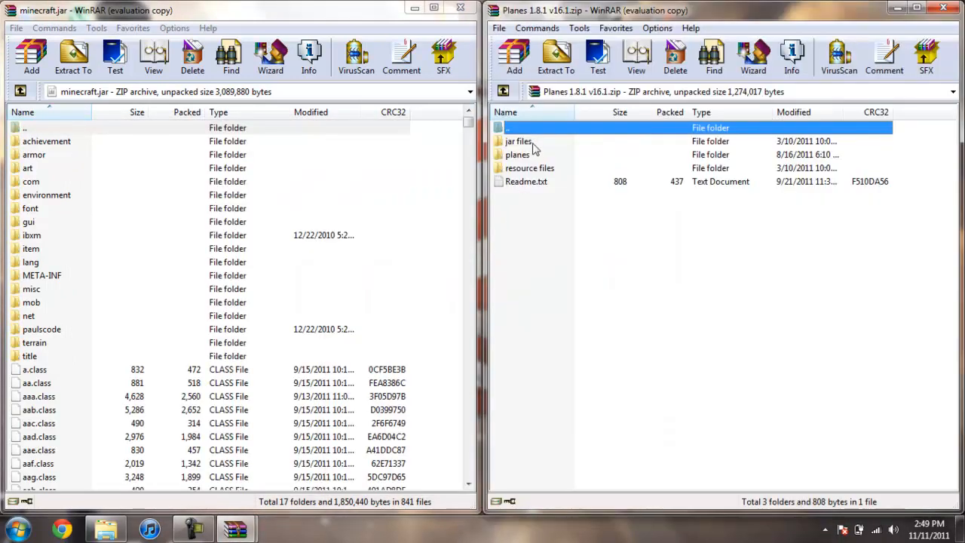
double_click(518, 141)
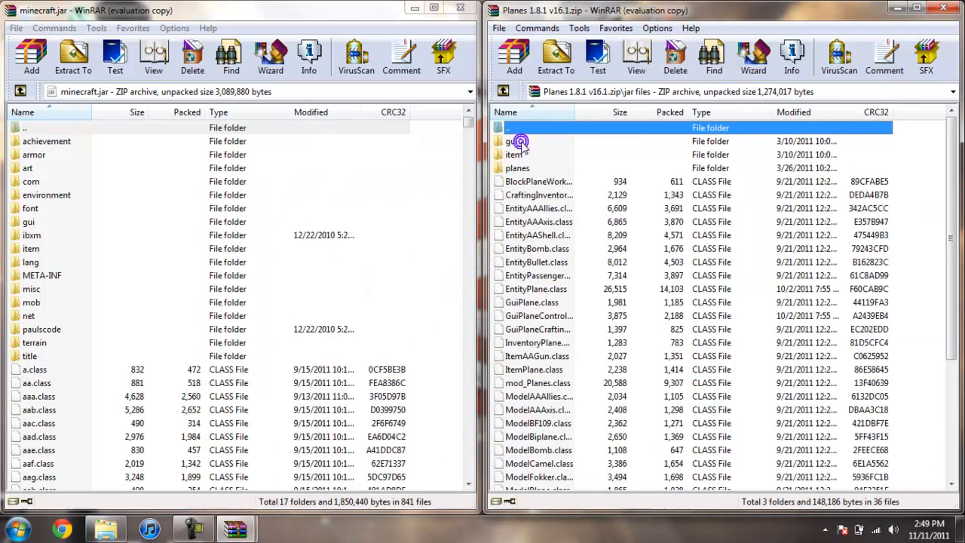
left_click(511, 142)
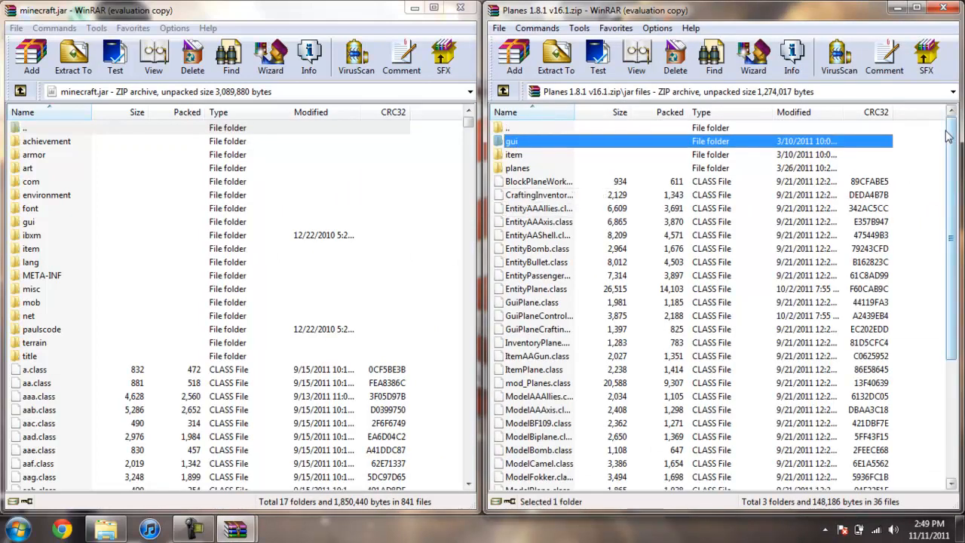
scroll("down", 3)
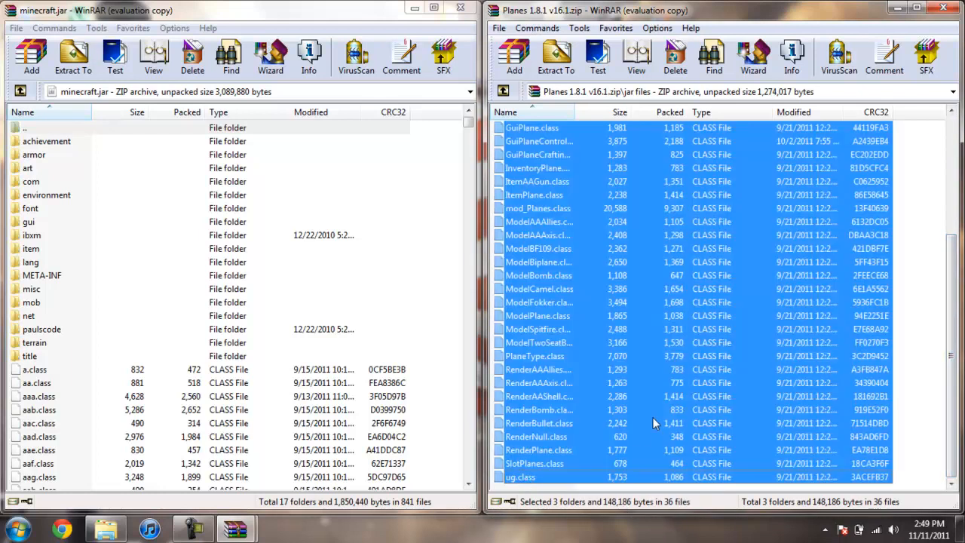
mouse_move(675, 404)
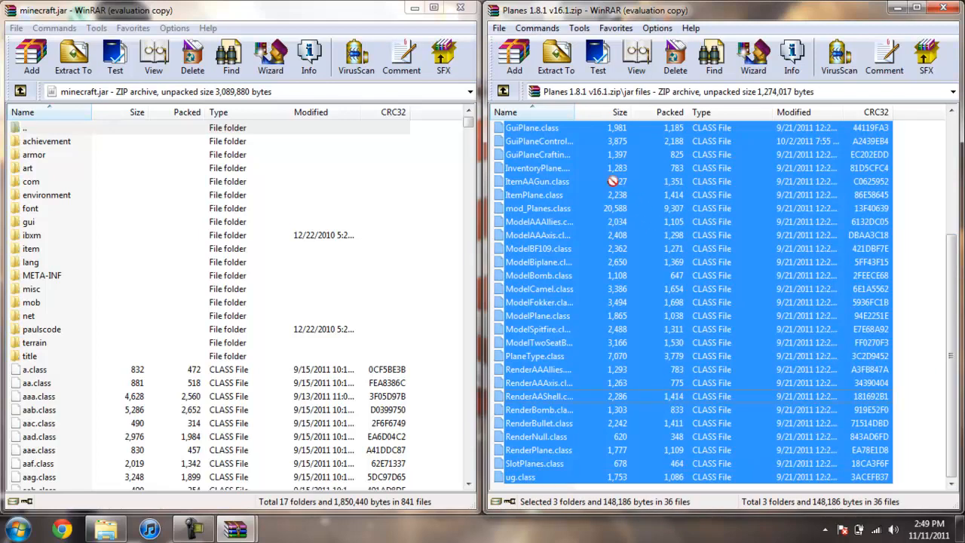
Add the selected Planes files into minecraft.jar and return to the top of the Planes archive
left_click(32, 56)
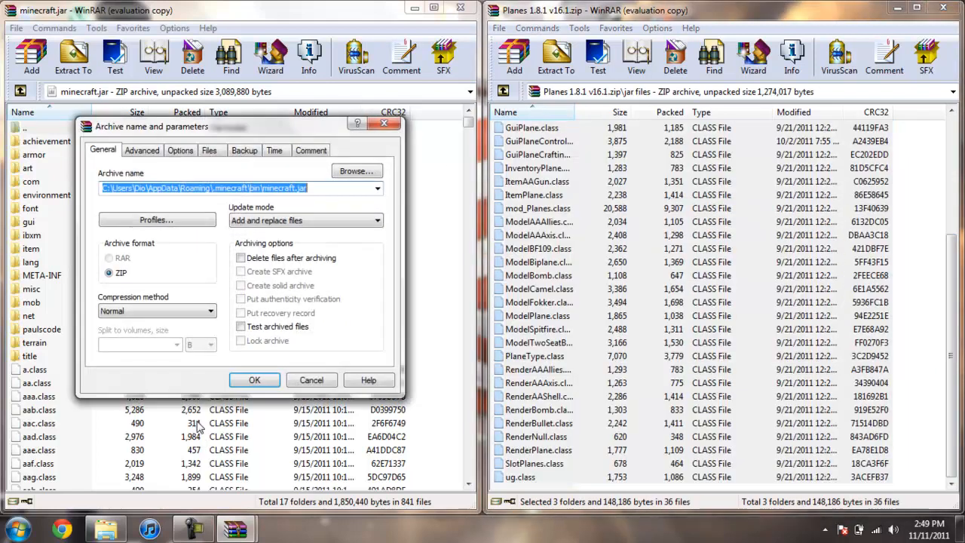
left_click(253, 380)
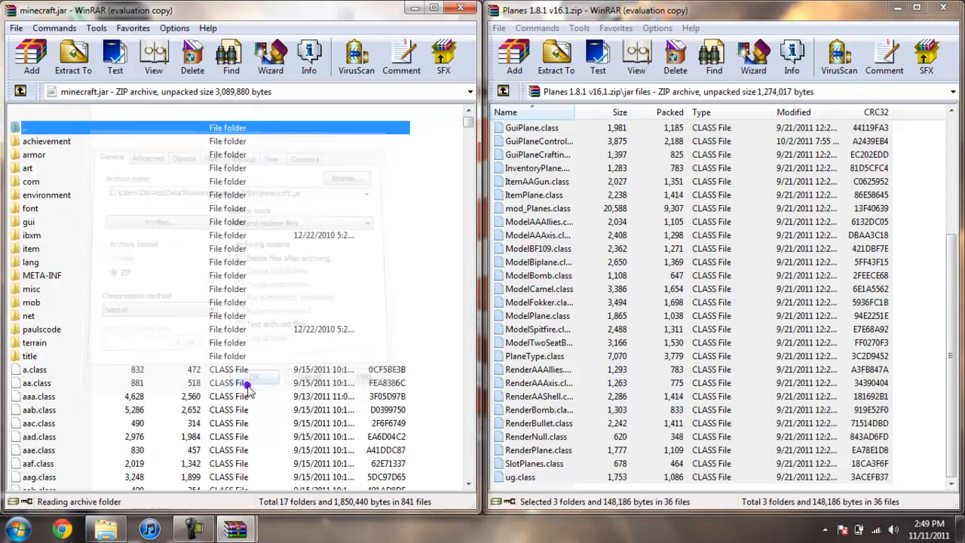
left_click(254, 377)
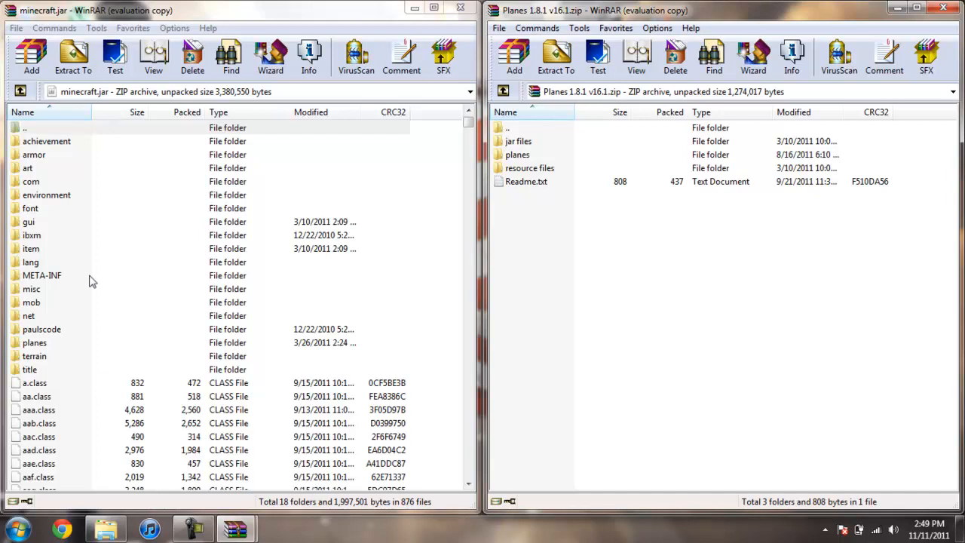
mouse_move(54, 282)
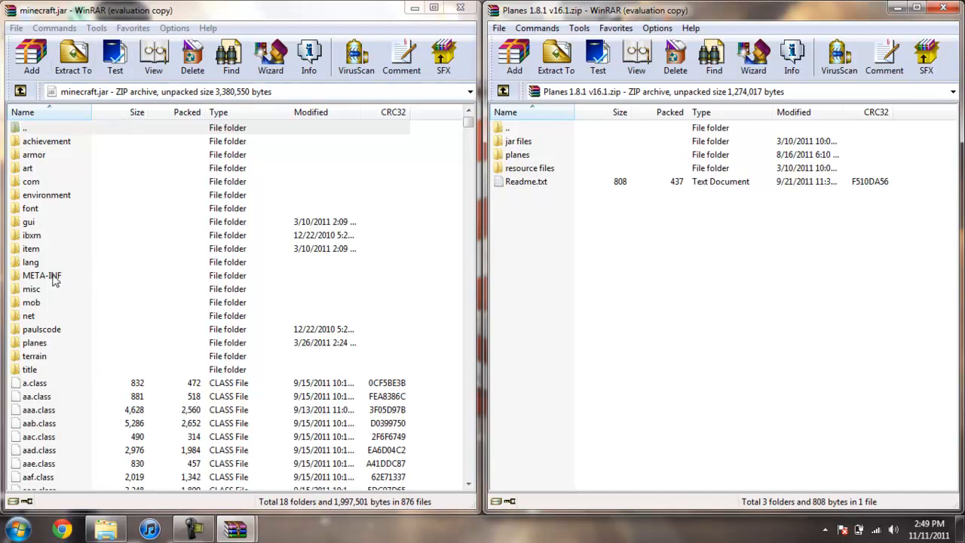
Delete the META-INF folder from minecraft.jar, confirming the deletion
right_click(42, 274)
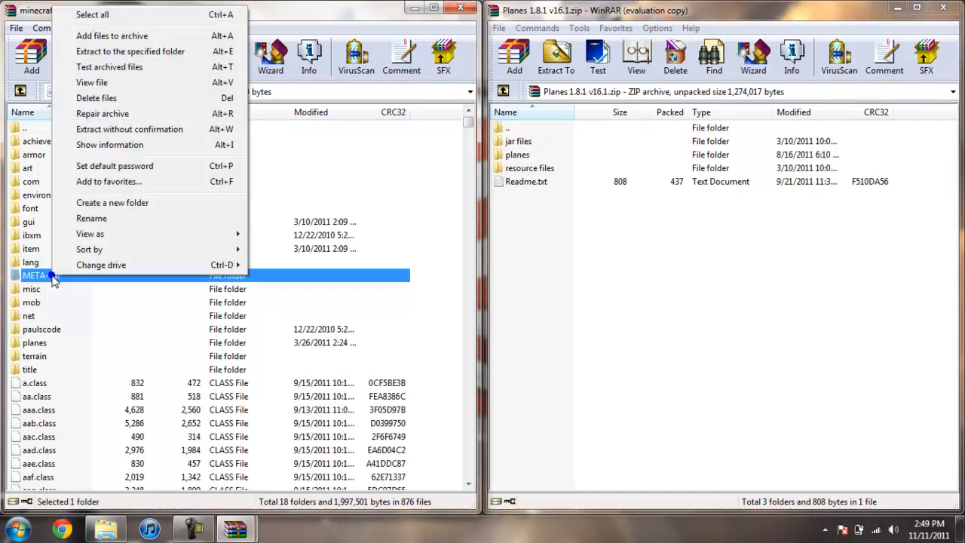
left_click(96, 96)
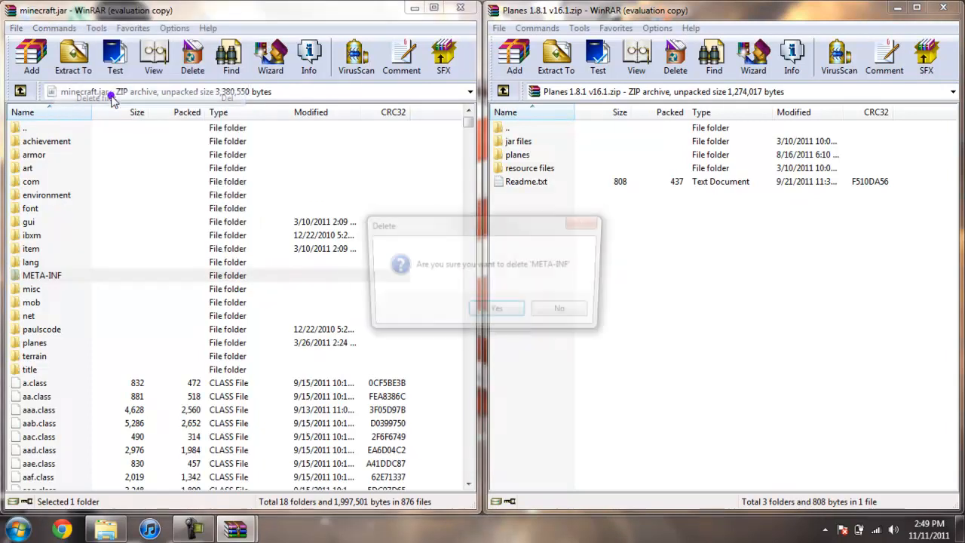
left_click(496, 307)
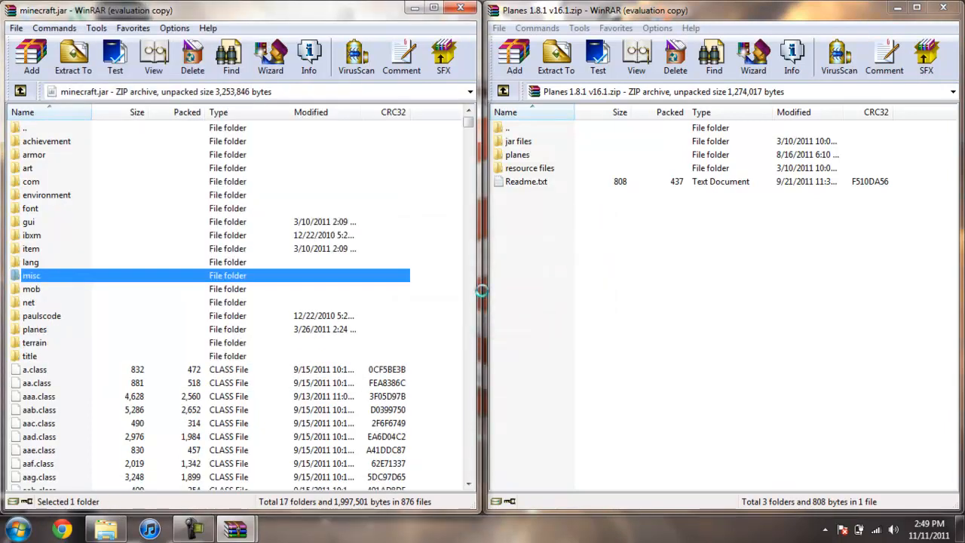
mouse_move(139, 260)
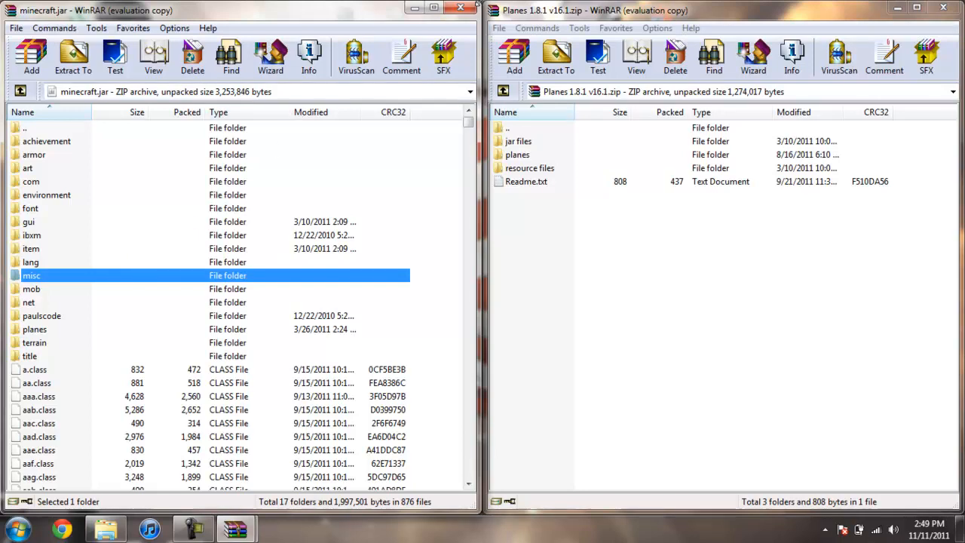
mouse_move(462, 9)
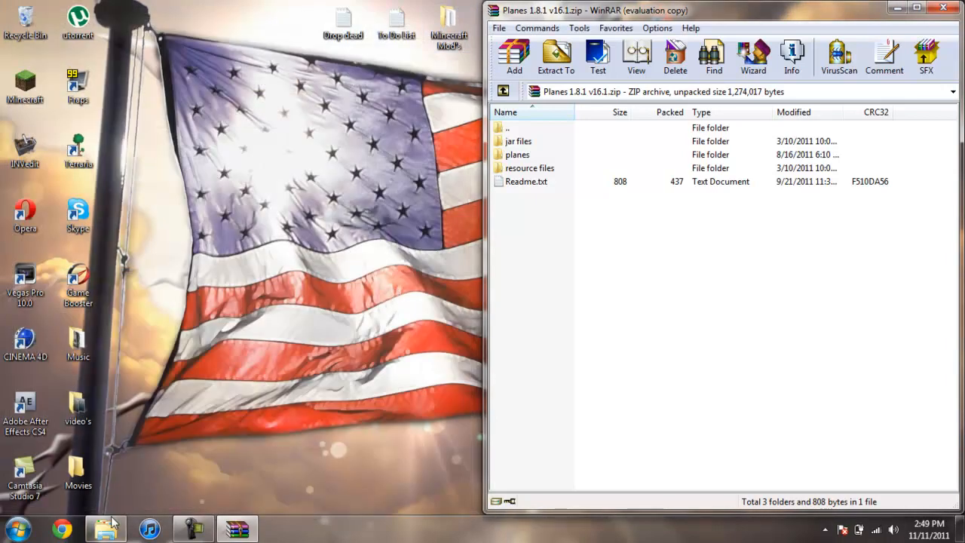
Place the Planes mod folder from the archive's resource files into .minecraft\resources
left_click(105, 527)
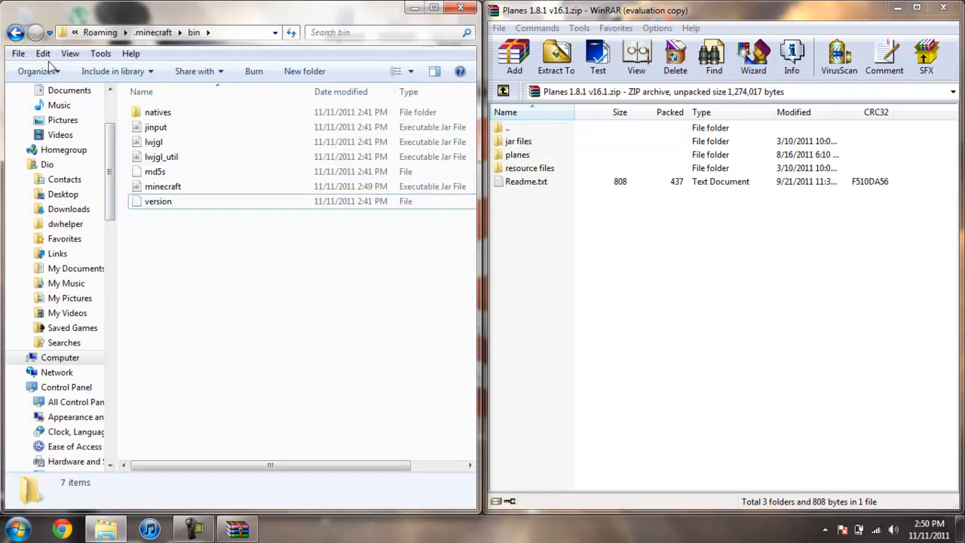
left_click(17, 31)
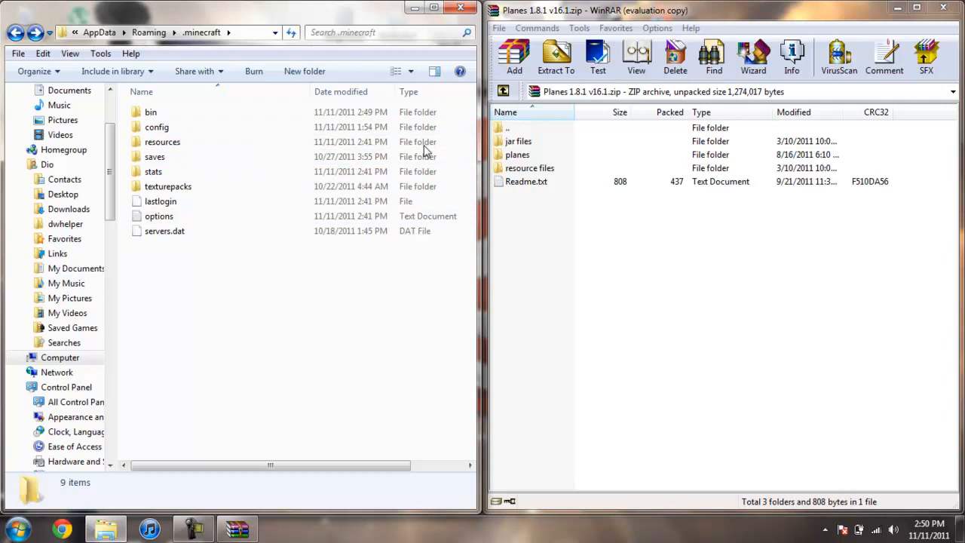
double_click(163, 142)
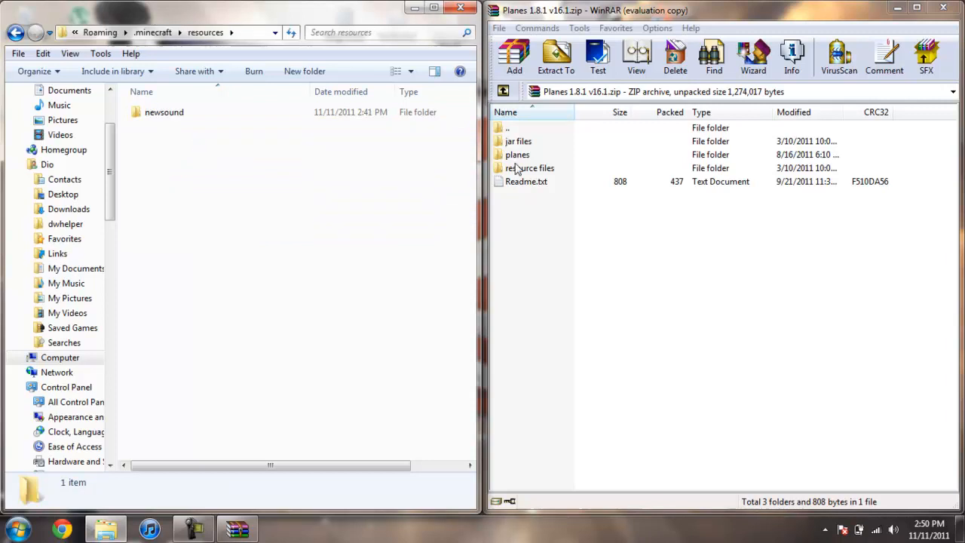
double_click(531, 169)
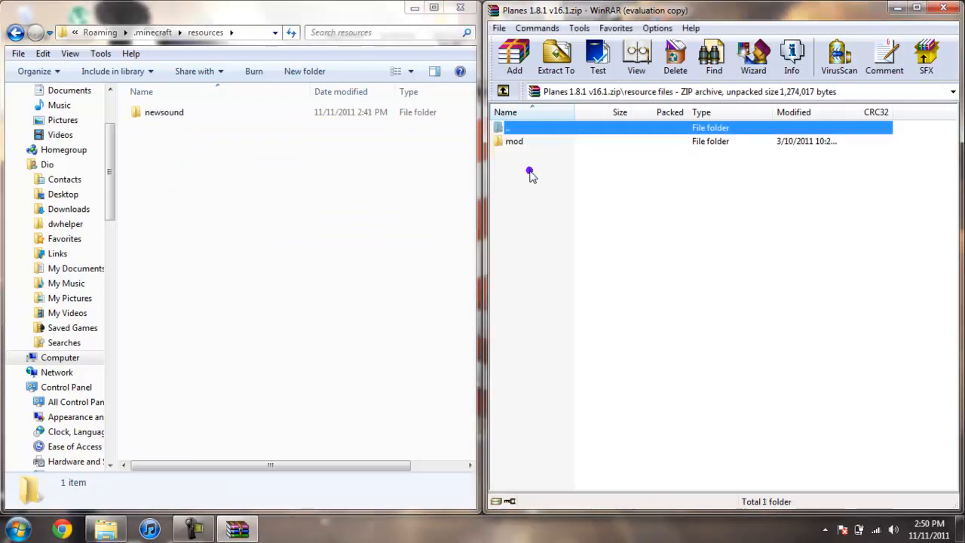
left_click(513, 141)
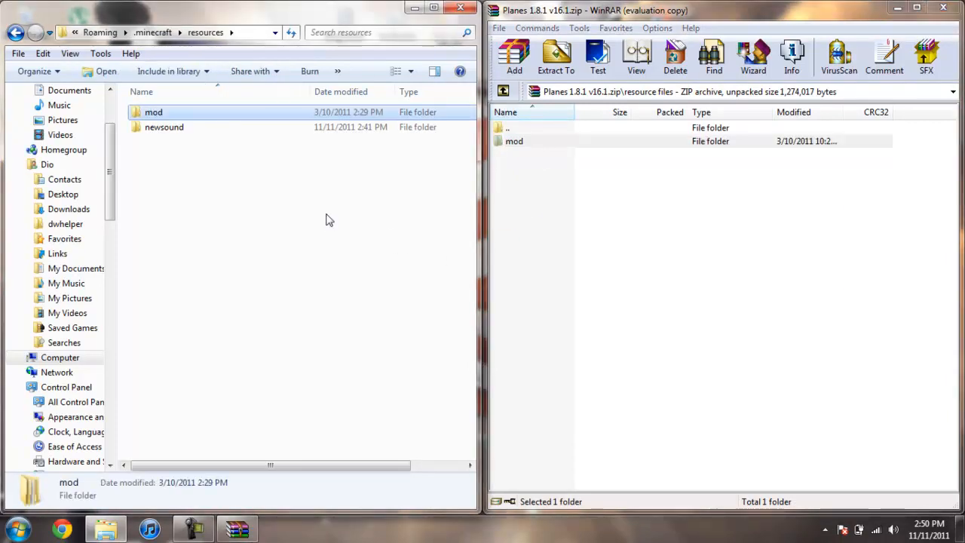
Return to the .minecraft folder and close the Planes archive, leaving the desktop
left_click(504, 92)
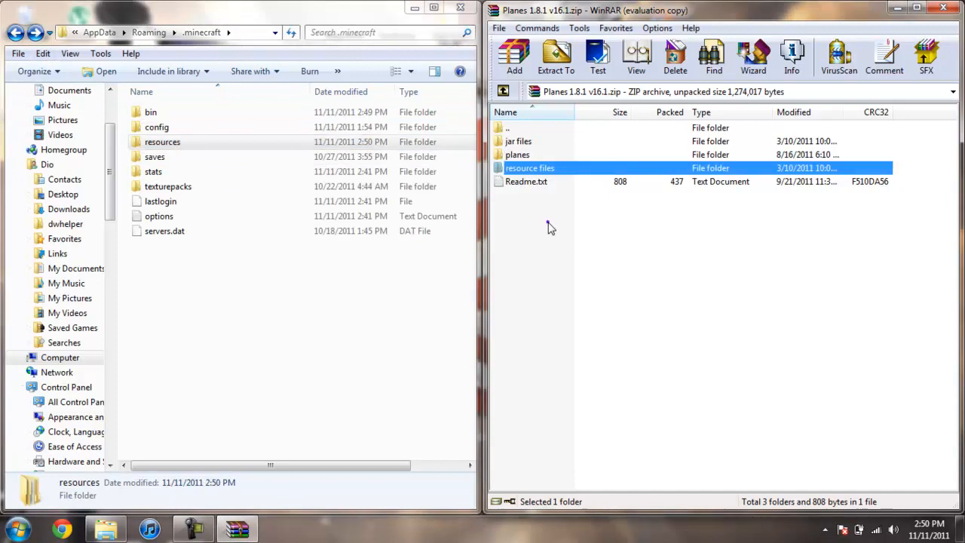
left_click(519, 154)
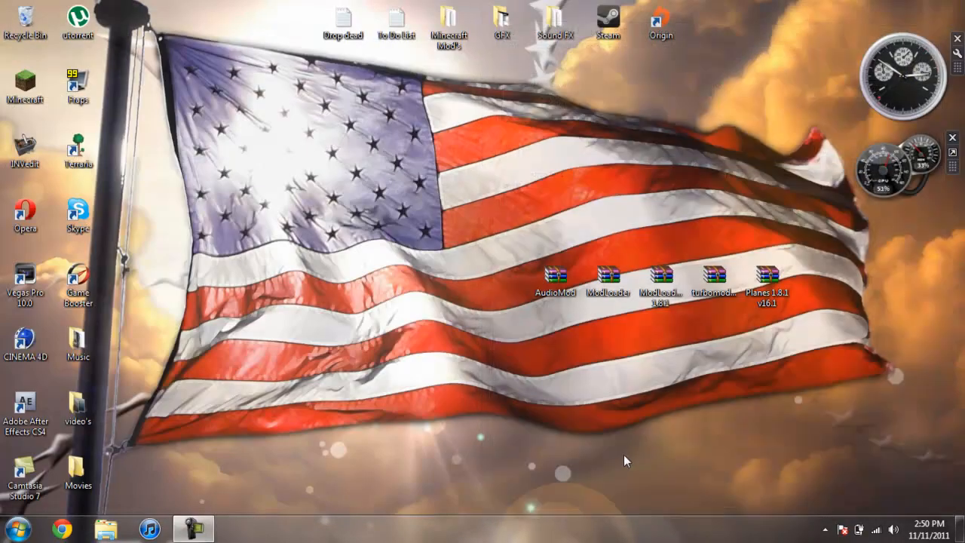
mouse_move(380, 452)
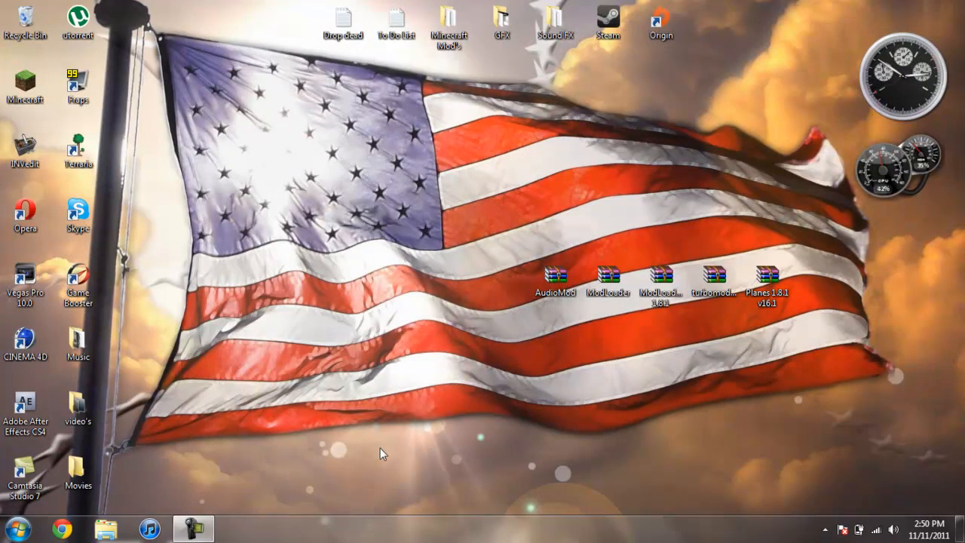
mouse_move(290, 525)
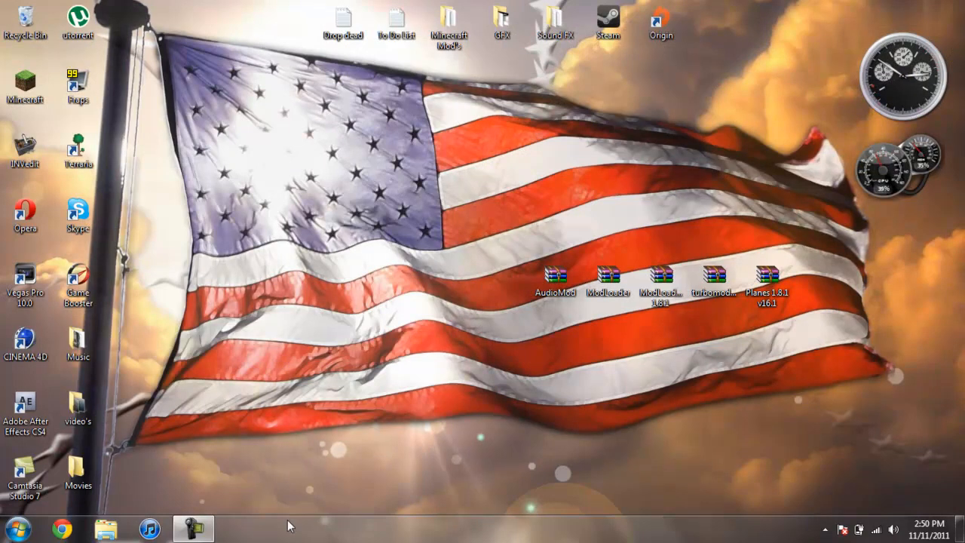
mouse_move(866, 262)
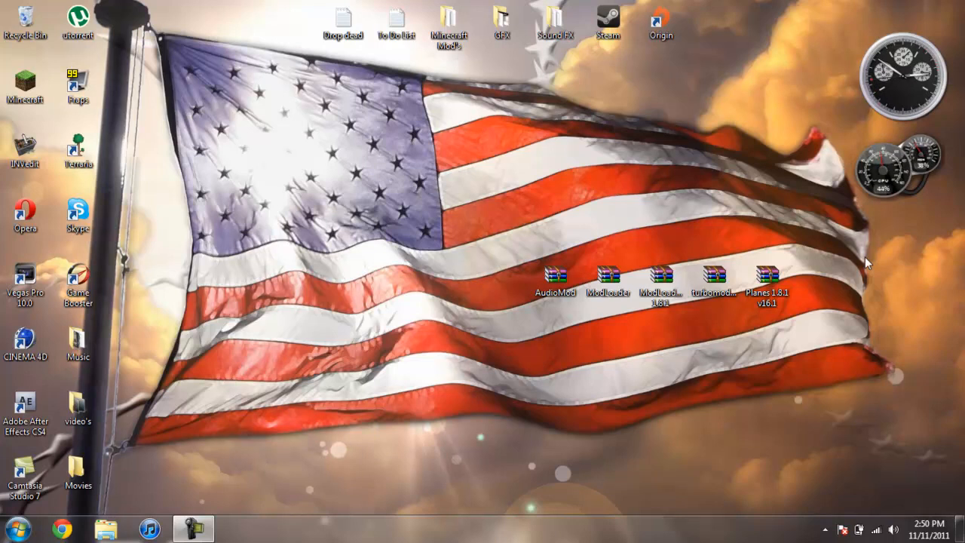
mouse_move(383, 401)
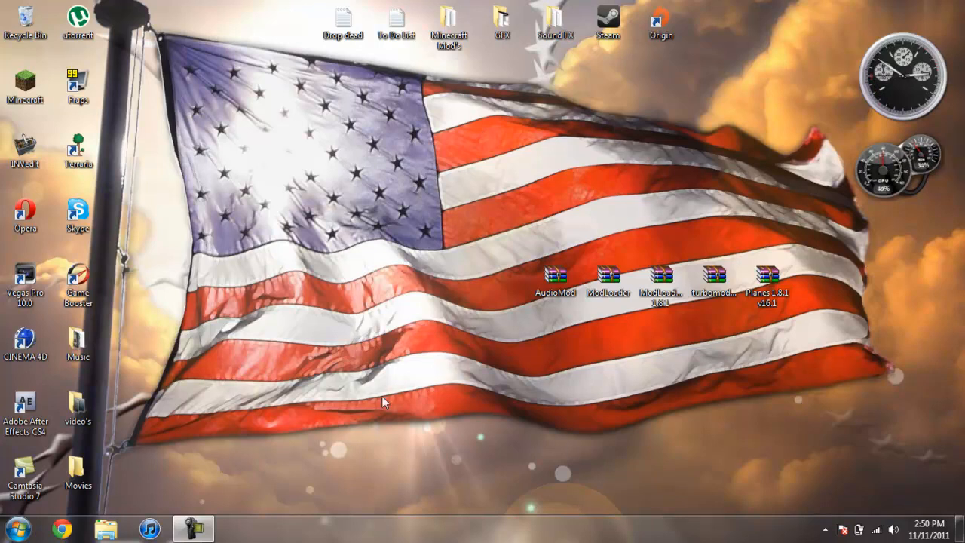
mouse_move(667, 425)
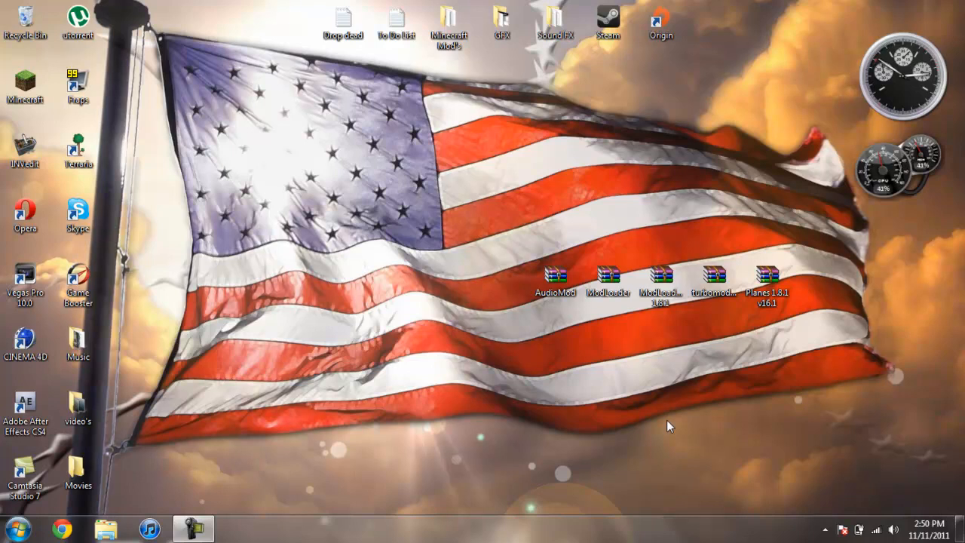
mouse_move(693, 316)
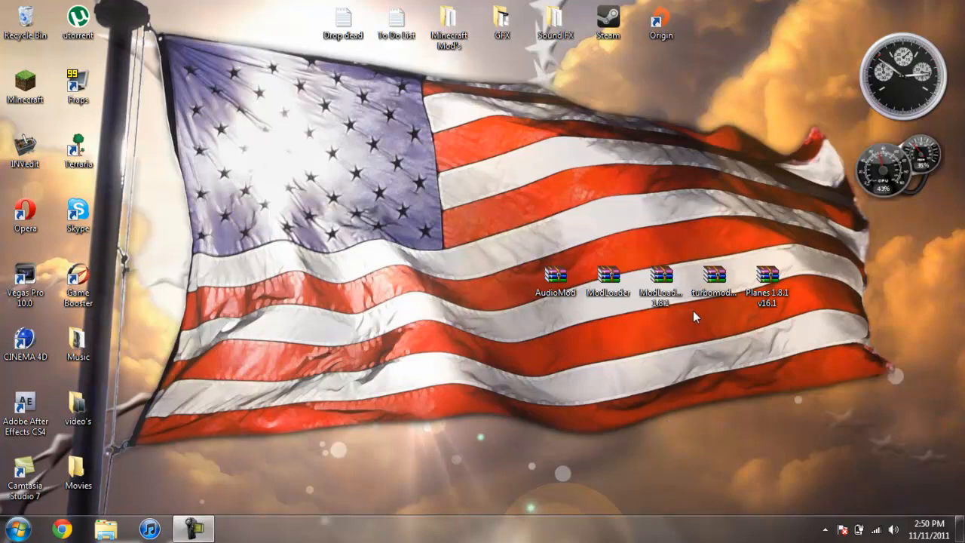